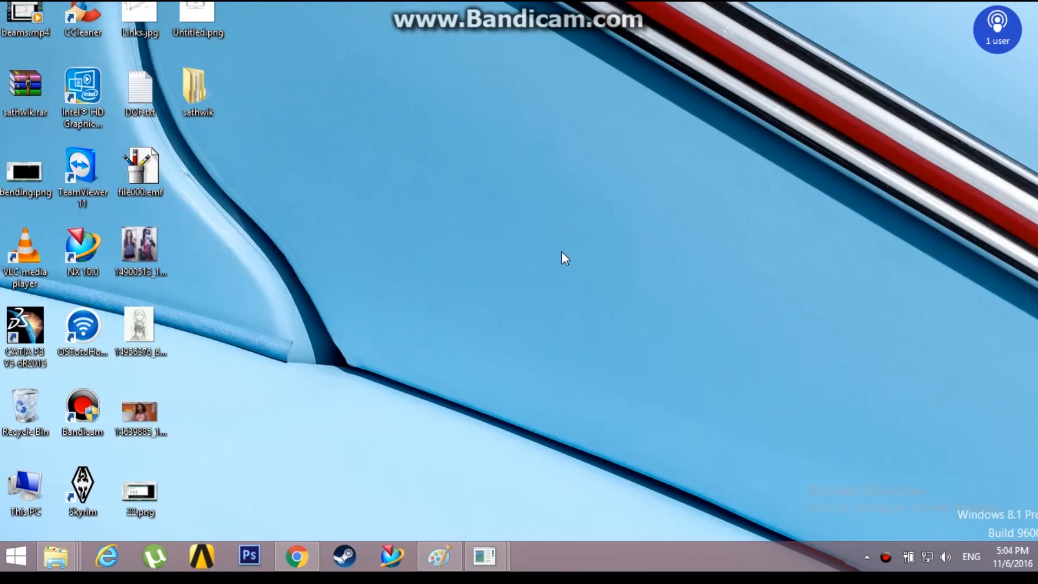
pyautogui.moveTo(454, 555)
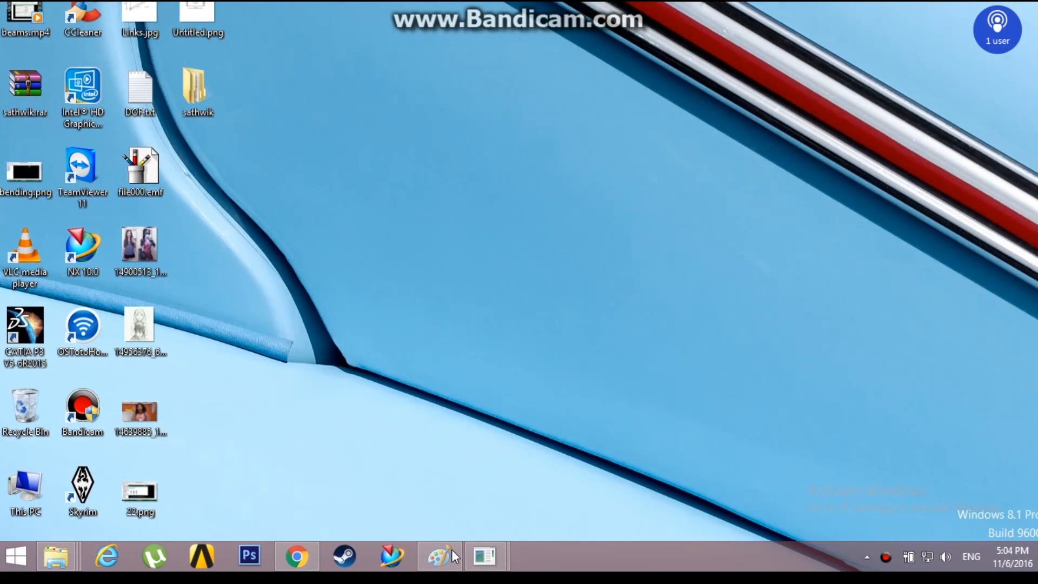
# Open the Paint sketch of the 100×50×10 mm plate with a 20 mm hole
pyautogui.click(440, 555)
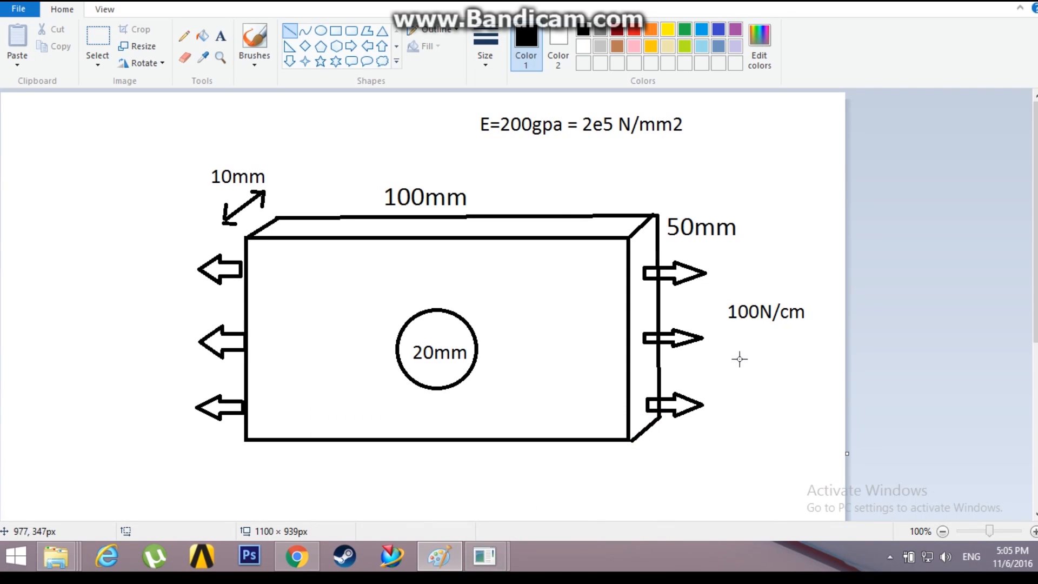
pyautogui.moveTo(625, 293)
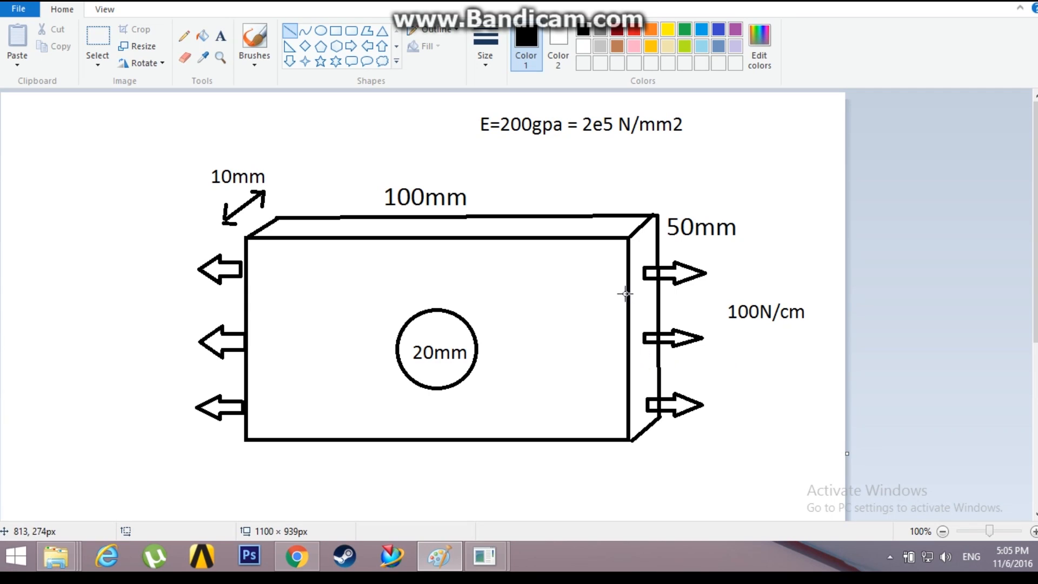
pyautogui.moveTo(616, 248)
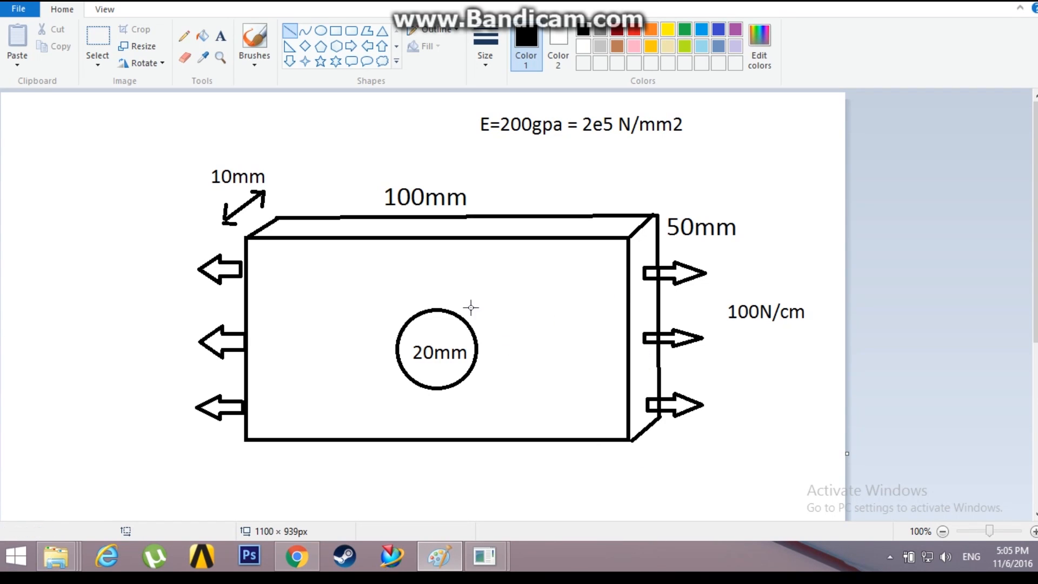
pyautogui.moveTo(416, 373)
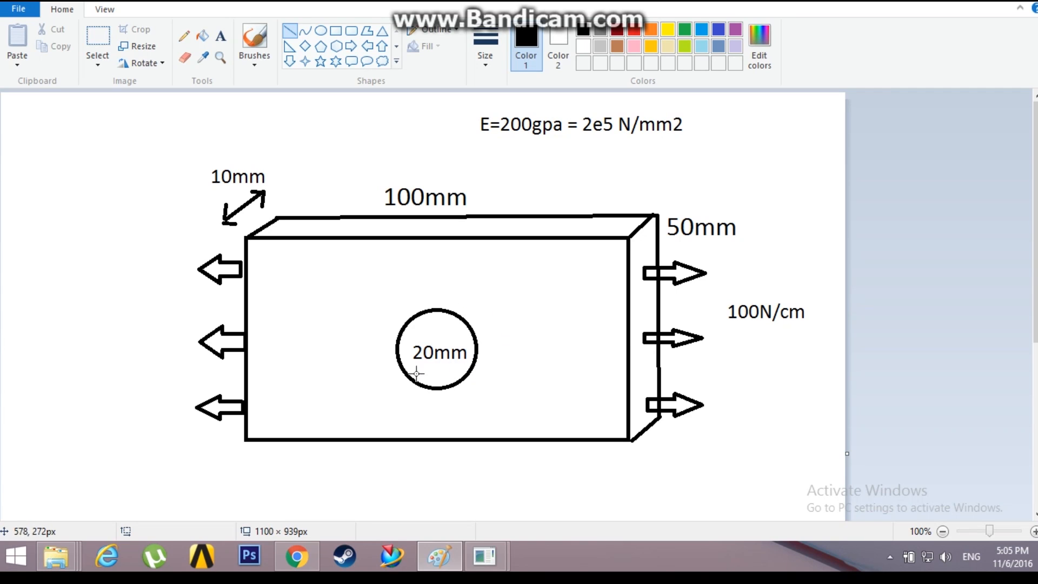
pyautogui.moveTo(436, 333)
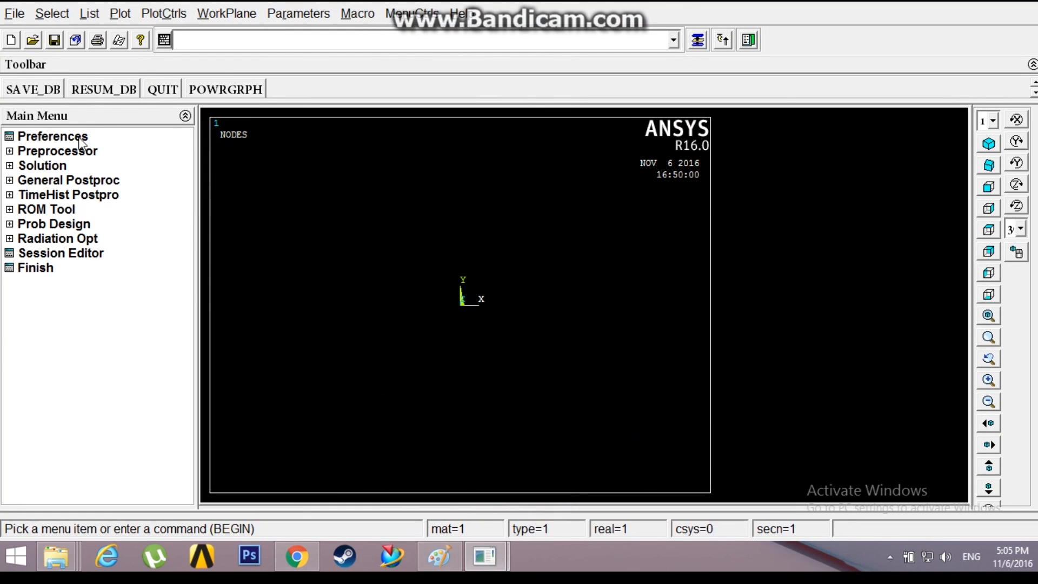
# Restrict preferences to Structural and add a Solid Quad 4 node 182 element type
pyautogui.click(52, 137)
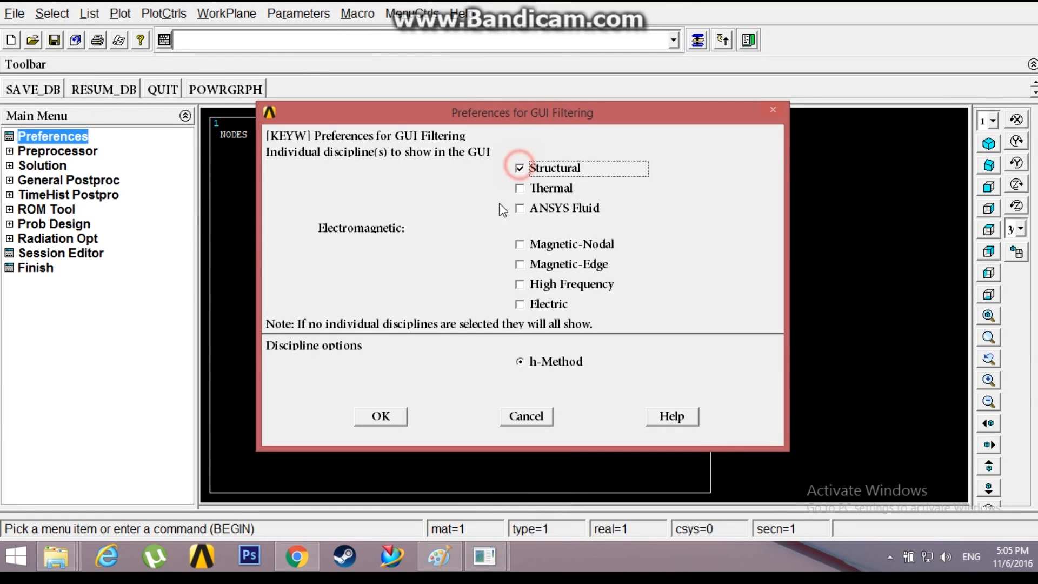
pyautogui.click(380, 416)
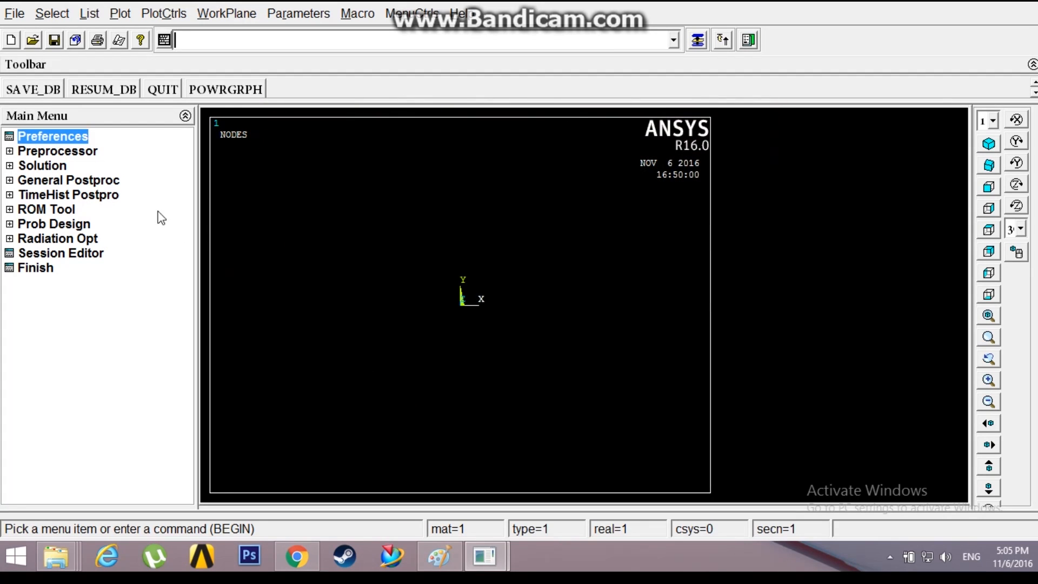
pyautogui.click(58, 151)
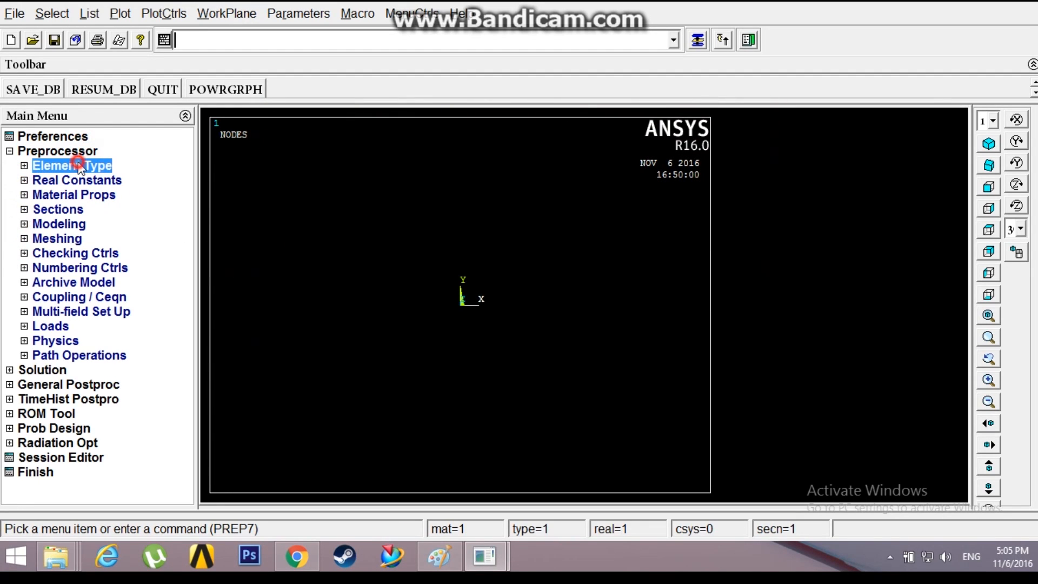
pyautogui.click(71, 165)
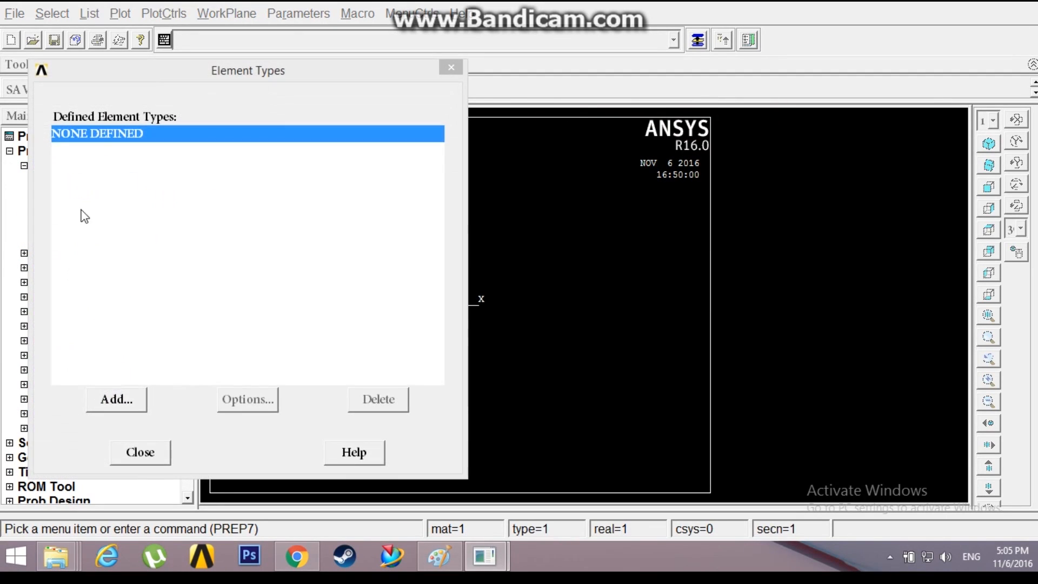
pyautogui.click(116, 399)
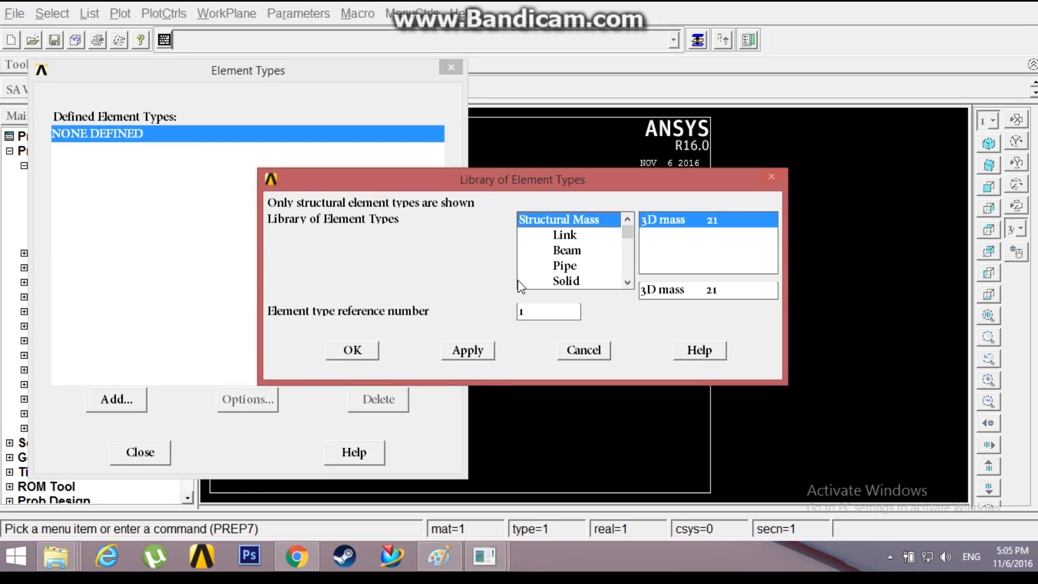
pyautogui.click(566, 281)
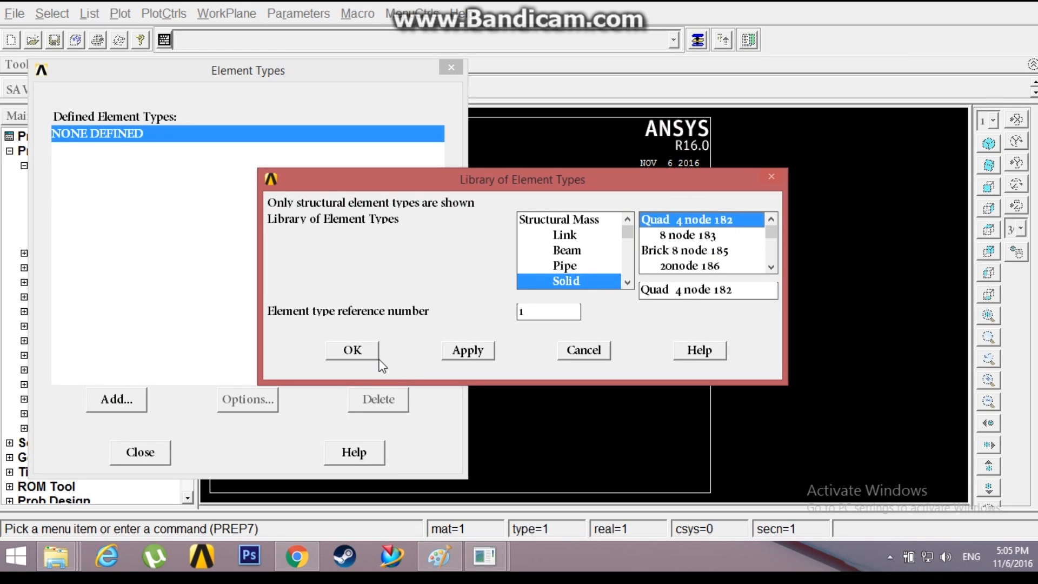
pyautogui.click(350, 350)
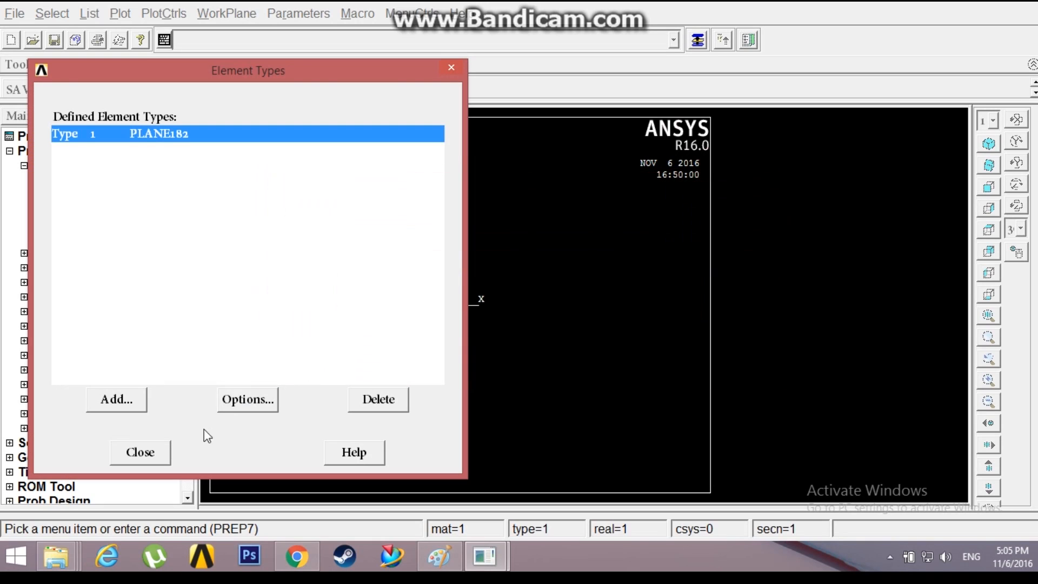
# Set the PLANE182 element behaviour (K3) to plane stress with thickness
pyautogui.click(247, 399)
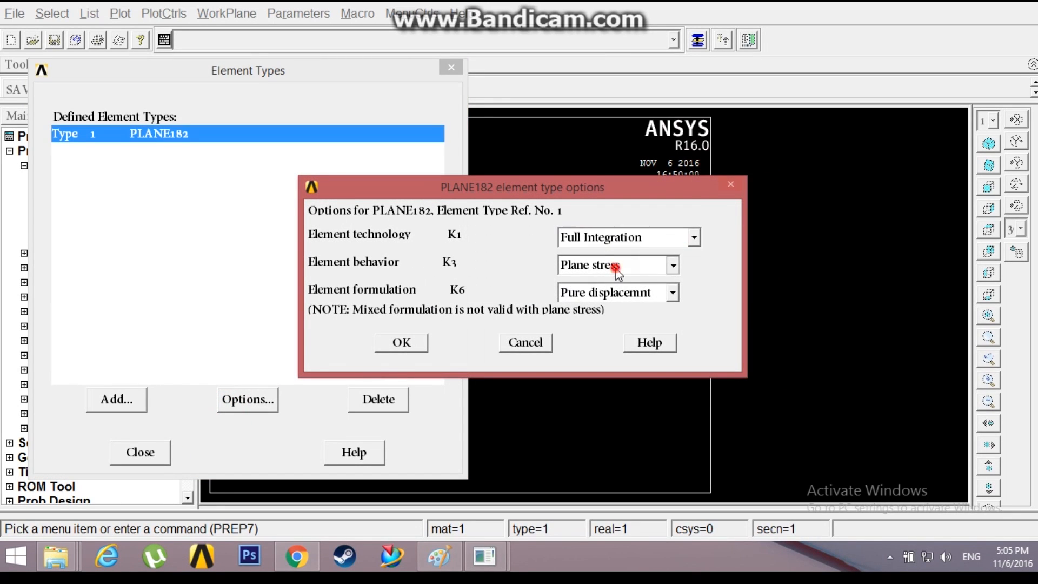
pyautogui.click(673, 264)
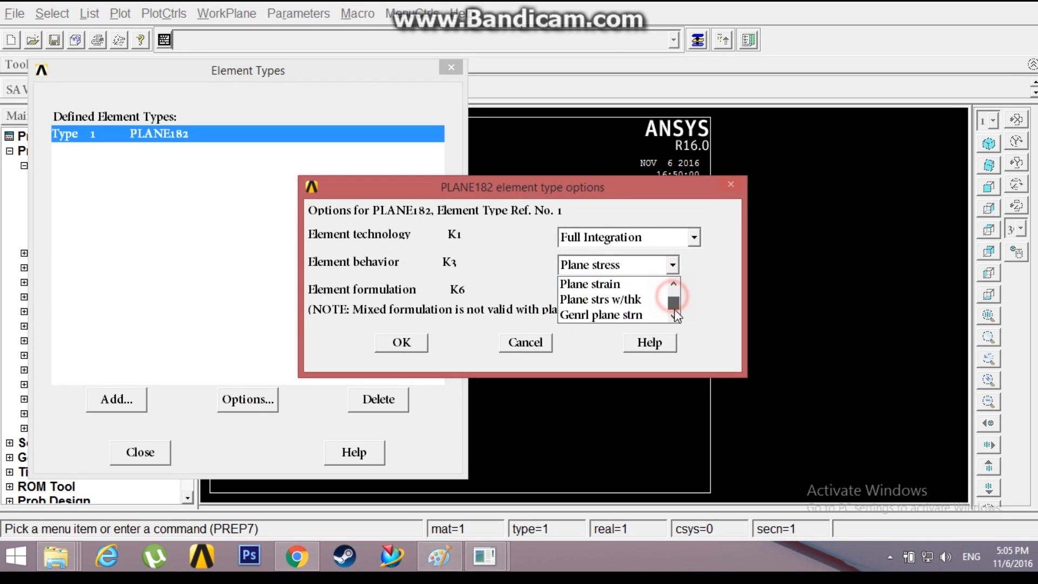
pyautogui.click(601, 298)
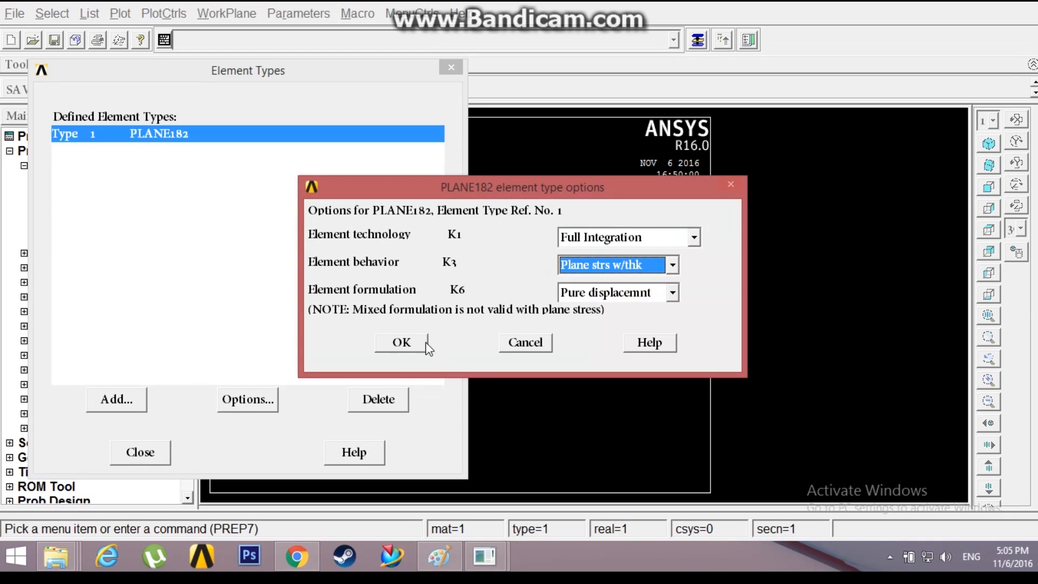
pyautogui.click(401, 342)
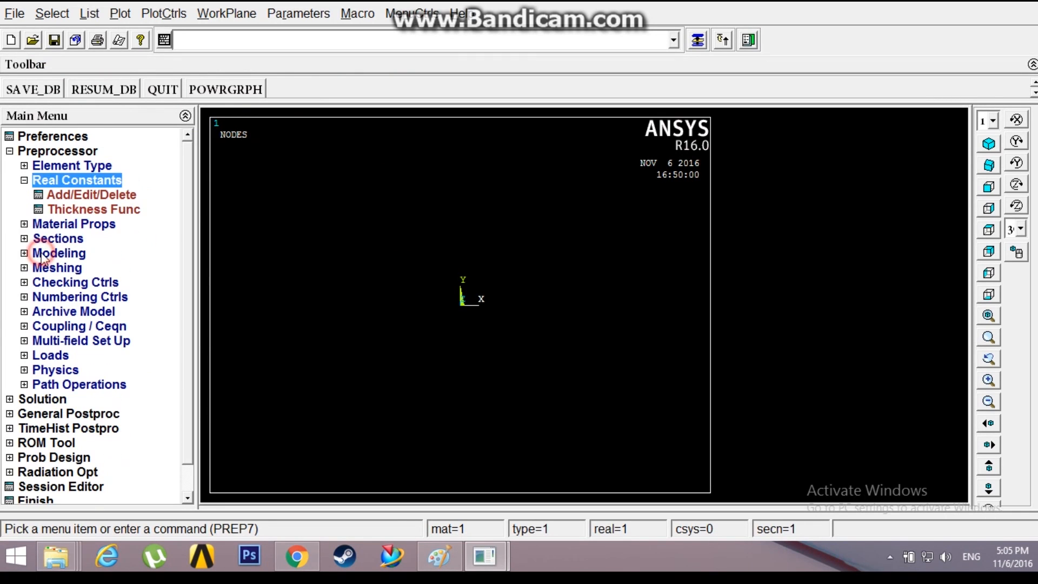
# Add a real constant set for element type 1 PLANE182 with thickness THK 10
pyautogui.click(92, 194)
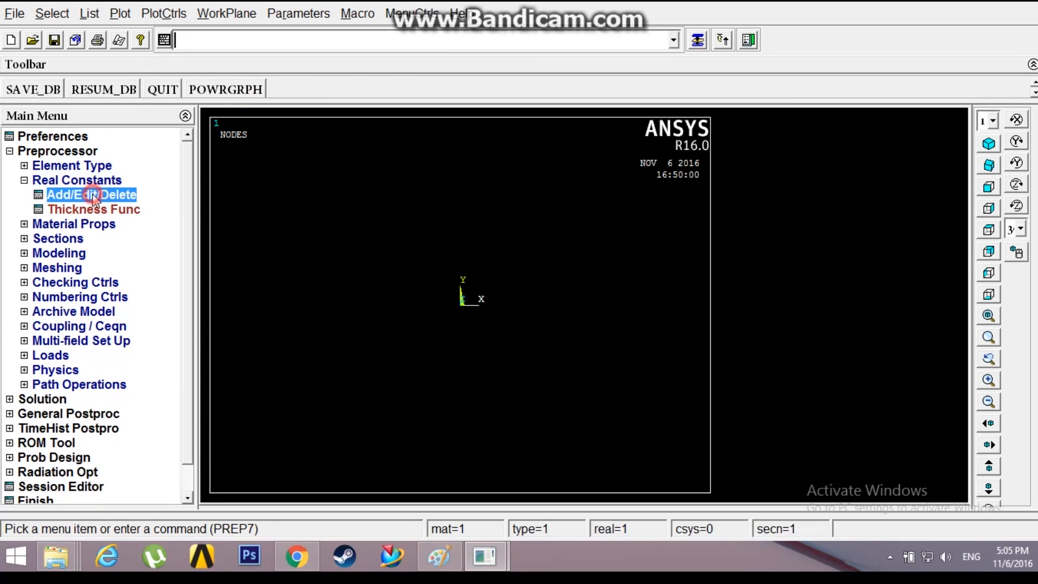
pyautogui.click(91, 194)
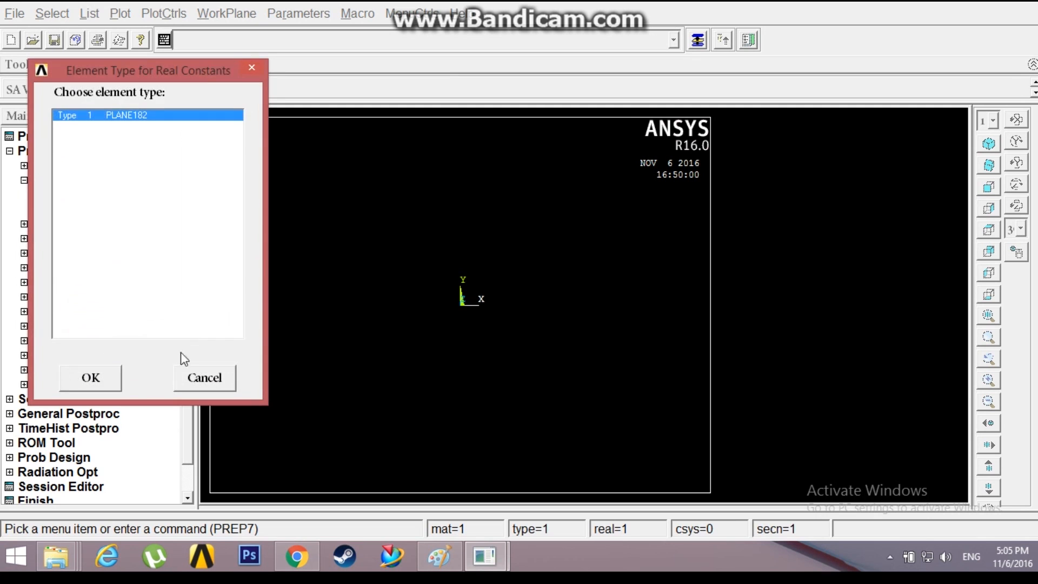
pyautogui.click(90, 378)
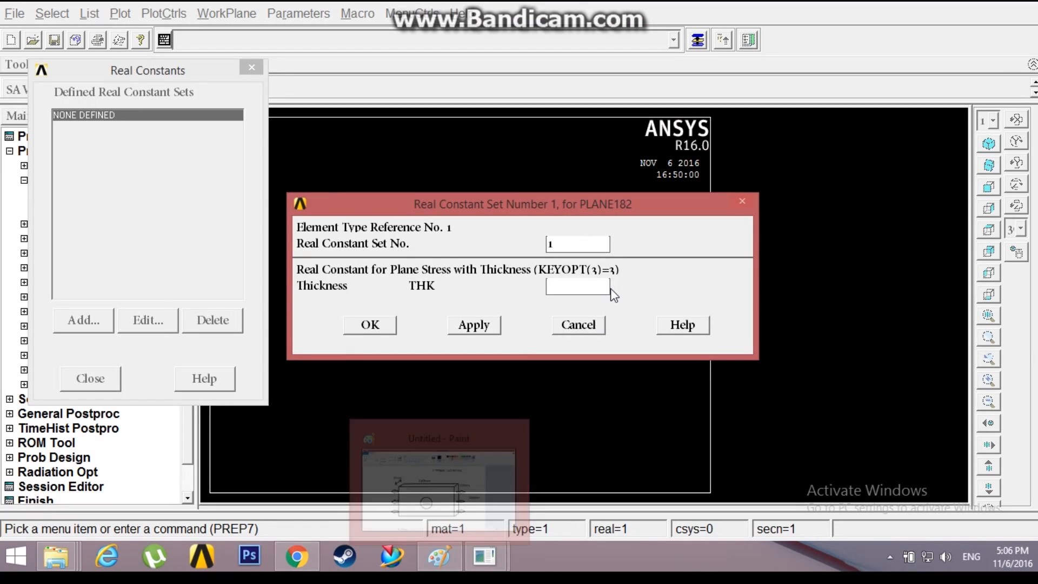
pyautogui.write('10')
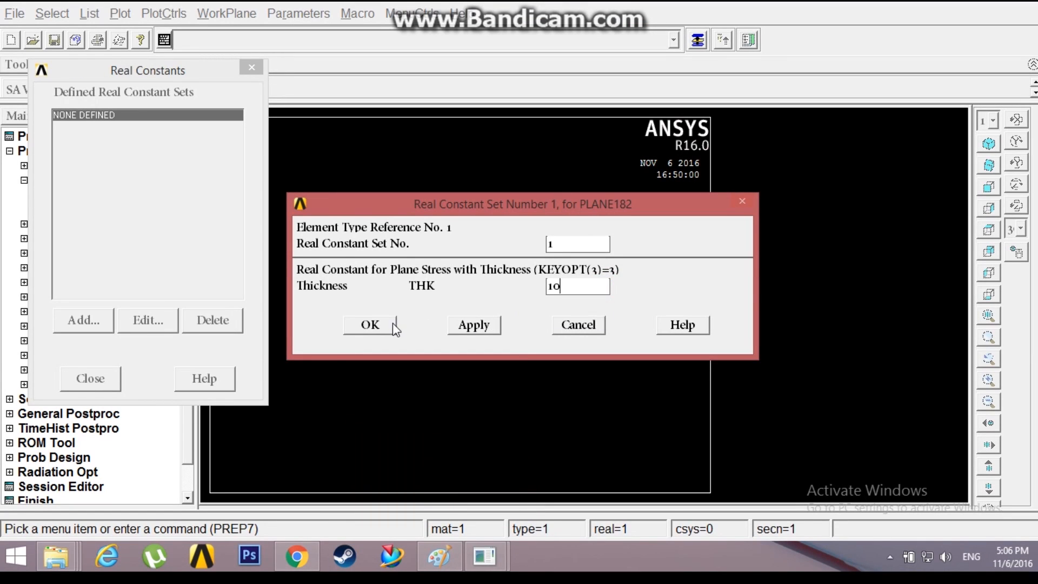
pyautogui.click(369, 325)
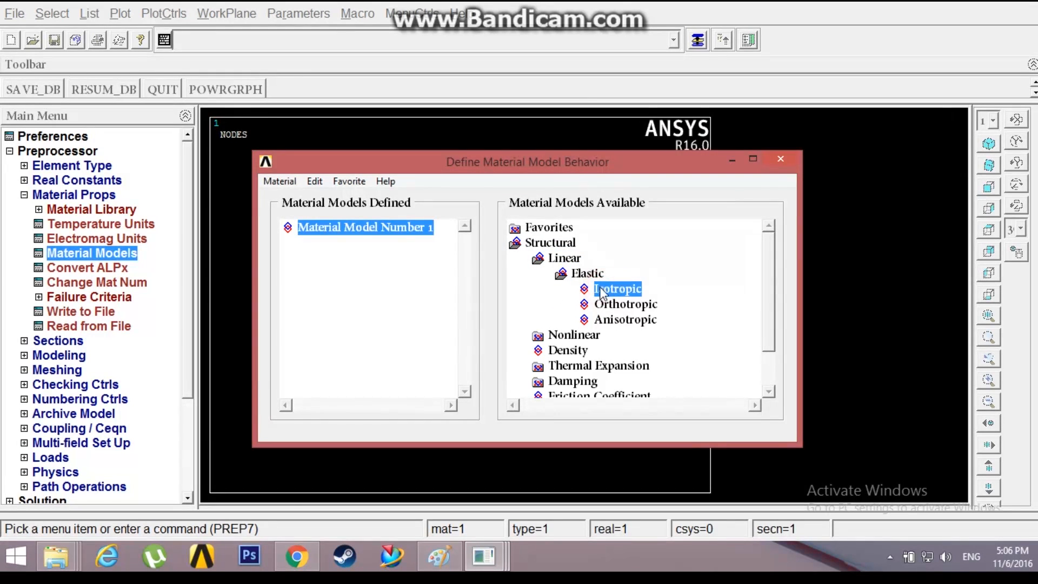
# Define material 1 as linear isotropic elastic with EX 2e5 and PRXY 0.3
pyautogui.doubleClick(616, 289)
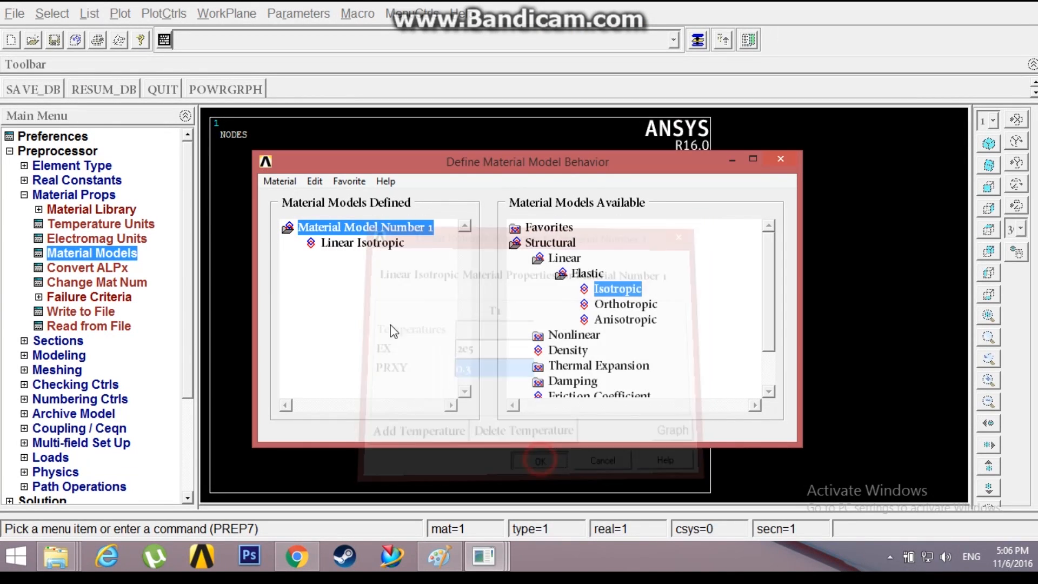
pyautogui.click(539, 460)
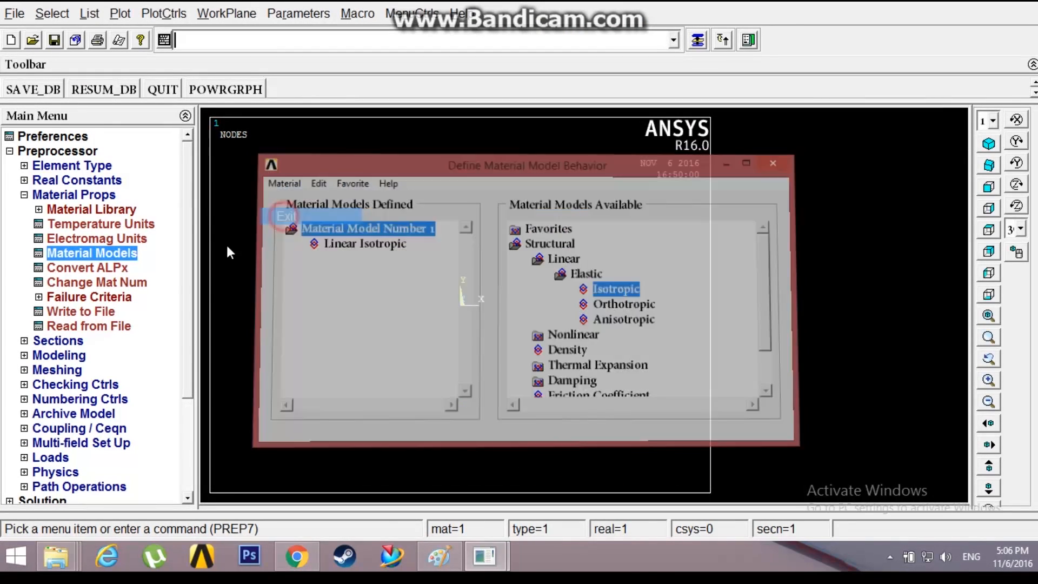
pyautogui.click(772, 164)
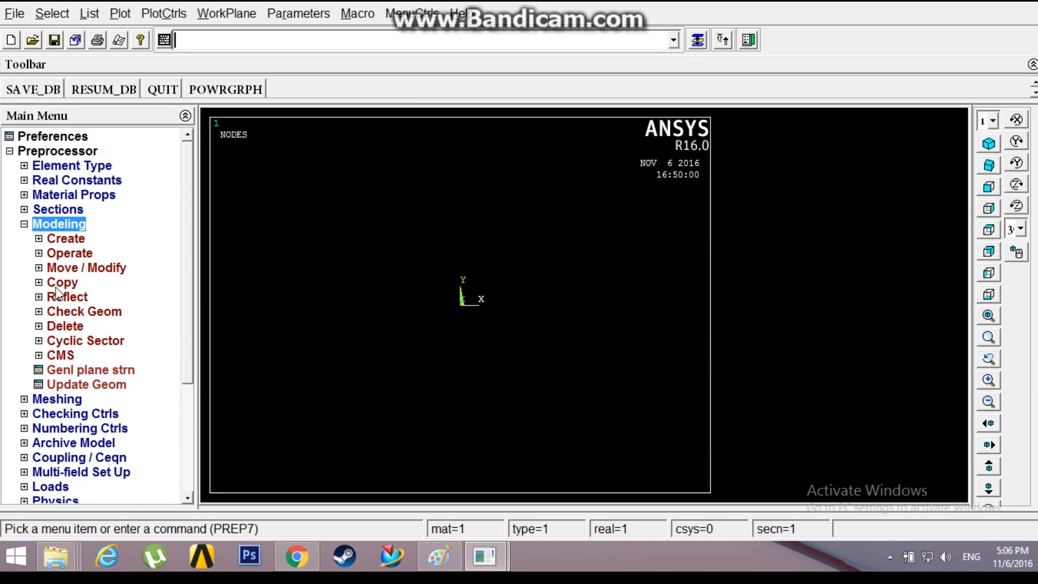
# Start a rectangle area By 2 Corners, entering WP X as 0
pyautogui.click(65, 239)
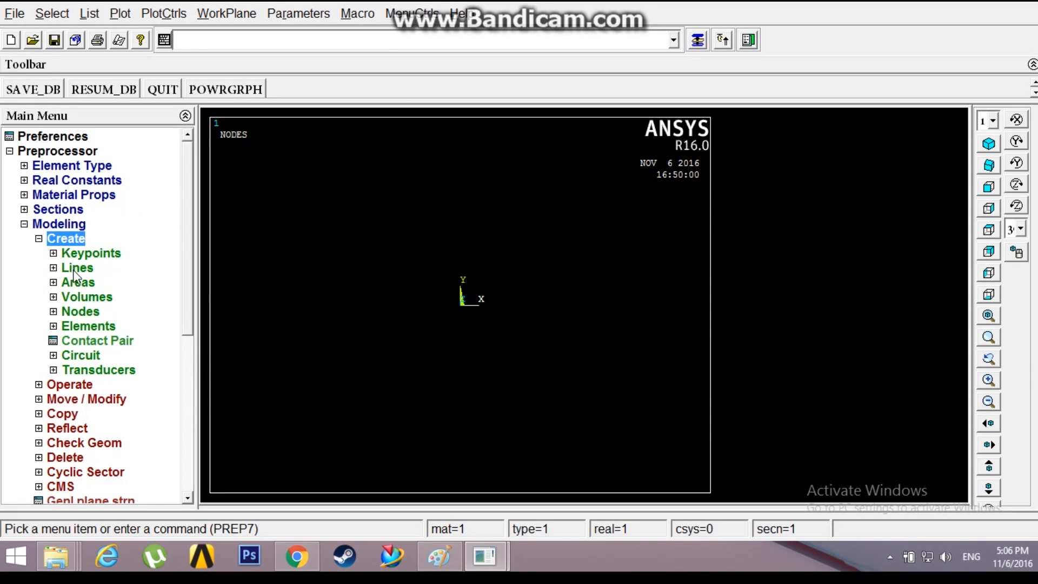
pyautogui.click(78, 281)
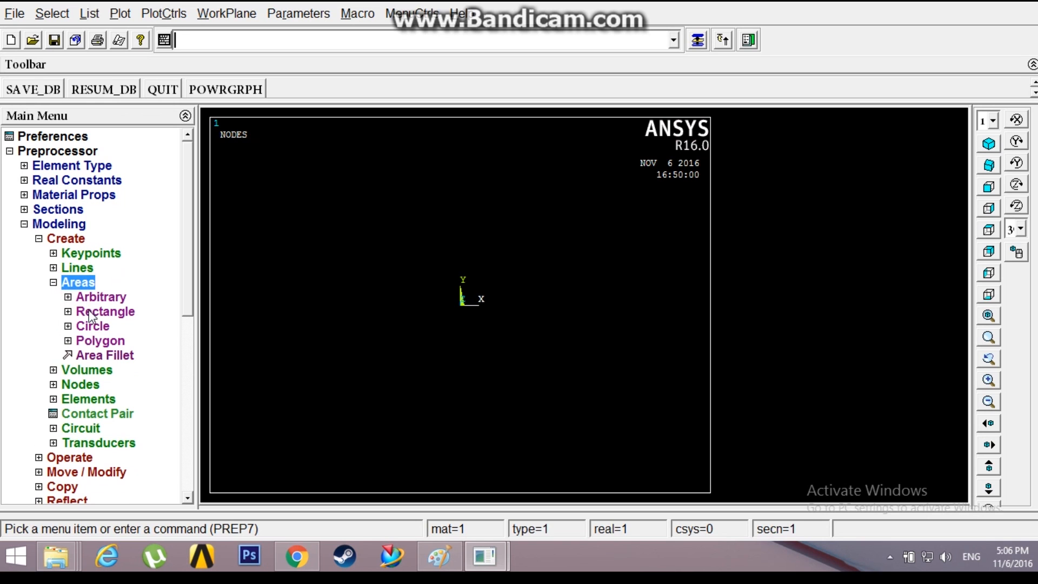
pyautogui.click(104, 311)
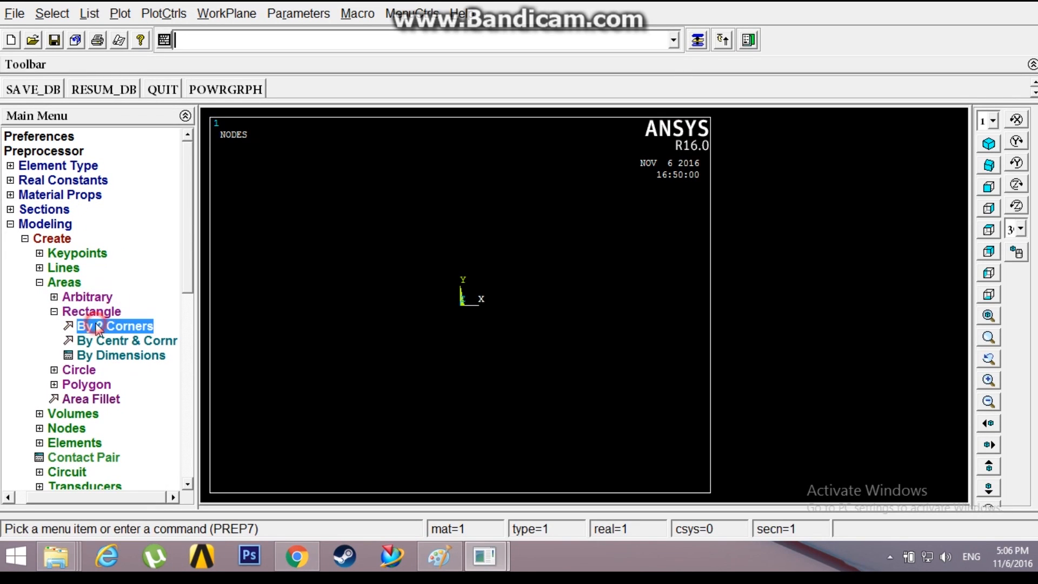
pyautogui.click(114, 326)
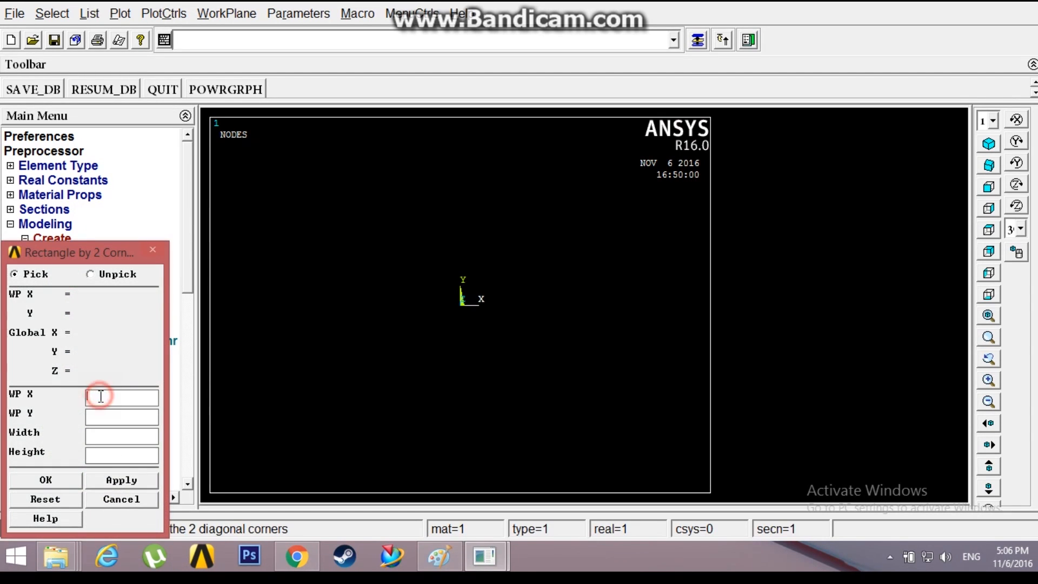
pyautogui.write('0')
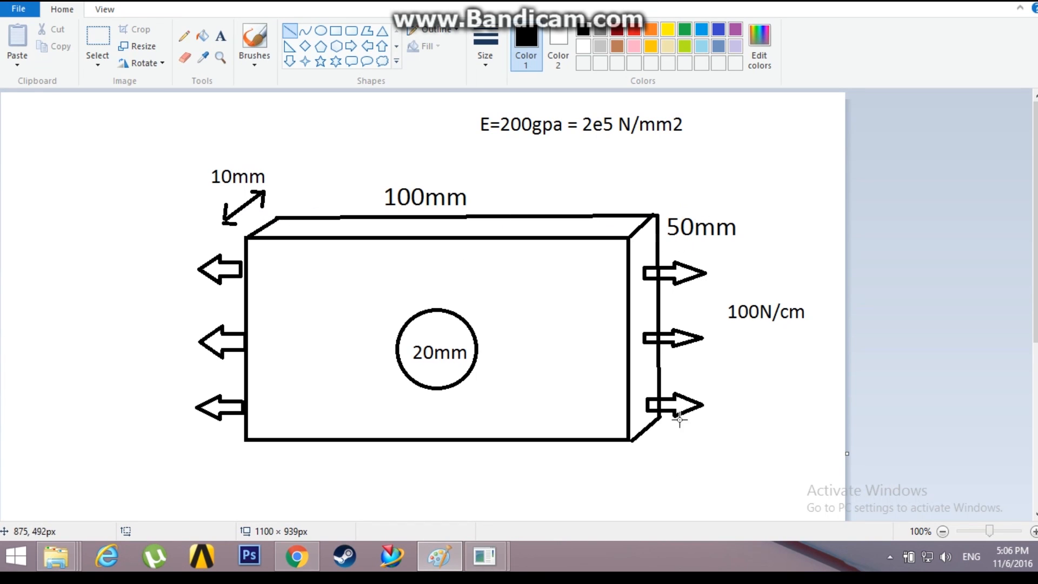
pyautogui.moveTo(439, 259)
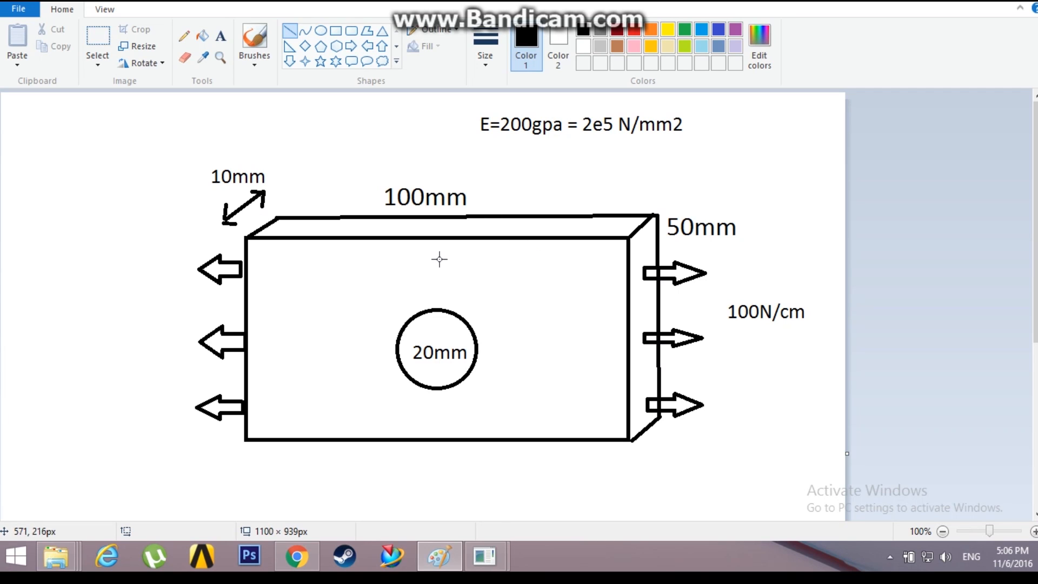
pyautogui.moveTo(674, 275)
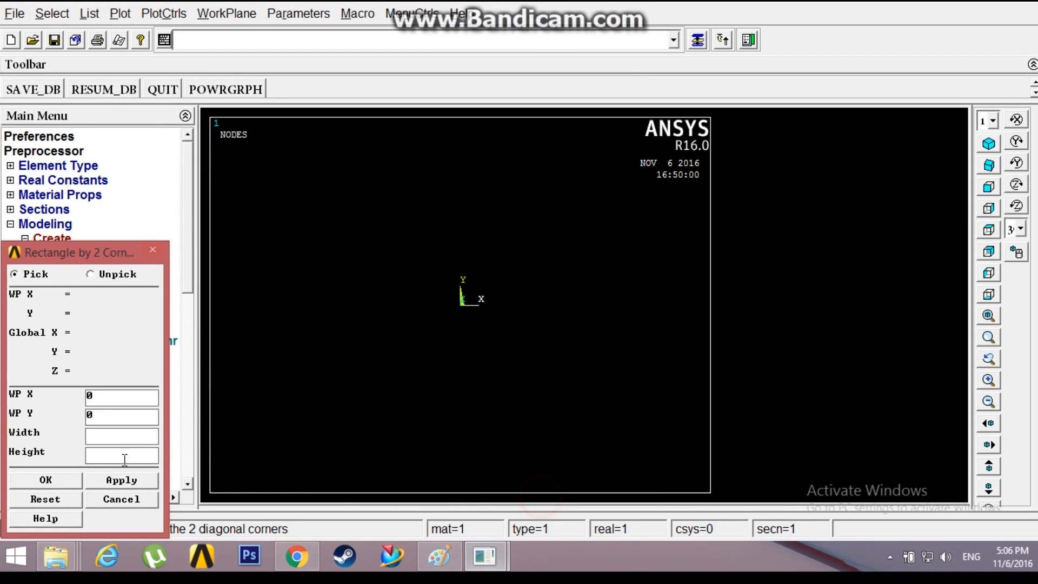
# Create the 50 by 25 rectangle and a solid circle centred at WP X 0, Y 0
pyautogui.write('25')
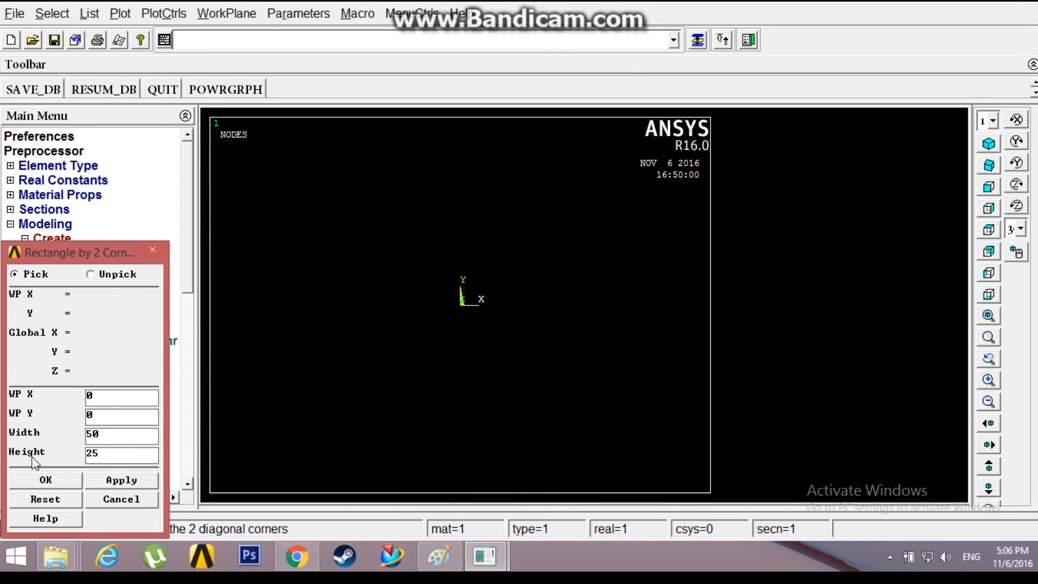
pyautogui.click(45, 480)
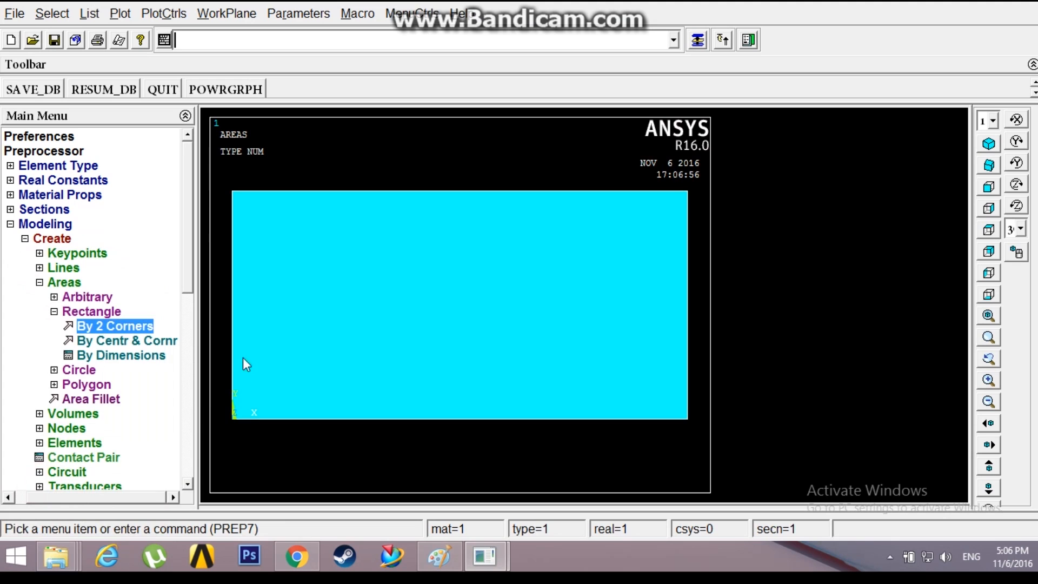
pyautogui.click(78, 369)
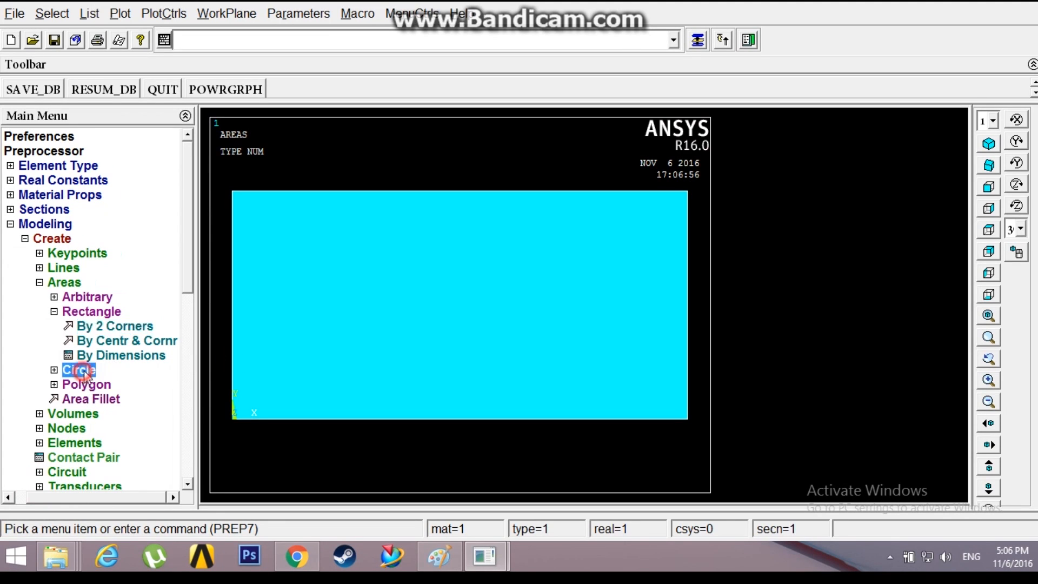
pyautogui.click(78, 369)
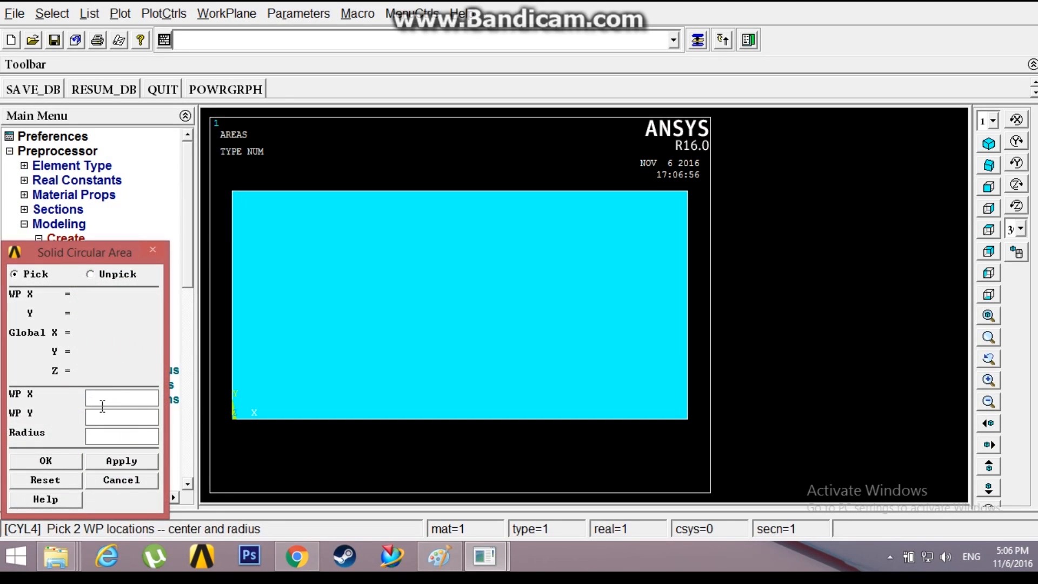
pyautogui.write('0')
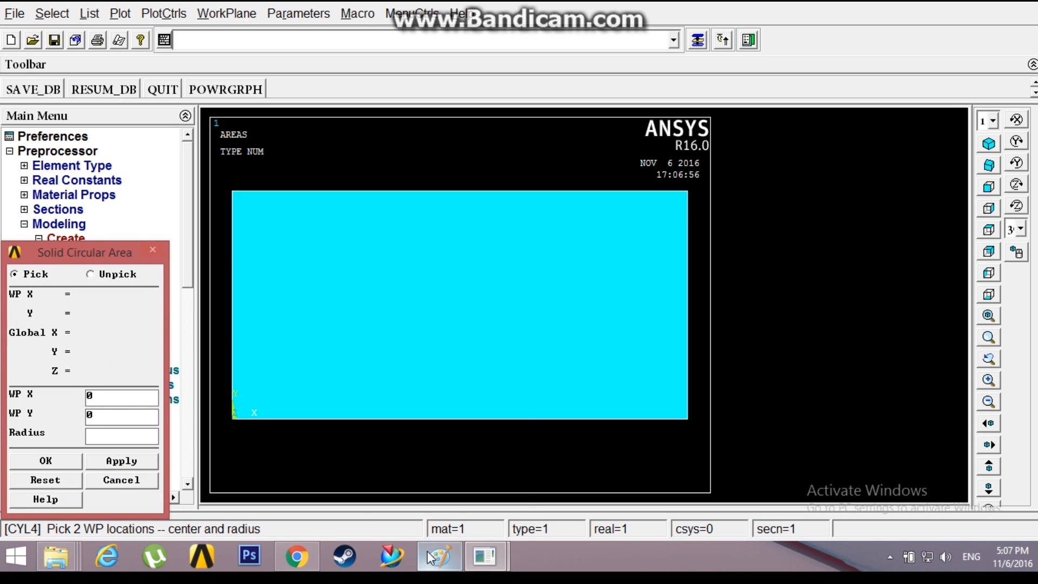
pyautogui.click(439, 554)
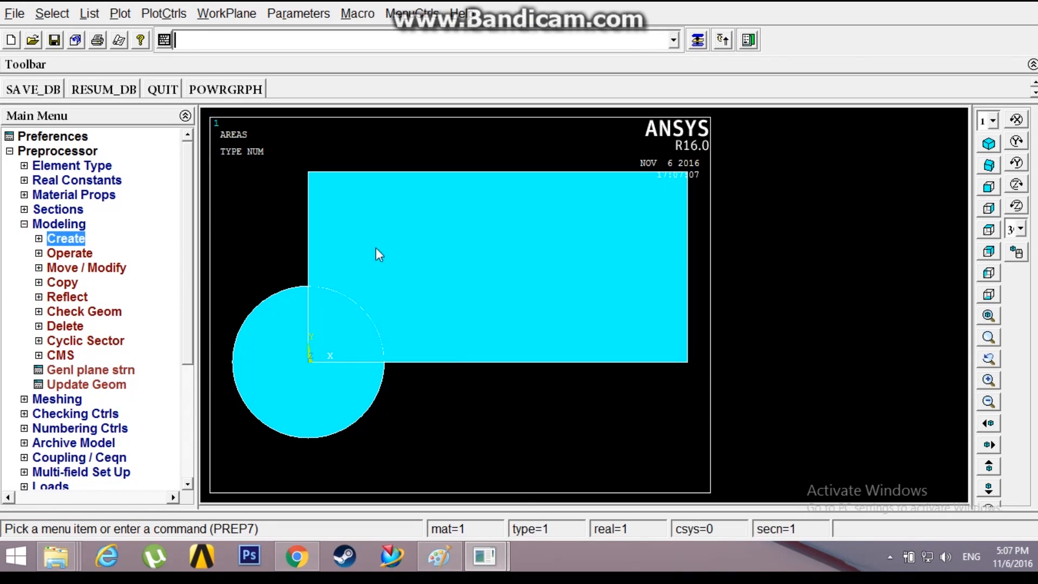
# Boolean-subtract the circle area from the rectangle, cutting a quarter-circle notch at the origin
pyautogui.click(69, 253)
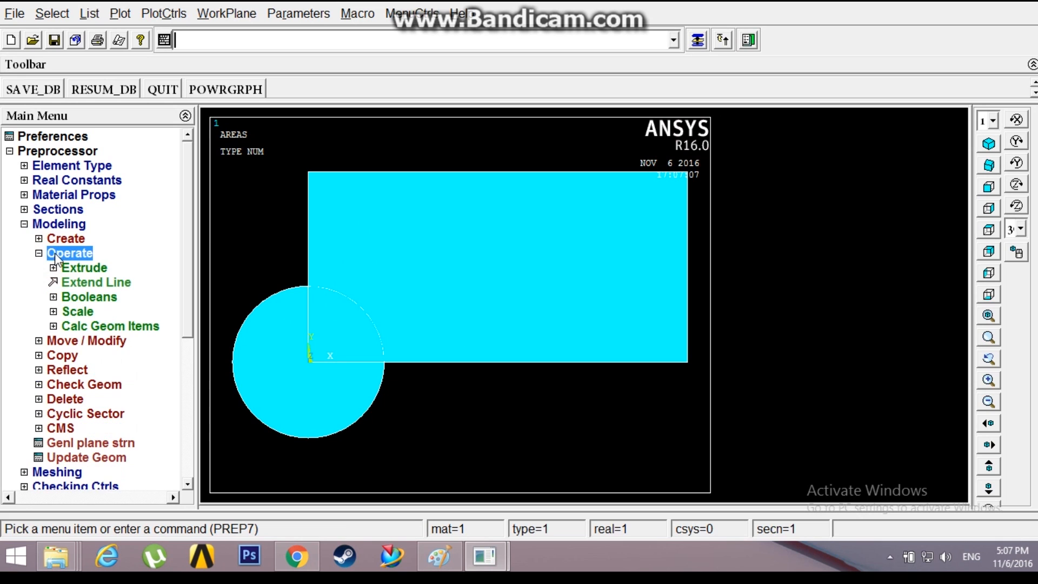
pyautogui.click(89, 297)
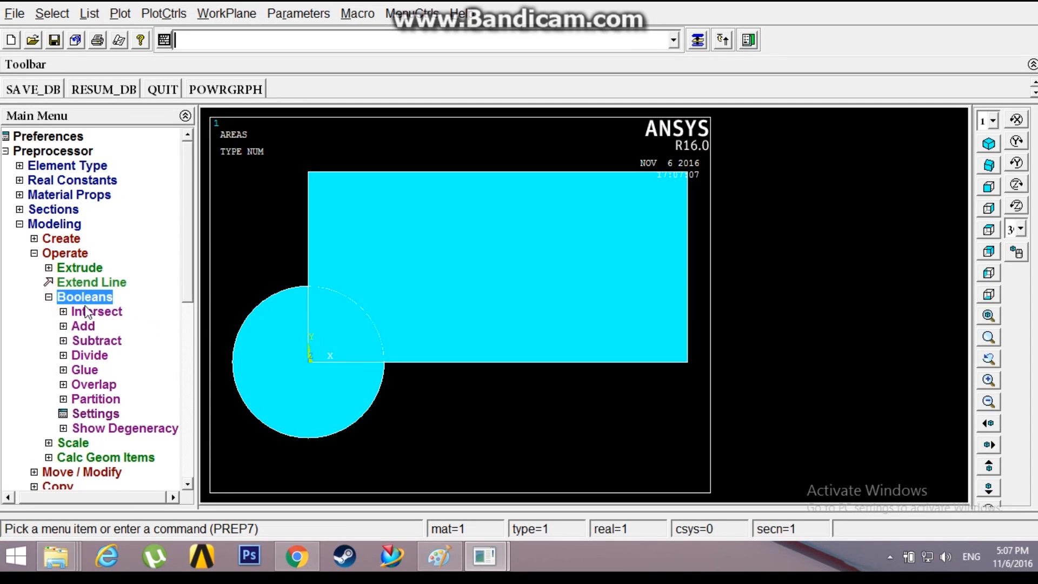
pyautogui.click(96, 339)
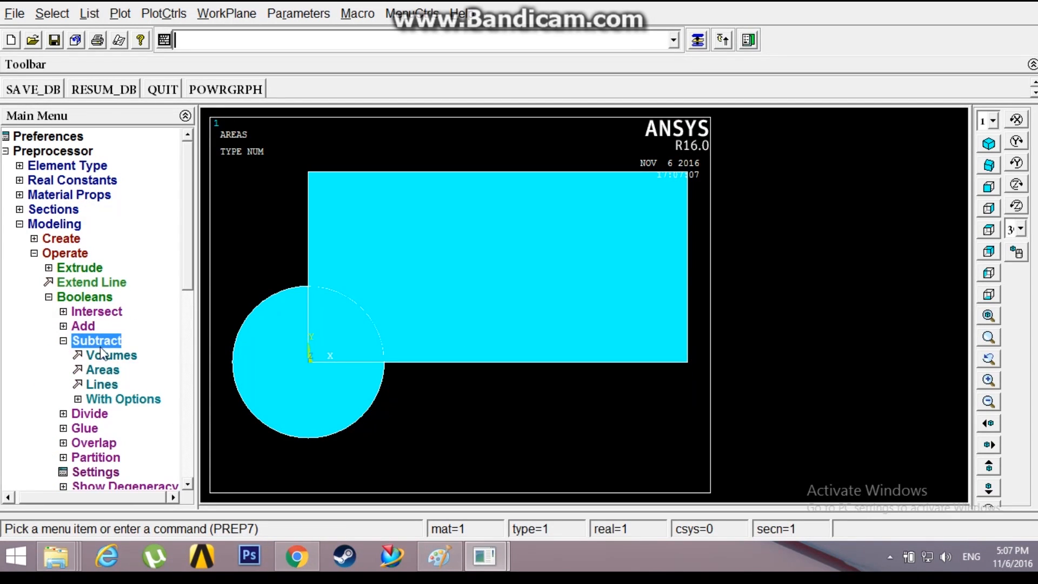
pyautogui.click(103, 370)
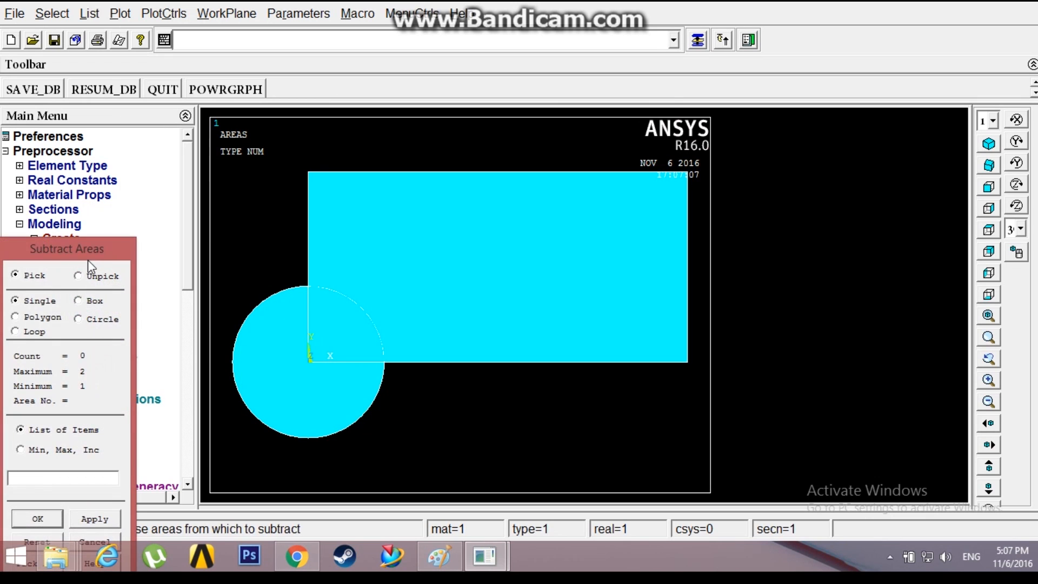
pyautogui.moveTo(66, 248); pyautogui.dragTo(109, 91)
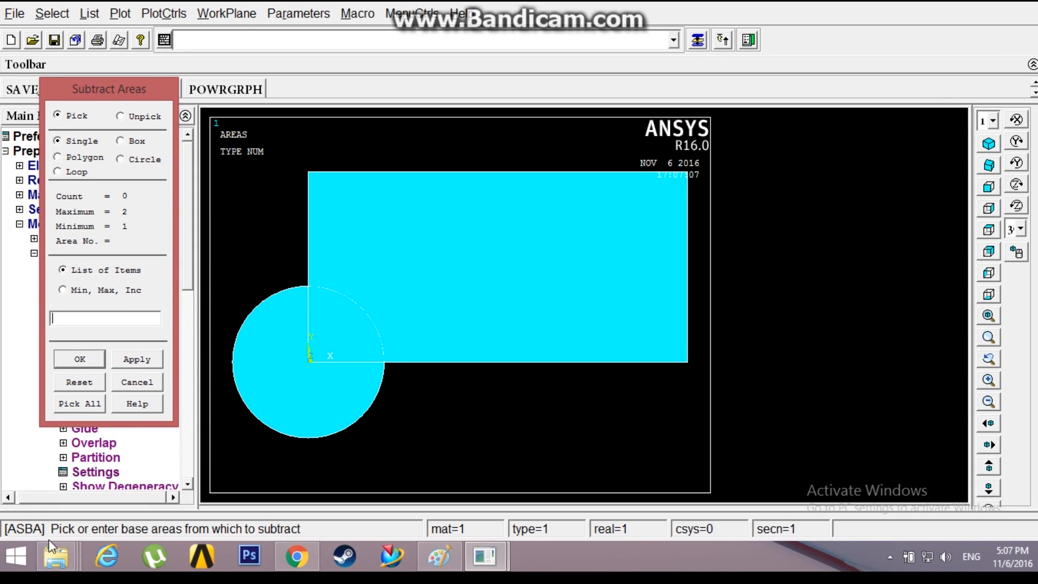
pyautogui.moveTo(184, 542)
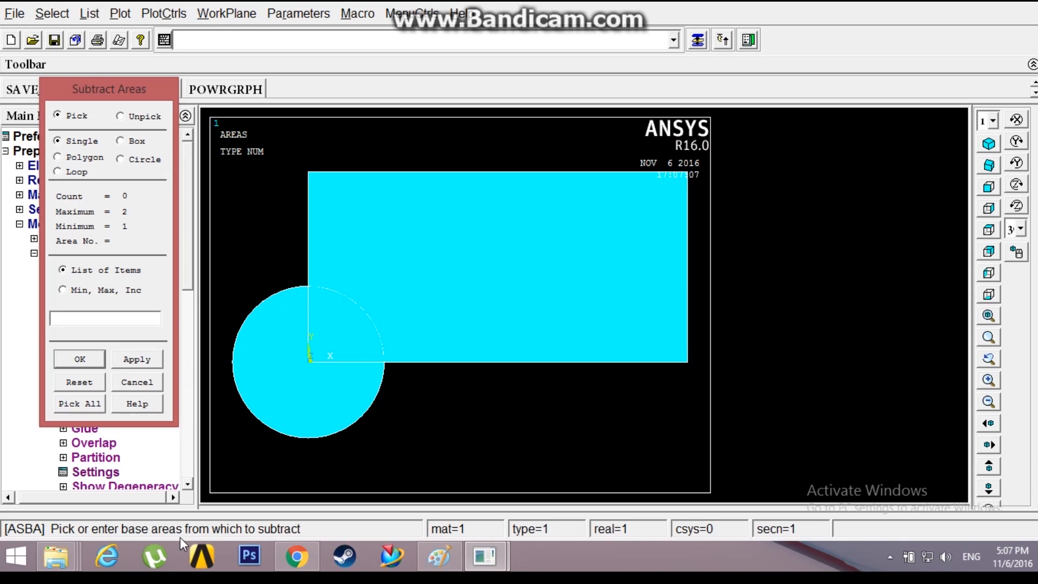
pyautogui.moveTo(288, 539)
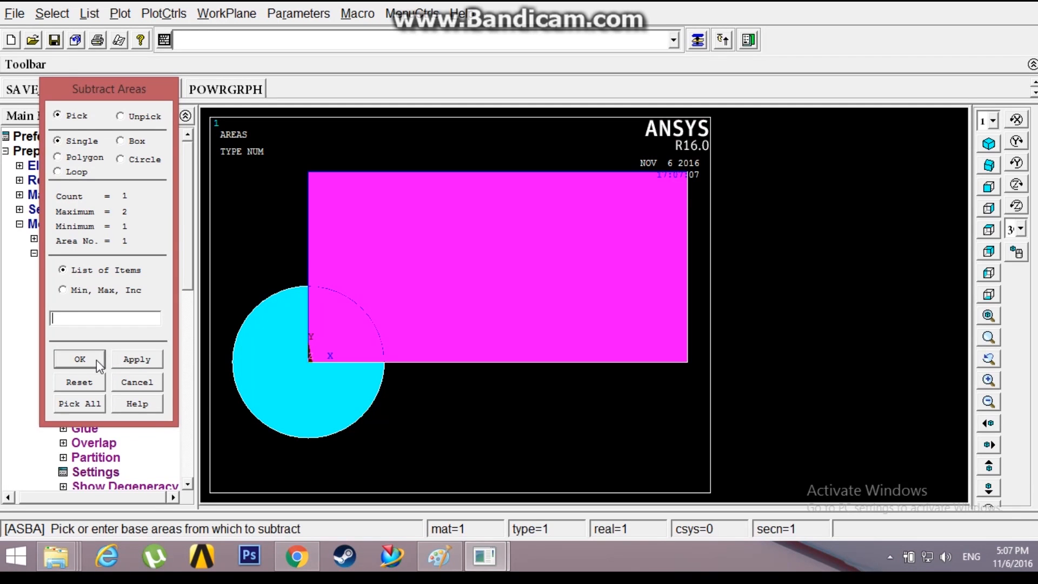
pyautogui.click(79, 359)
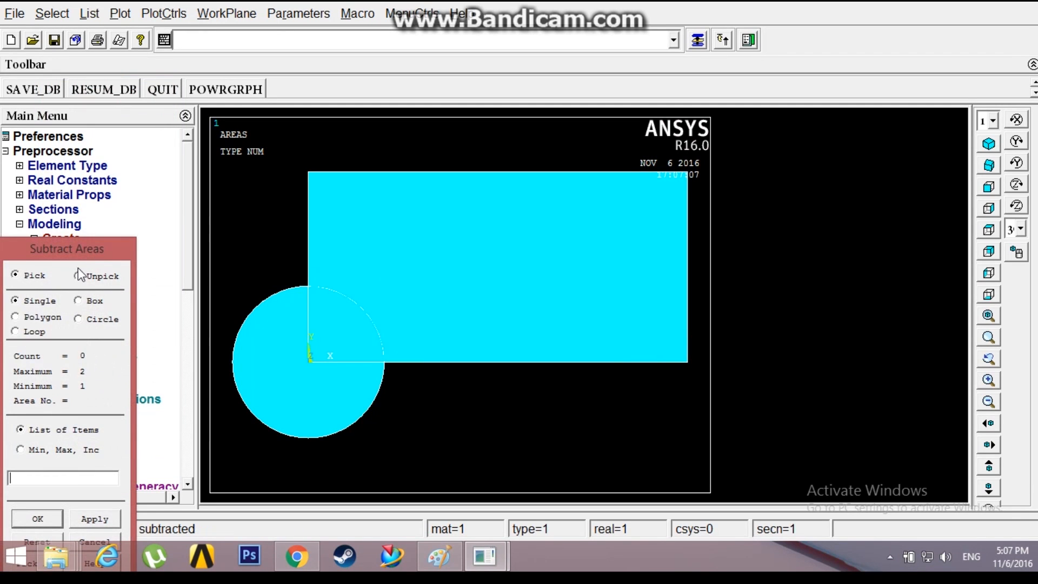
pyautogui.moveTo(66, 248); pyautogui.dragTo(132, 71)
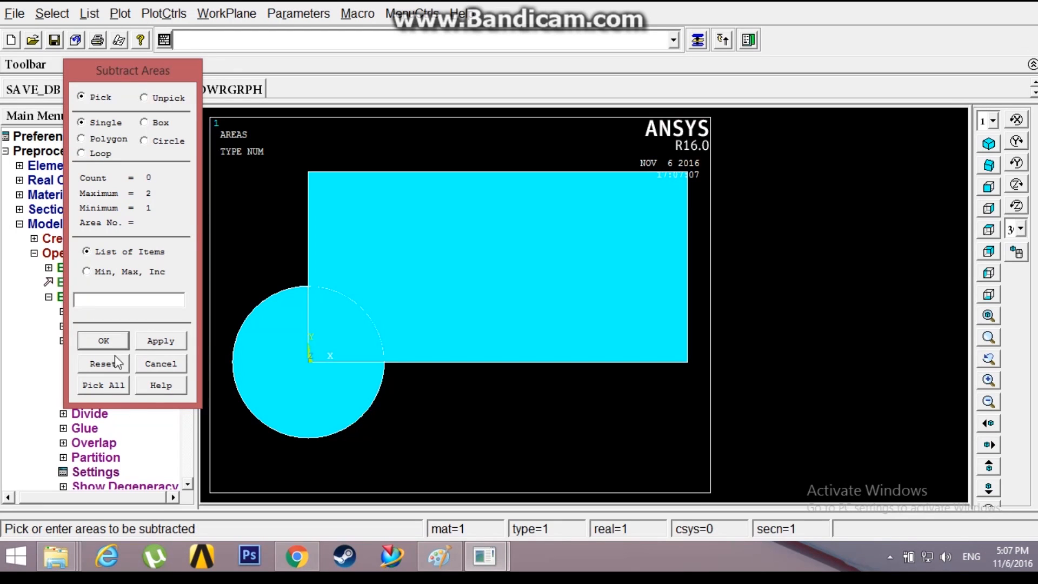
pyautogui.click(308, 360)
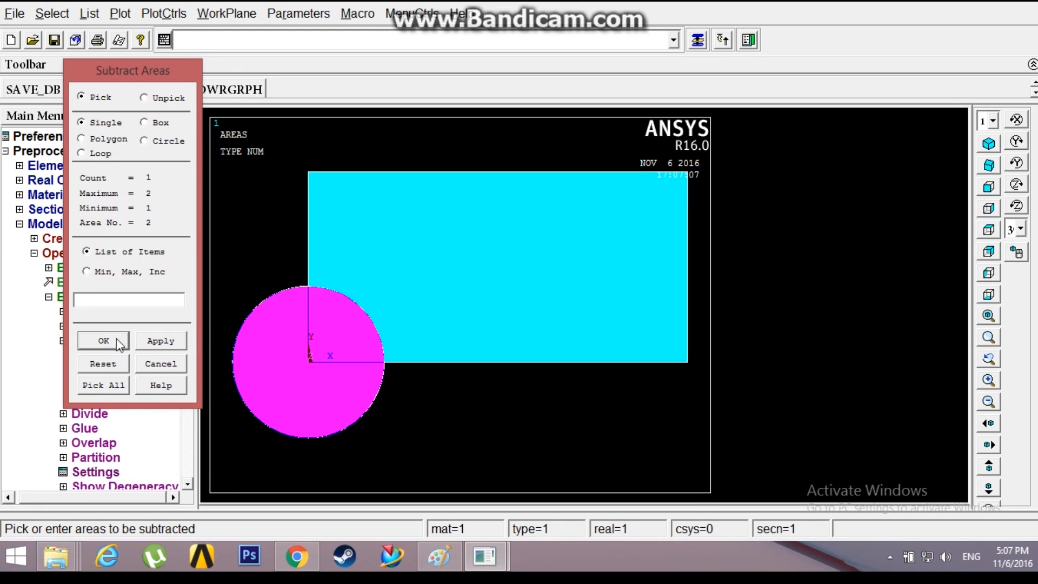
pyautogui.click(102, 340)
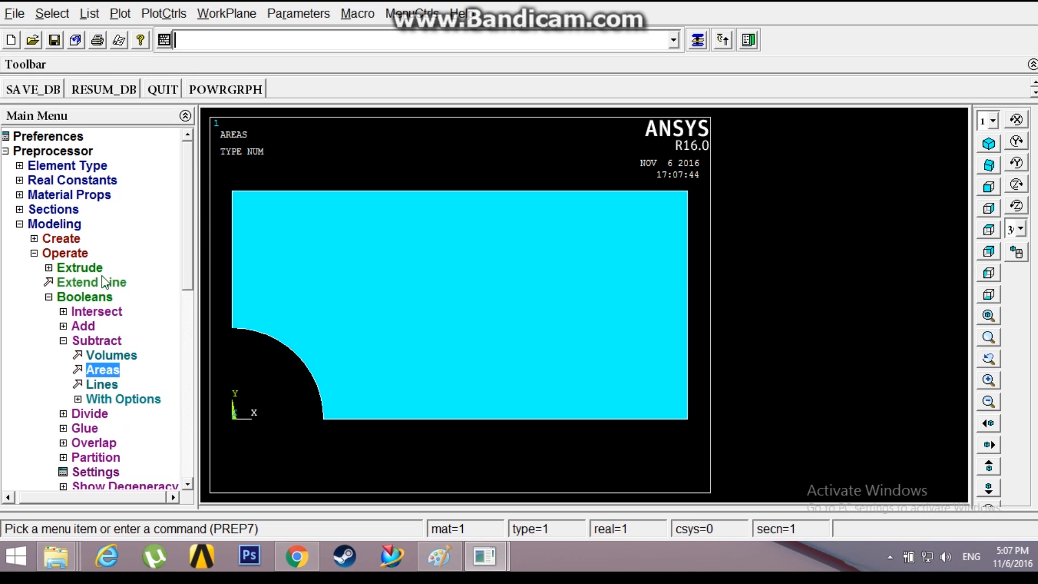
# Apply Symmetry B.C. on lines to the bottom and left plate edges
pyautogui.click(54, 224)
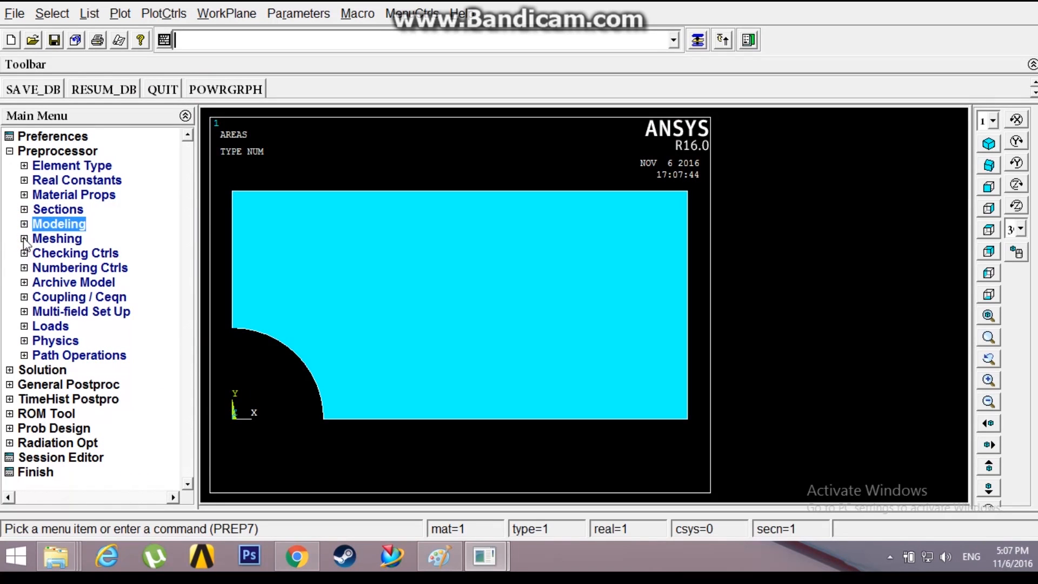
pyautogui.click(25, 325)
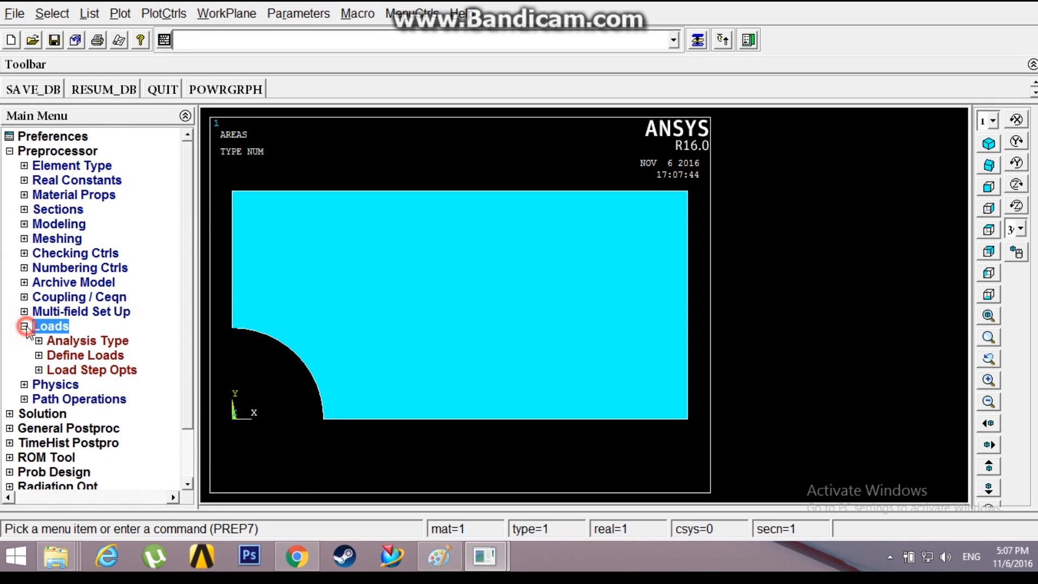
pyautogui.click(85, 355)
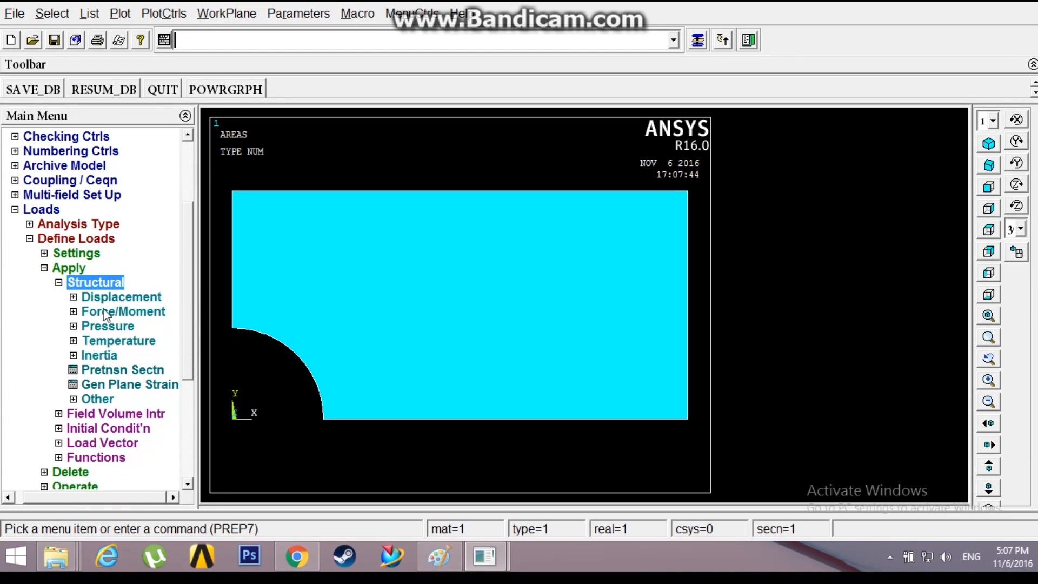
pyautogui.click(121, 297)
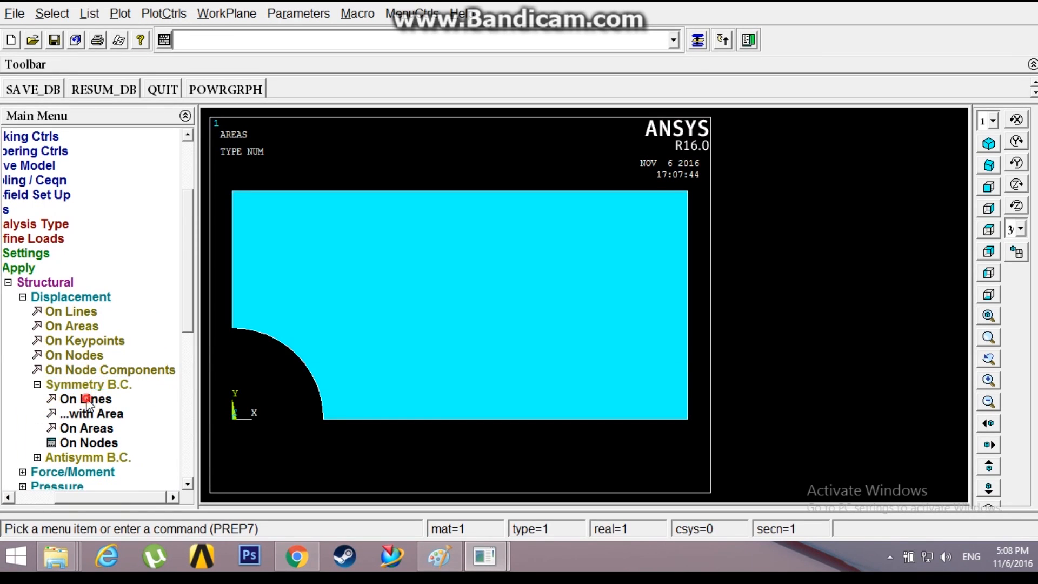
pyautogui.click(85, 398)
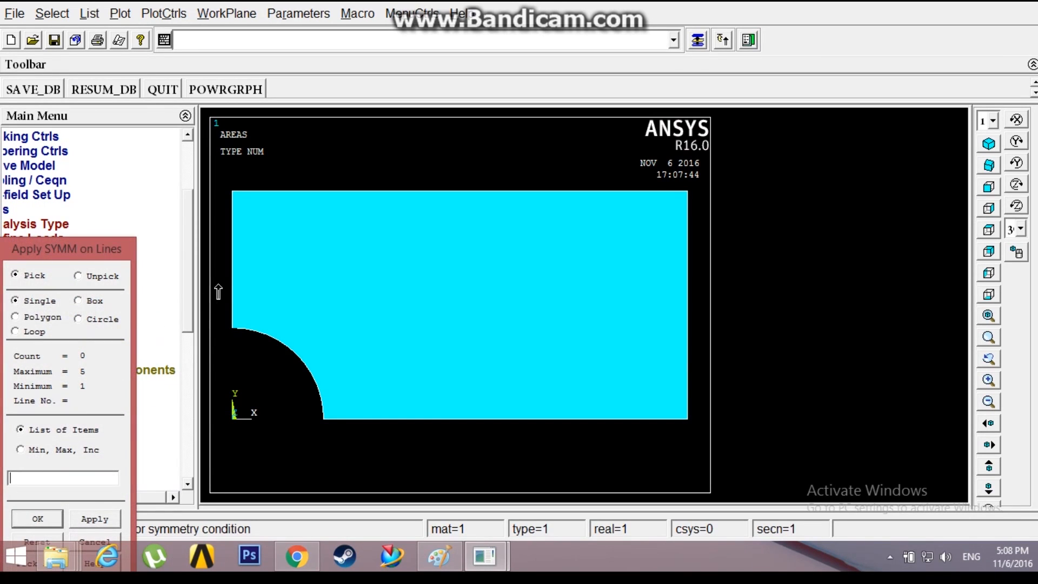
pyautogui.click(389, 416)
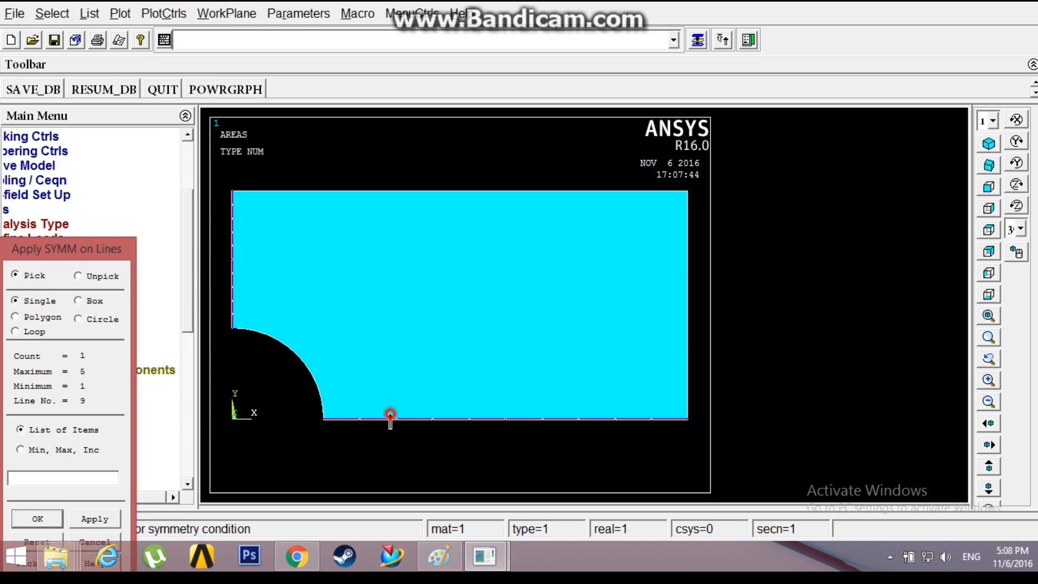
pyautogui.click(389, 415)
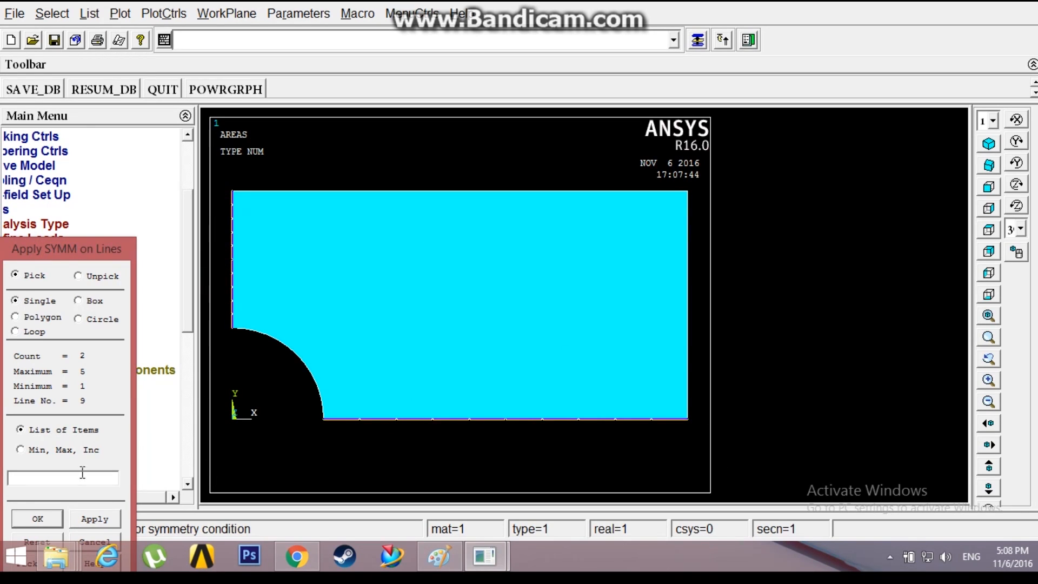
pyautogui.click(36, 518)
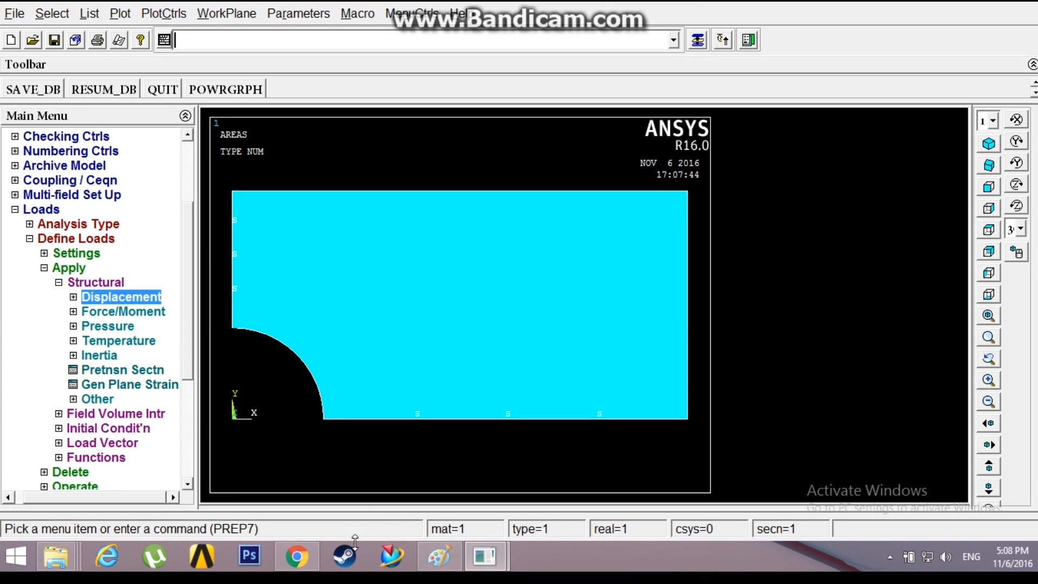
# Change the sketch's load label from 100N/cm to 100N/mm, then return to ANSYS
pyautogui.click(439, 555)
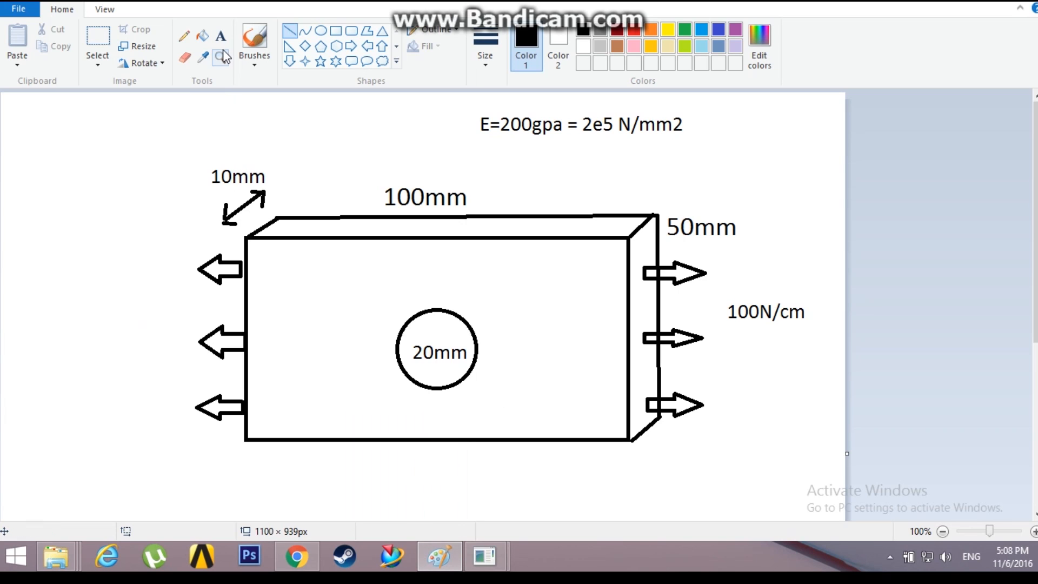
pyautogui.click(352, 30)
pyautogui.write('m')
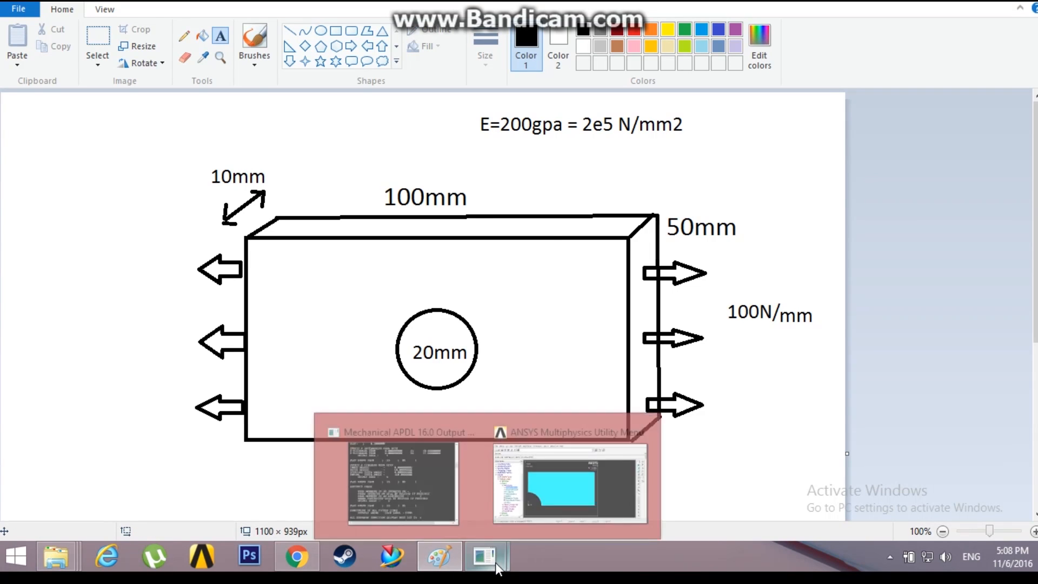
pyautogui.click(484, 556)
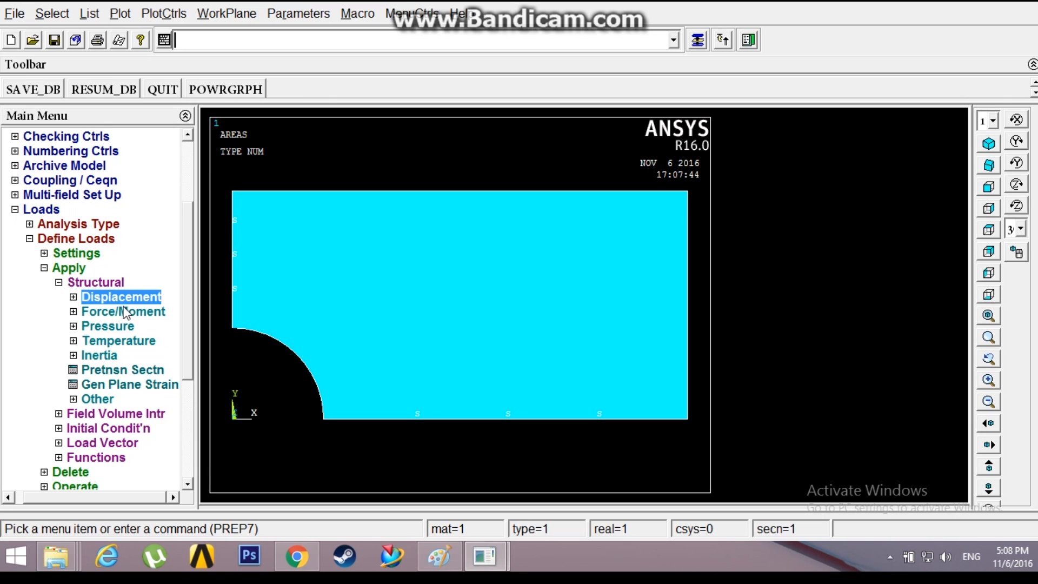
# Pick the right edge for pressure on lines and open its value dialog, then view the sketch
pyautogui.click(107, 326)
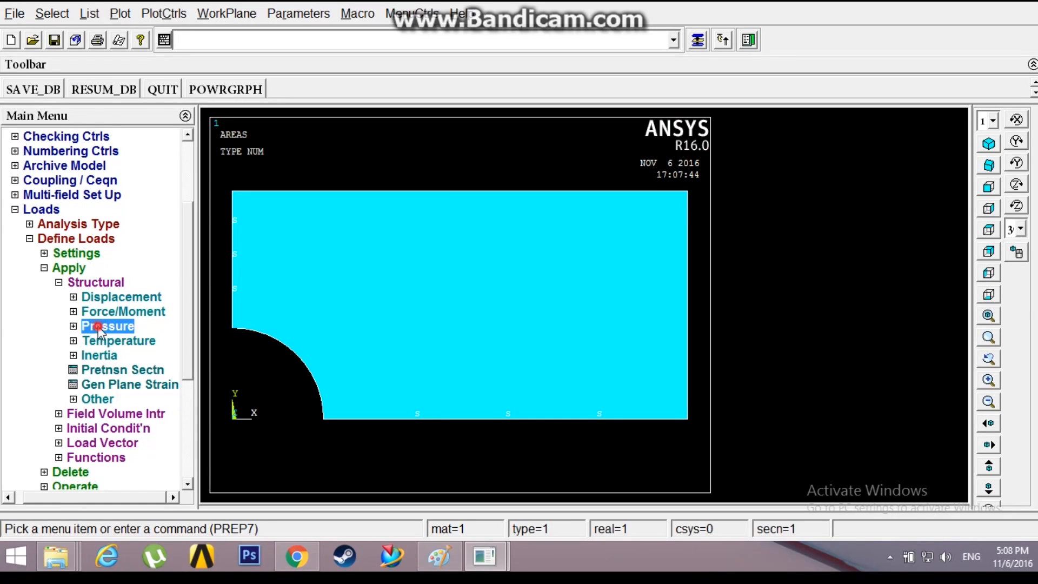
pyautogui.click(106, 325)
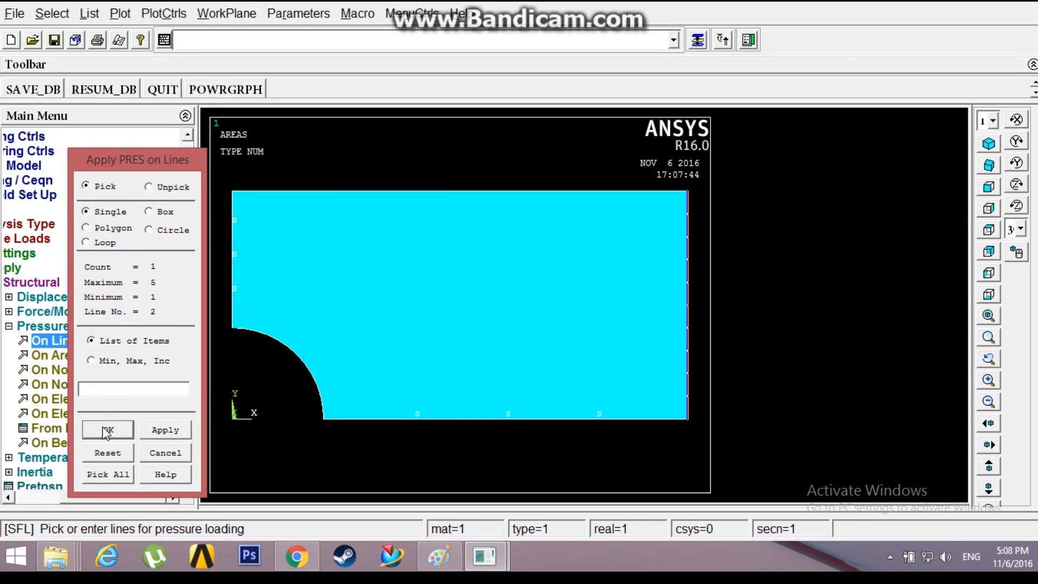
pyautogui.click(106, 429)
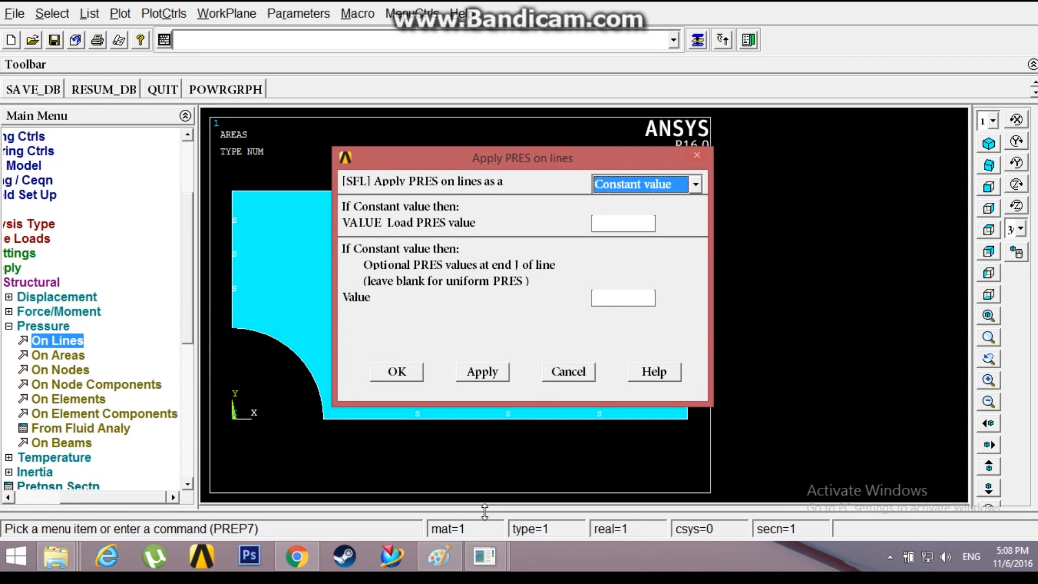
pyautogui.click(440, 555)
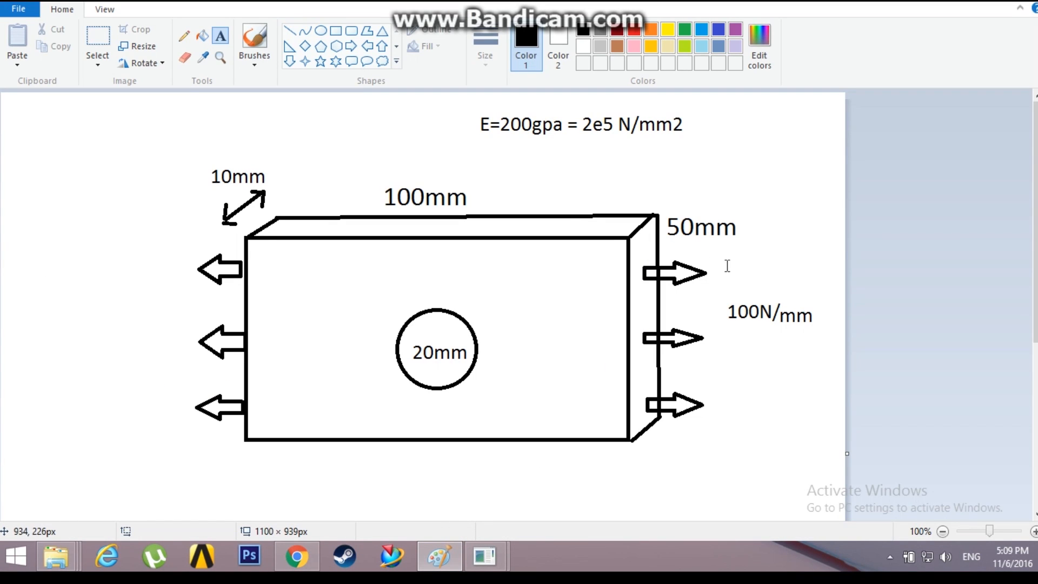
pyautogui.moveTo(576, 471)
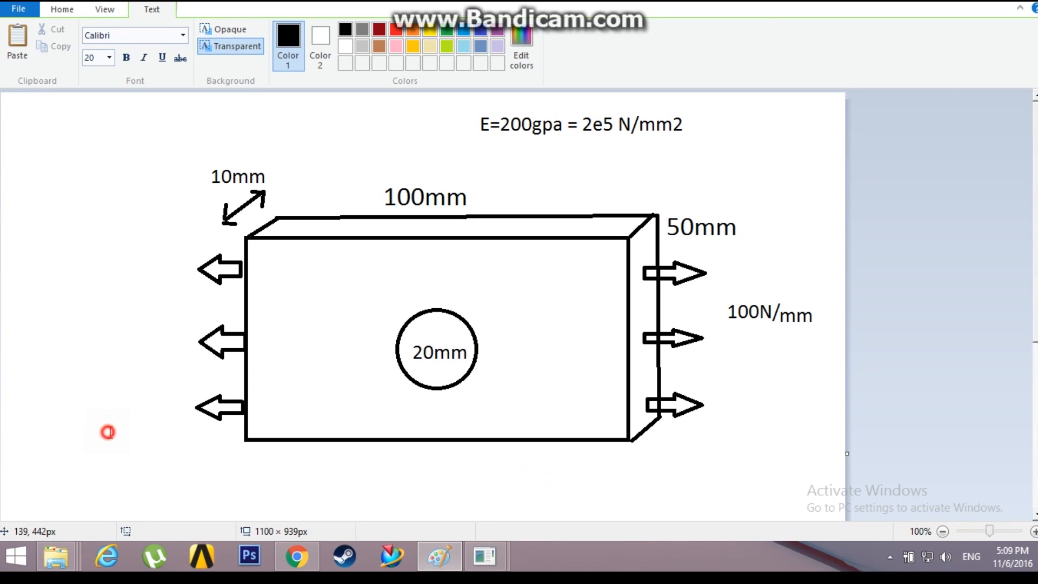
# Switch from the Paint sketch of the 100N/mm edge load back to ANSYS
pyautogui.click(62, 9)
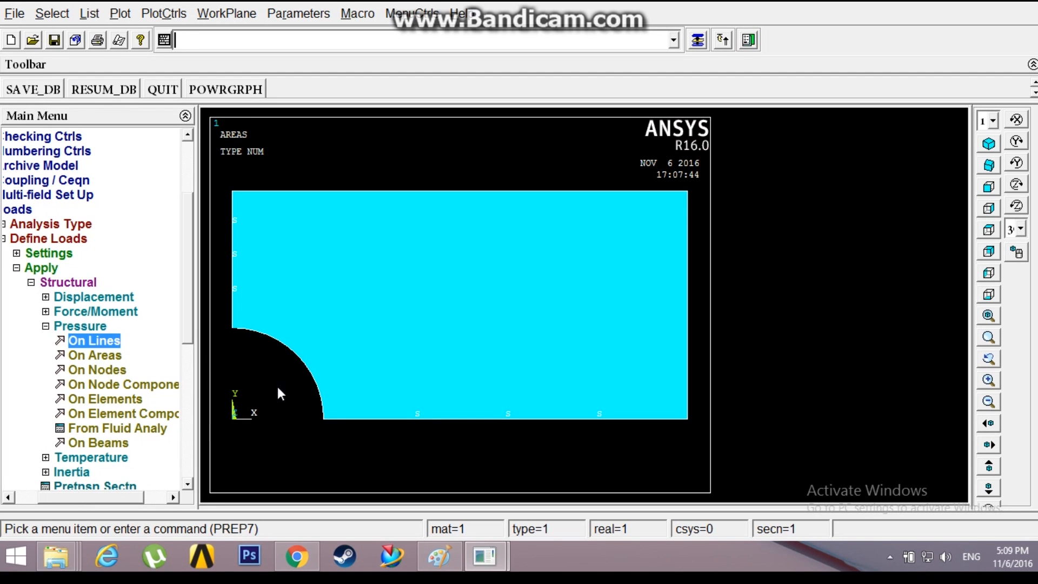
# Apply a PRES value of -100 to the plate's picked right edge line
pyautogui.click(93, 340)
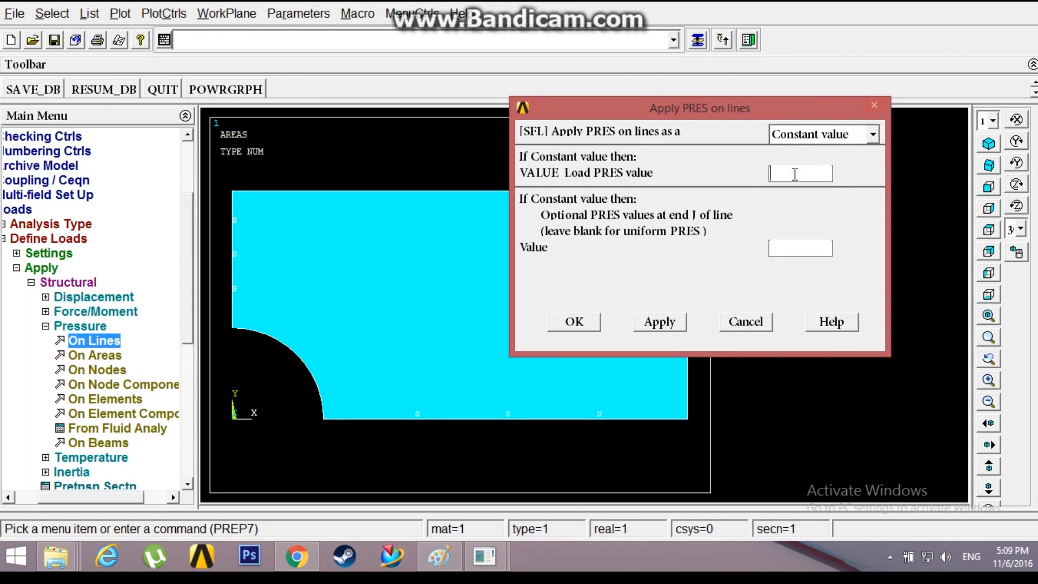
pyautogui.write('-100')
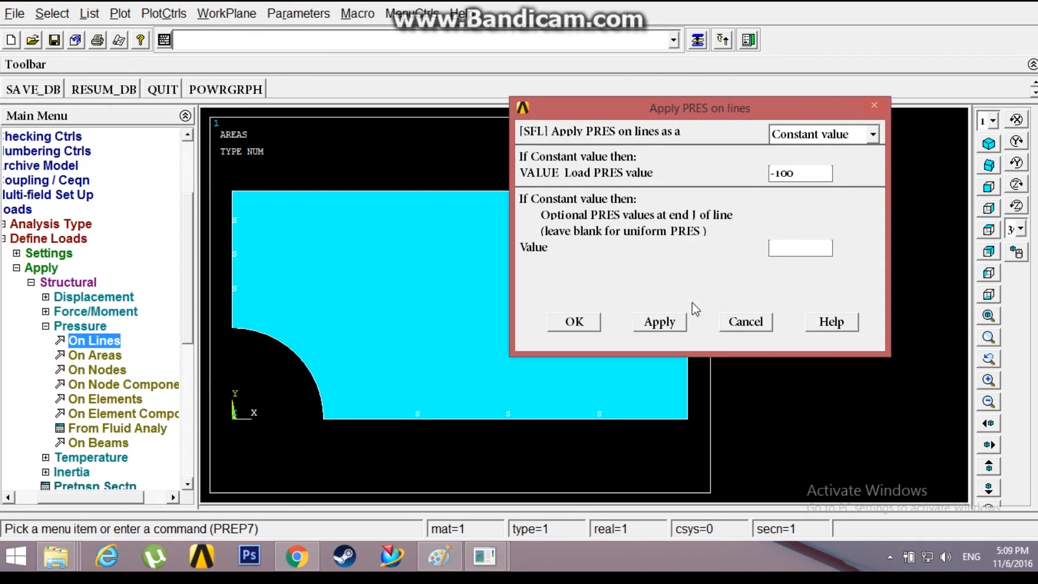
pyautogui.click(572, 322)
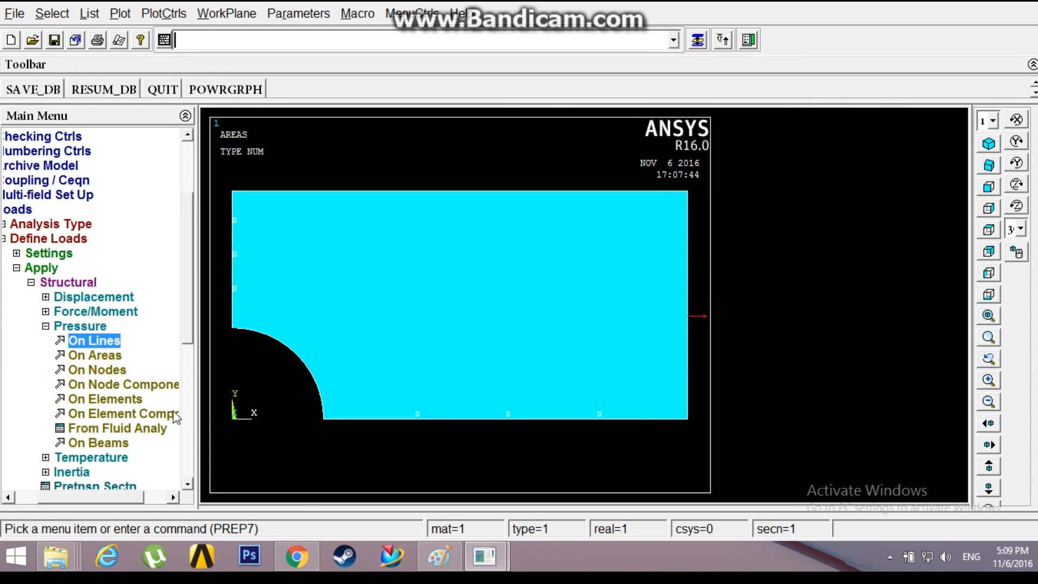
pyautogui.click(40, 253)
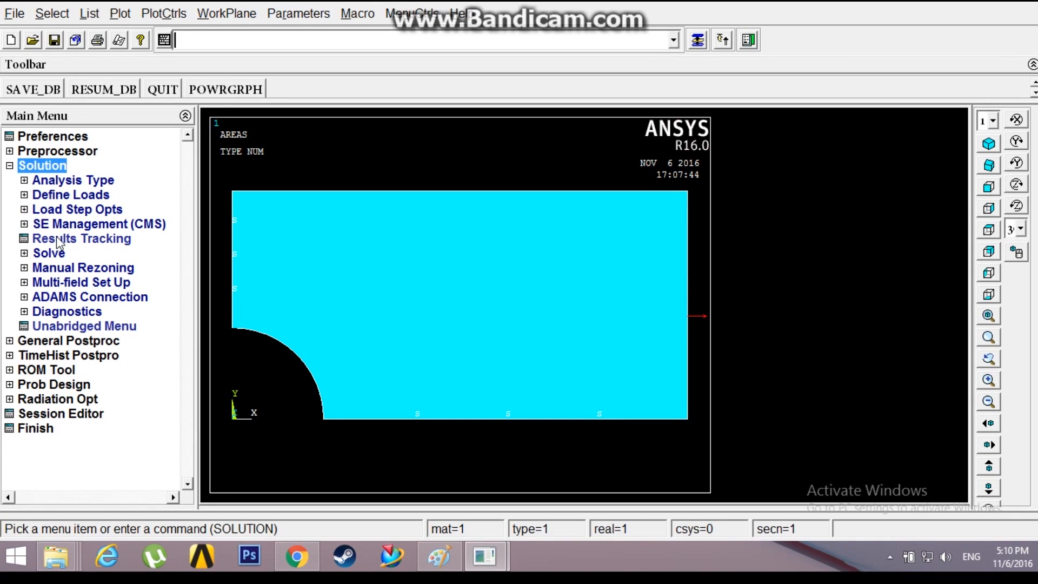
pyautogui.click(78, 266)
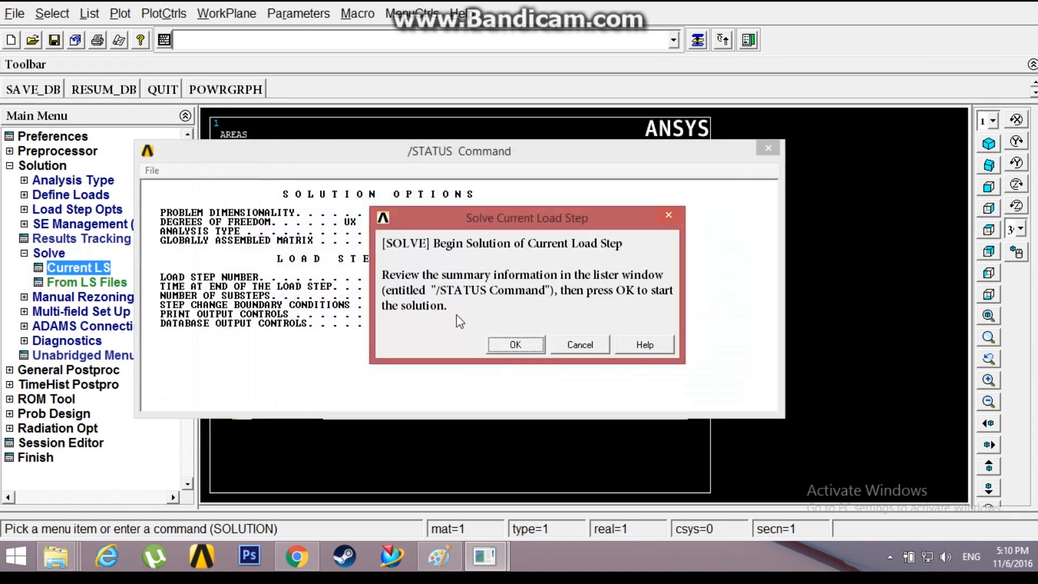
pyautogui.click(515, 344)
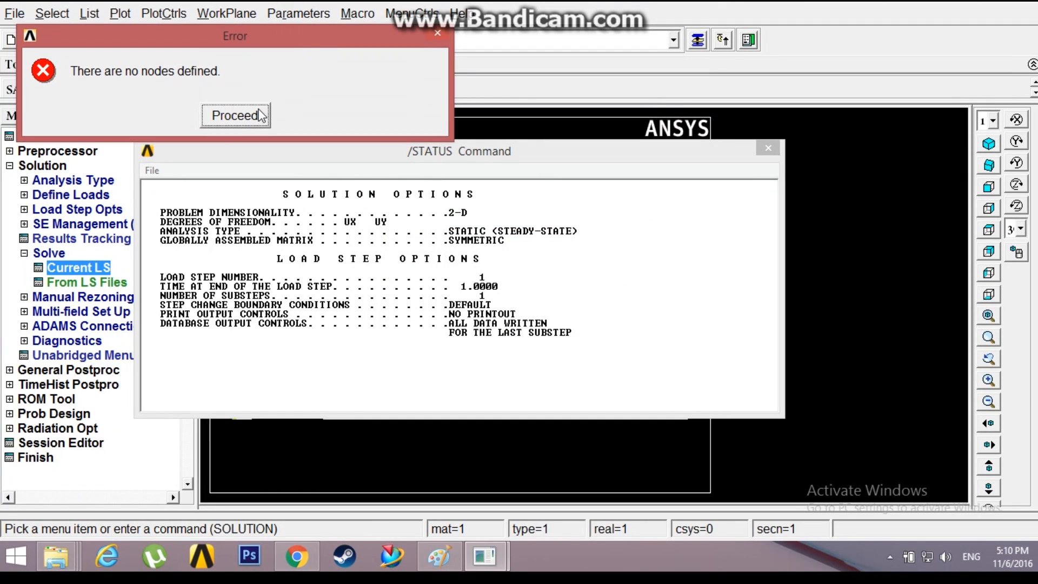
pyautogui.click(235, 115)
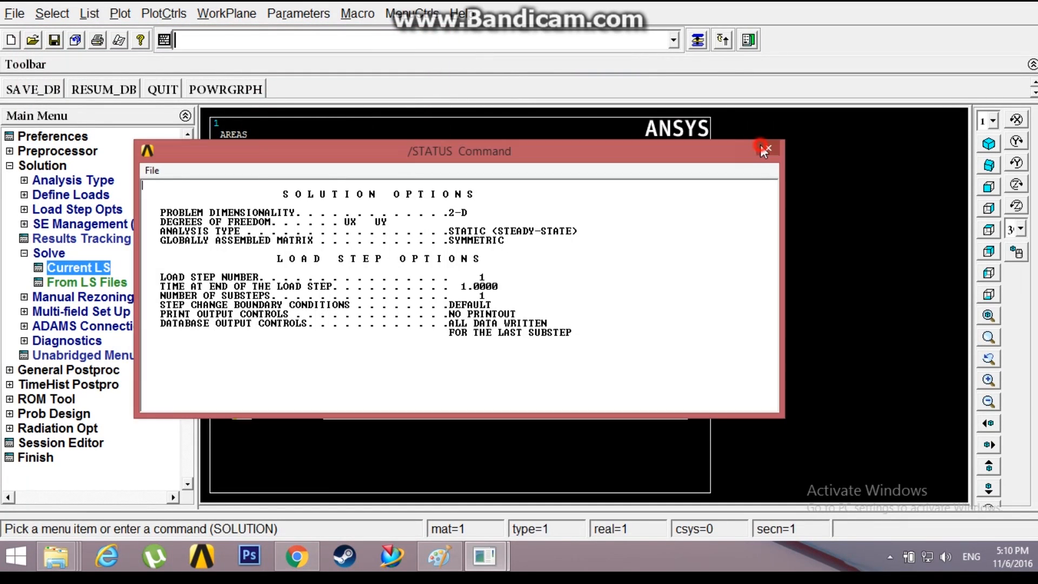
pyautogui.click(764, 148)
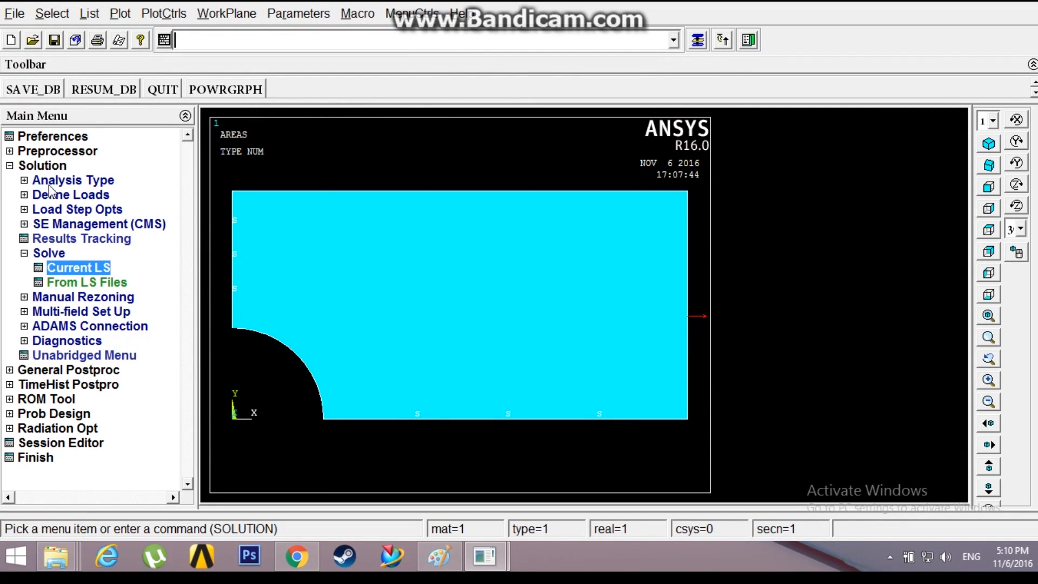
pyautogui.click(42, 166)
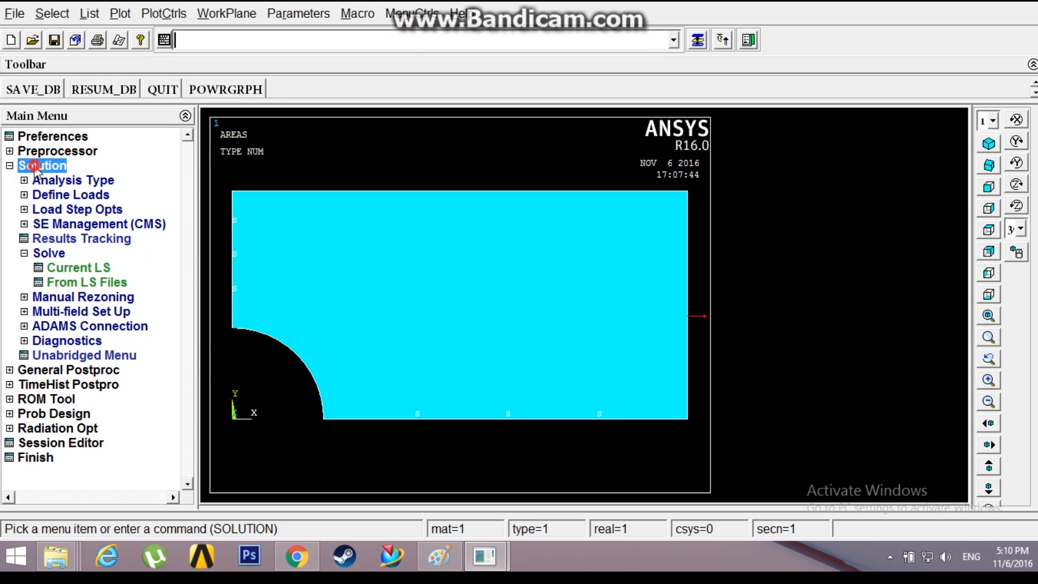
# Mesh the plate area with MeshTool using free quad elements at Smart Size 3
pyautogui.click(58, 151)
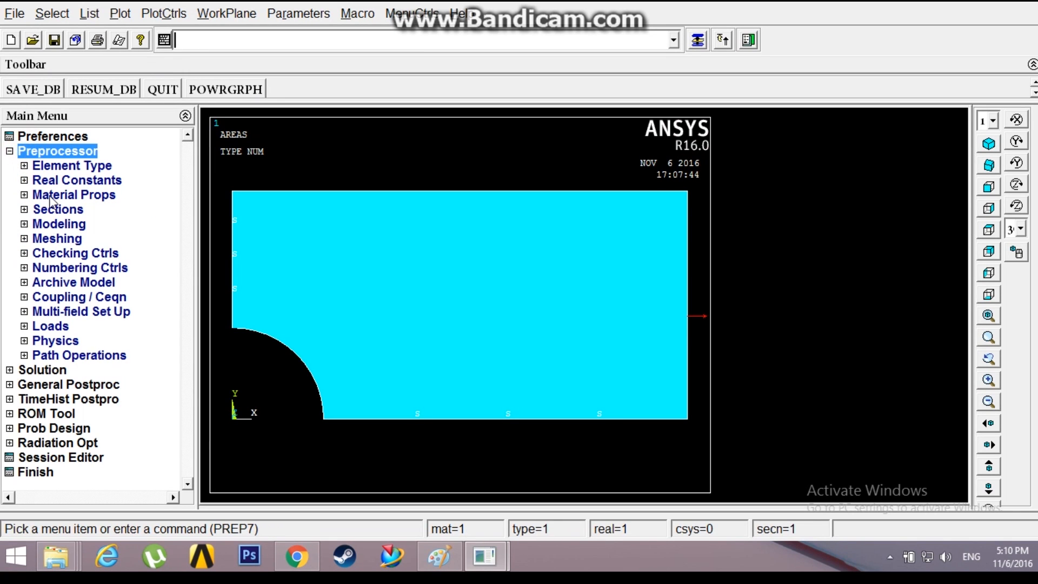
pyautogui.click(56, 238)
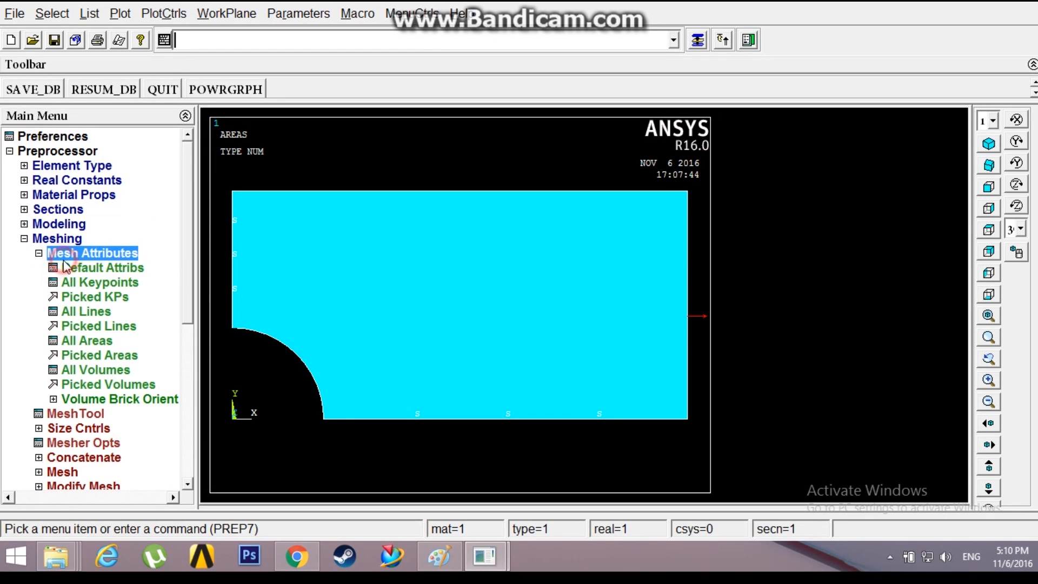
pyautogui.click(56, 239)
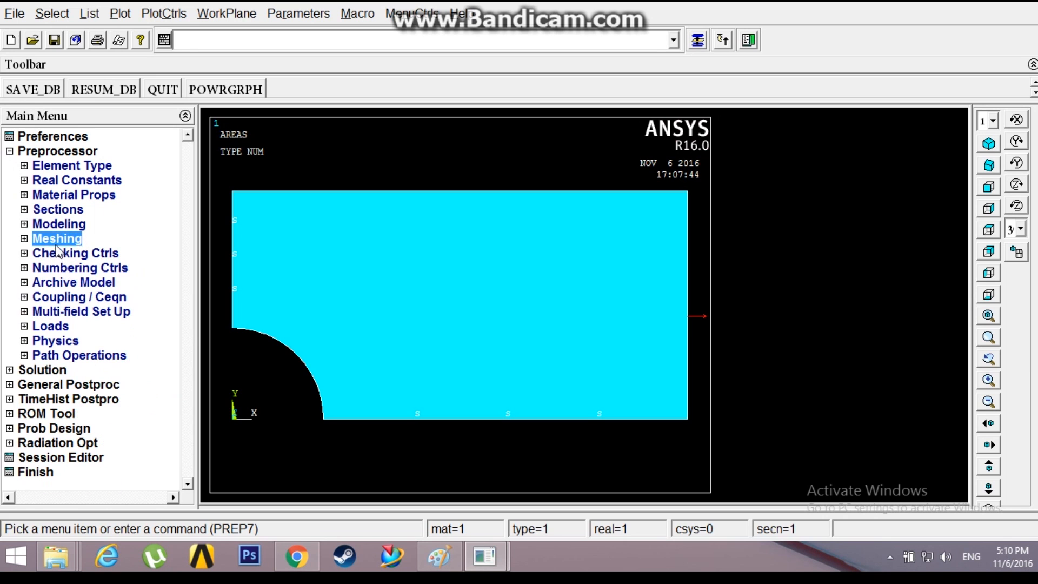
pyautogui.click(57, 238)
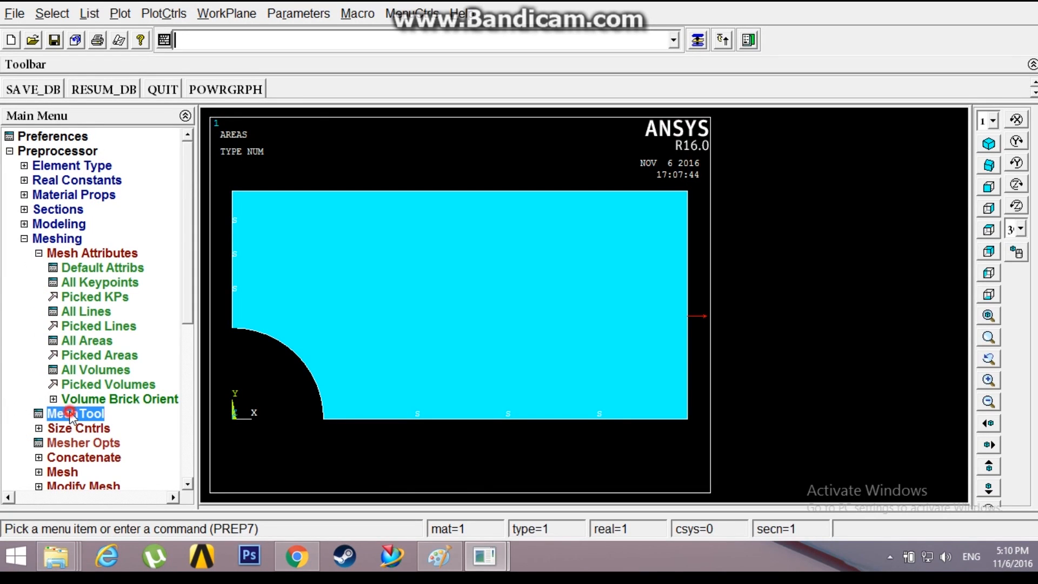
pyautogui.click(74, 414)
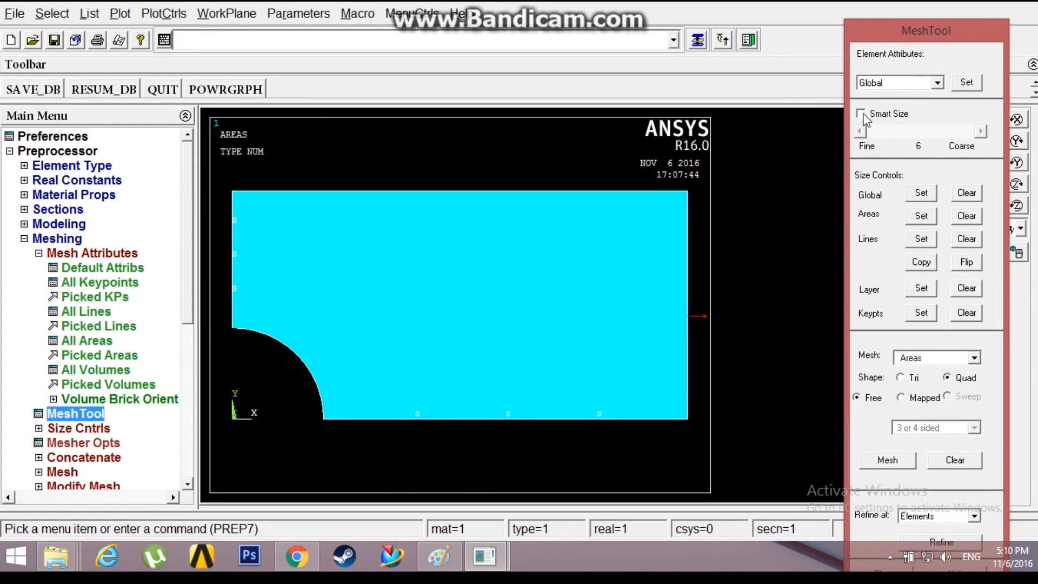
pyautogui.click(860, 113)
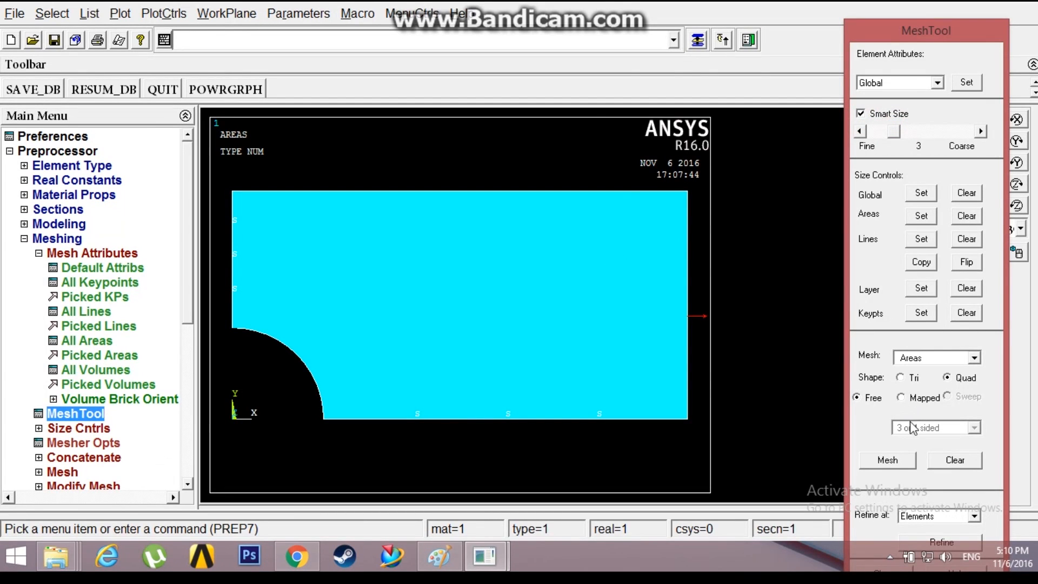
pyautogui.click(886, 459)
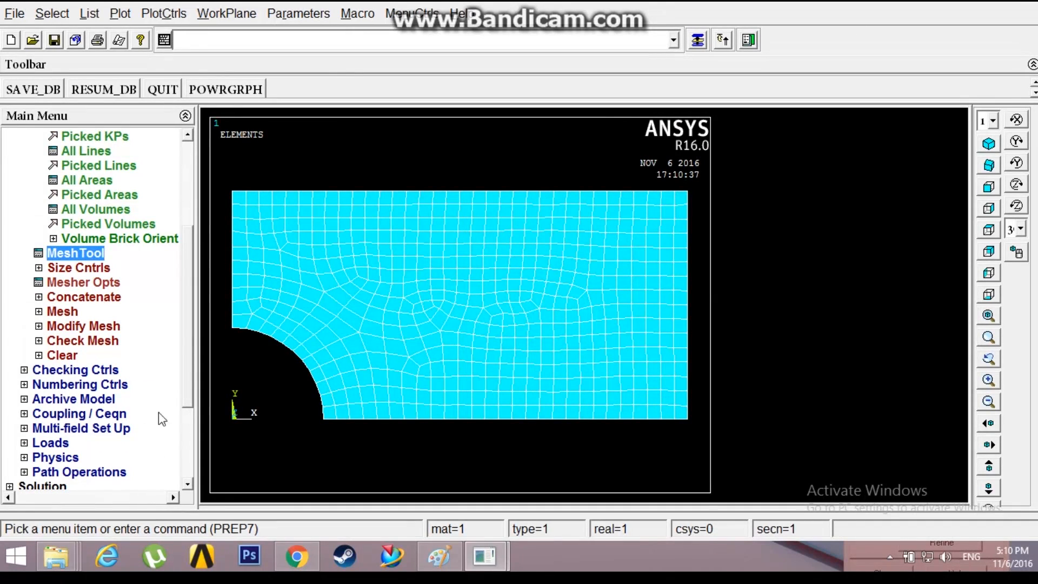
pyautogui.scroll(-3)
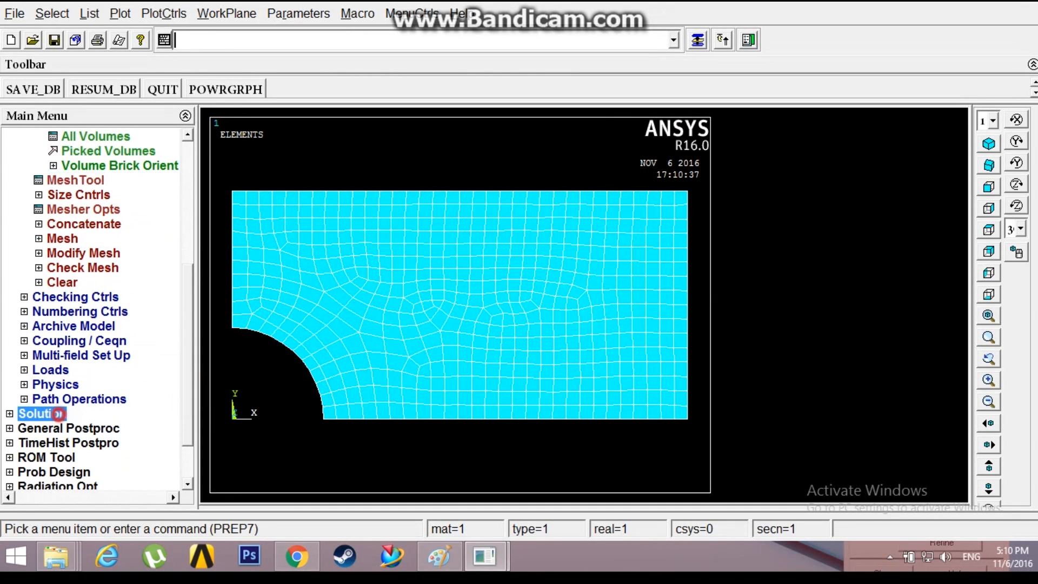
pyautogui.click(77, 267)
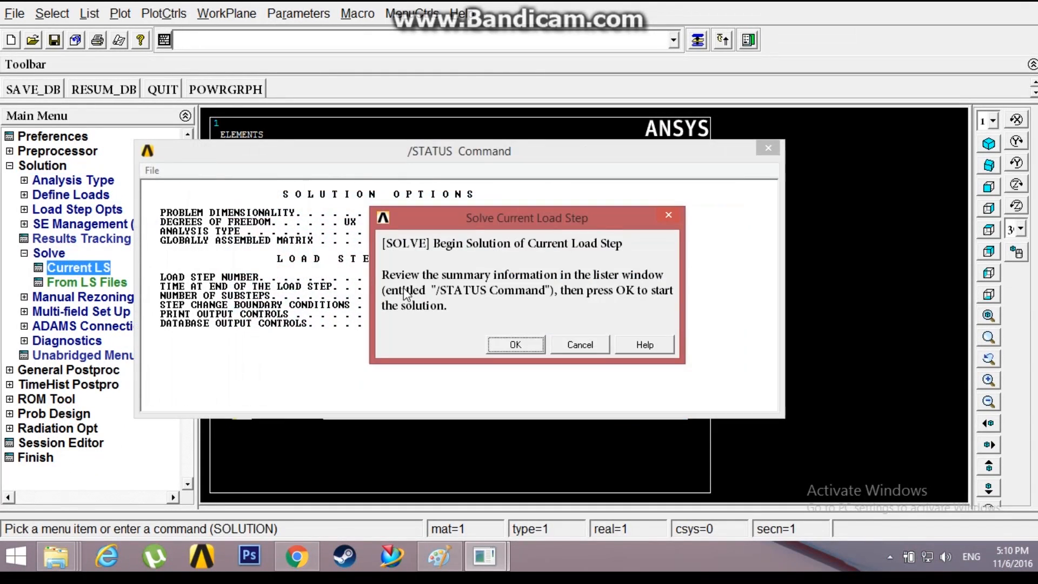
# Solve the current load step, then dismiss the 'Solution is done' note and /STATUS window
pyautogui.click(515, 345)
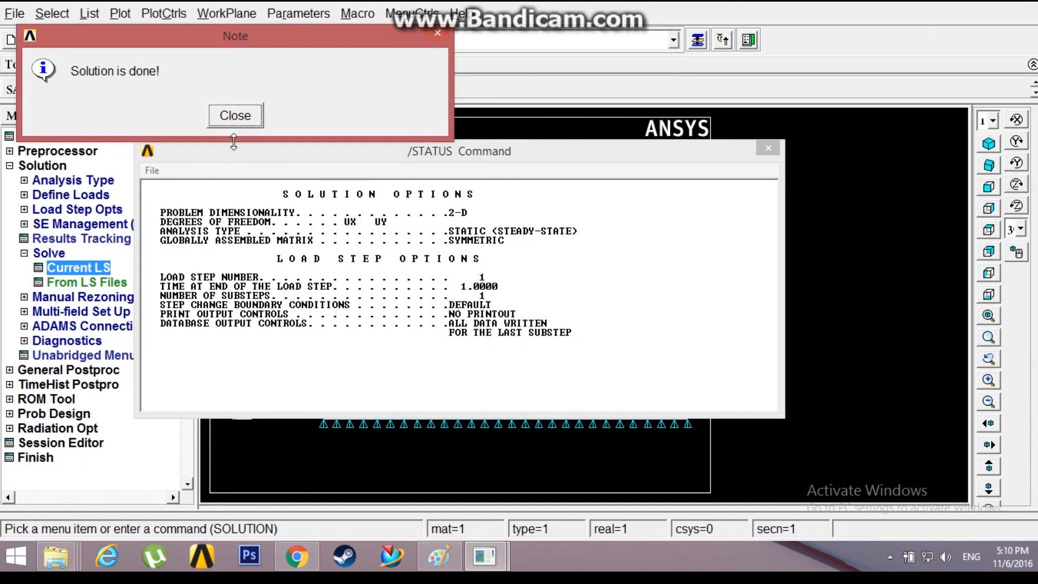
pyautogui.click(234, 115)
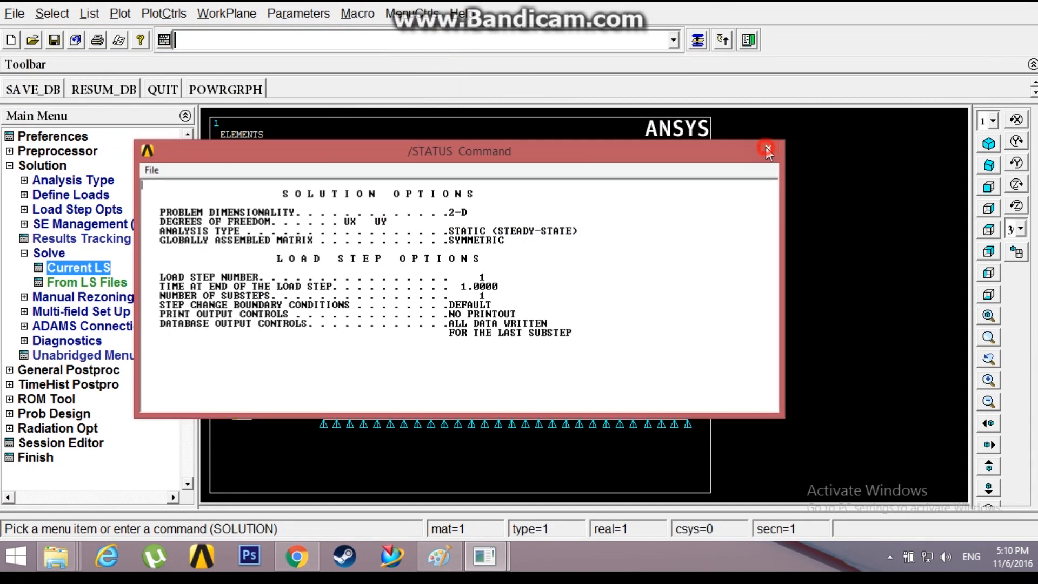
pyautogui.click(767, 150)
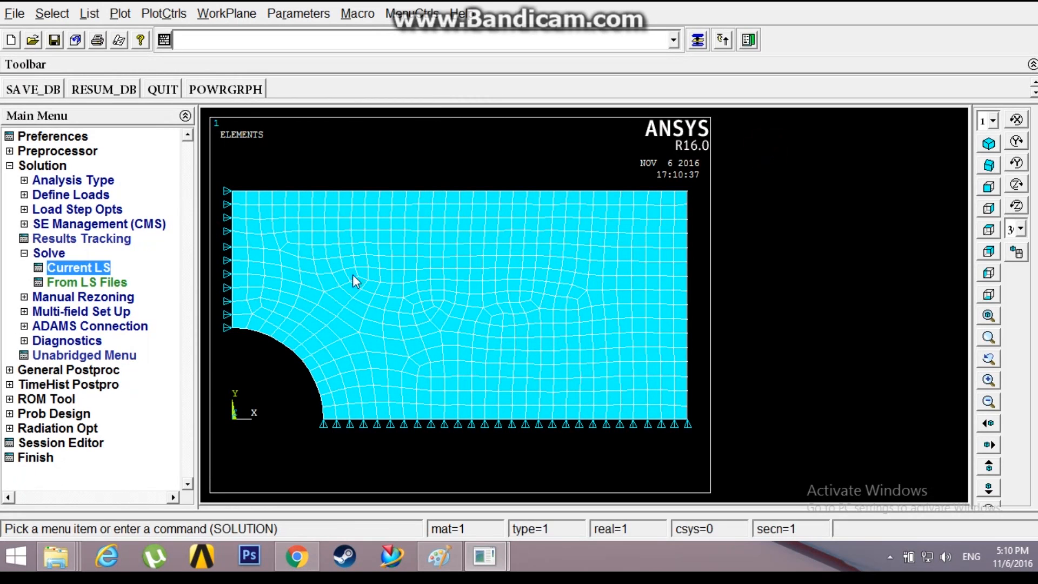
pyautogui.click(68, 369)
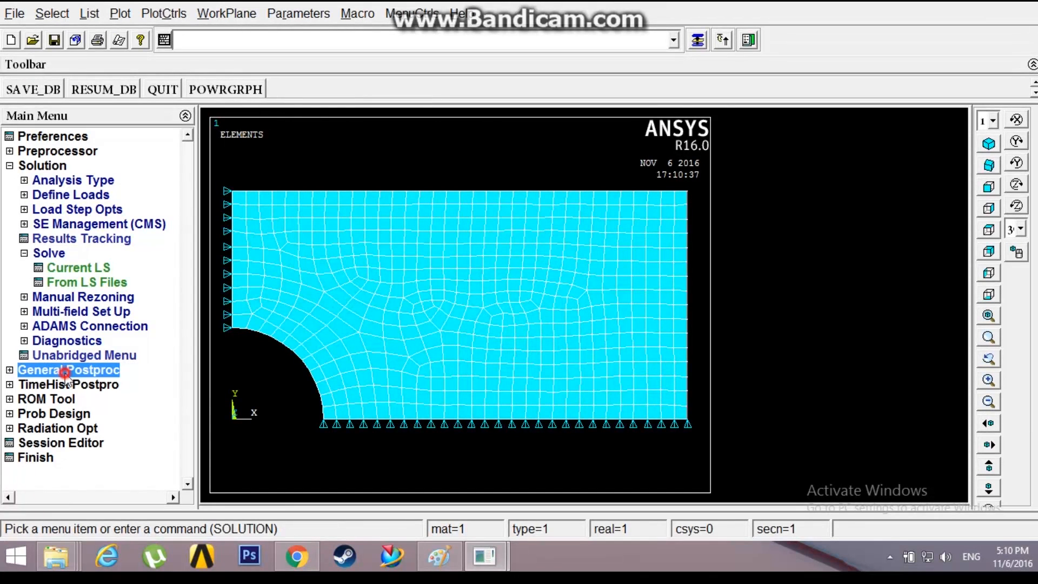
# Plot Def + undeformed shape, showing a maximum displacement of about 0.0314
pyautogui.click(68, 369)
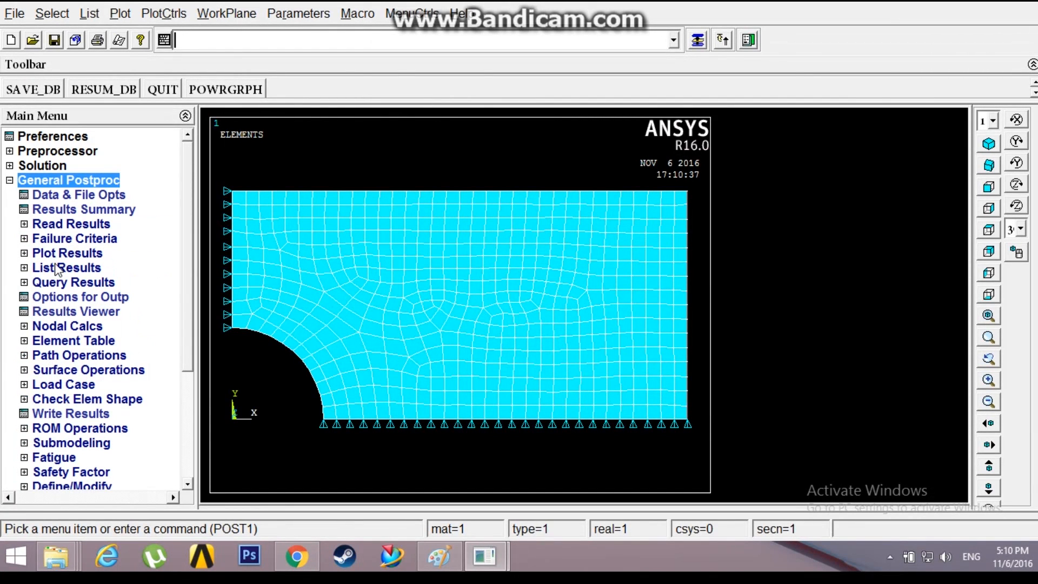
pyautogui.click(66, 253)
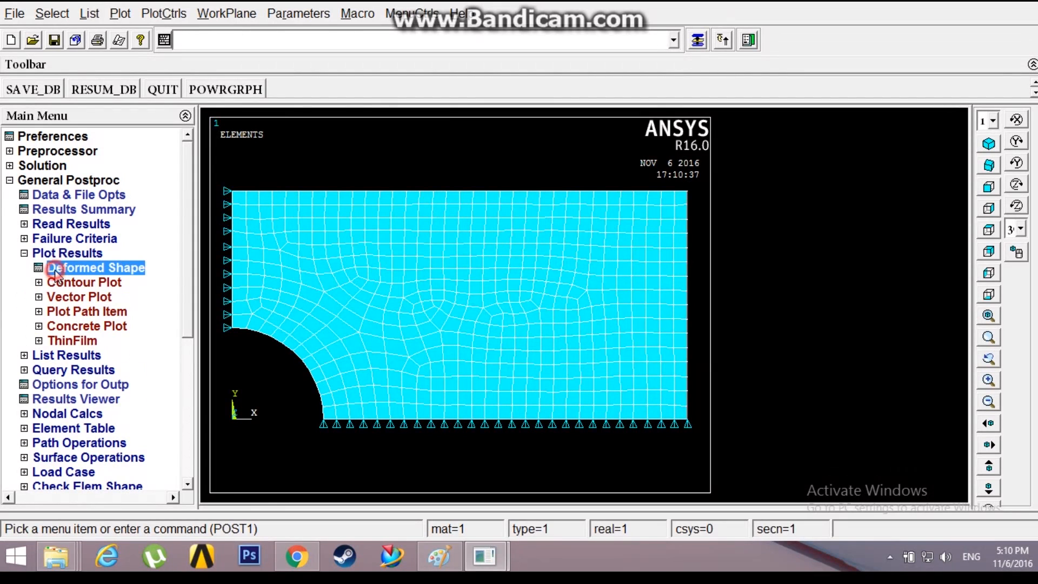
pyautogui.click(96, 268)
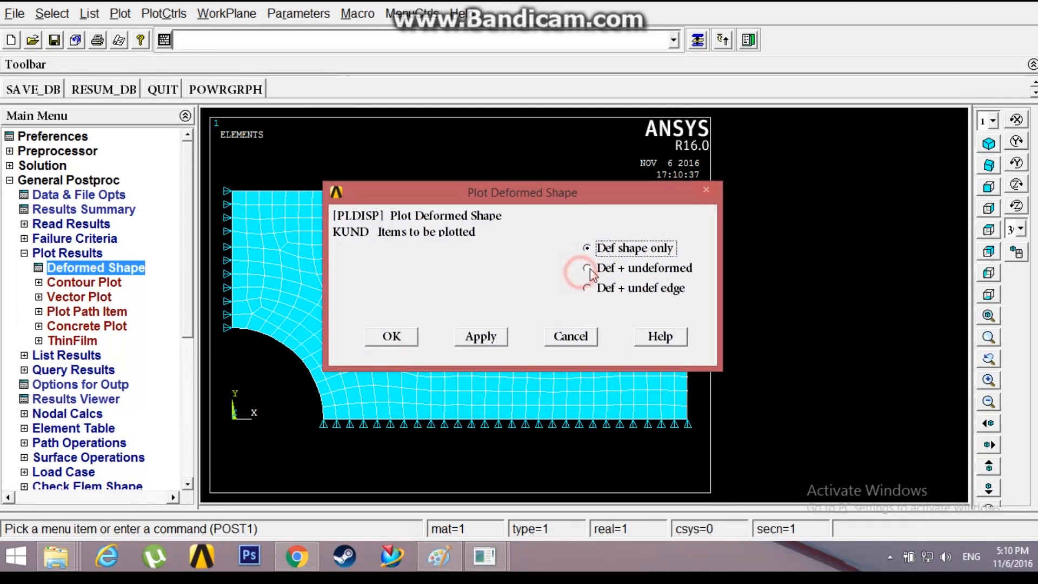
pyautogui.click(390, 336)
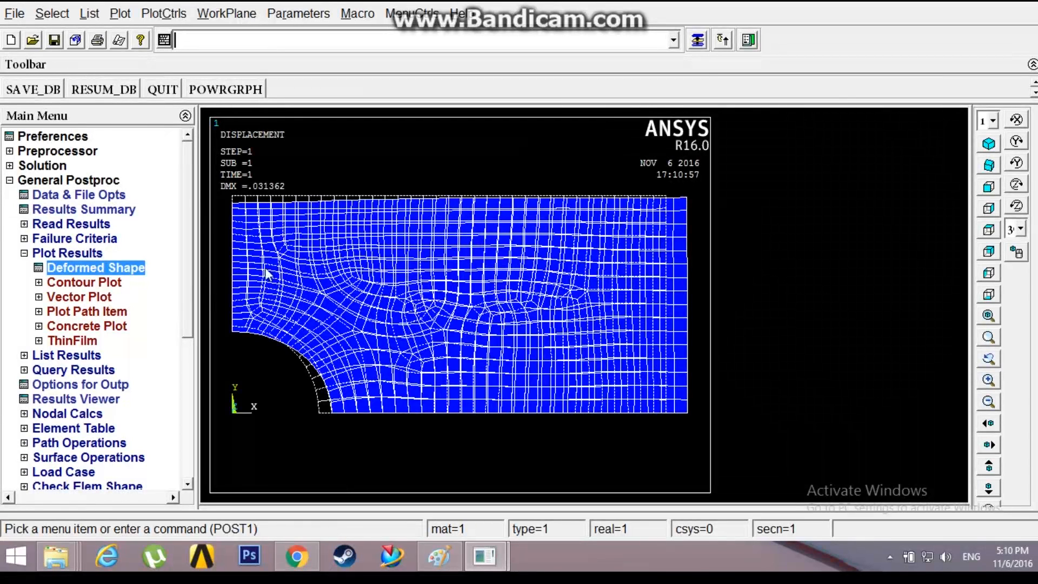
pyautogui.click(83, 281)
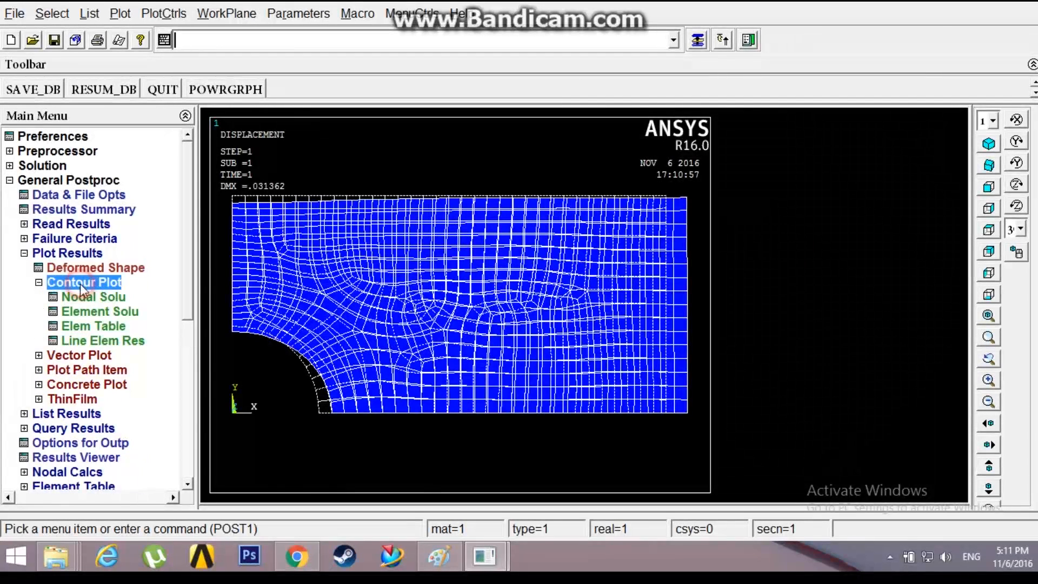
# Contour nodal von Mises stress, peaking at about 353.9 near the hole
pyautogui.click(93, 297)
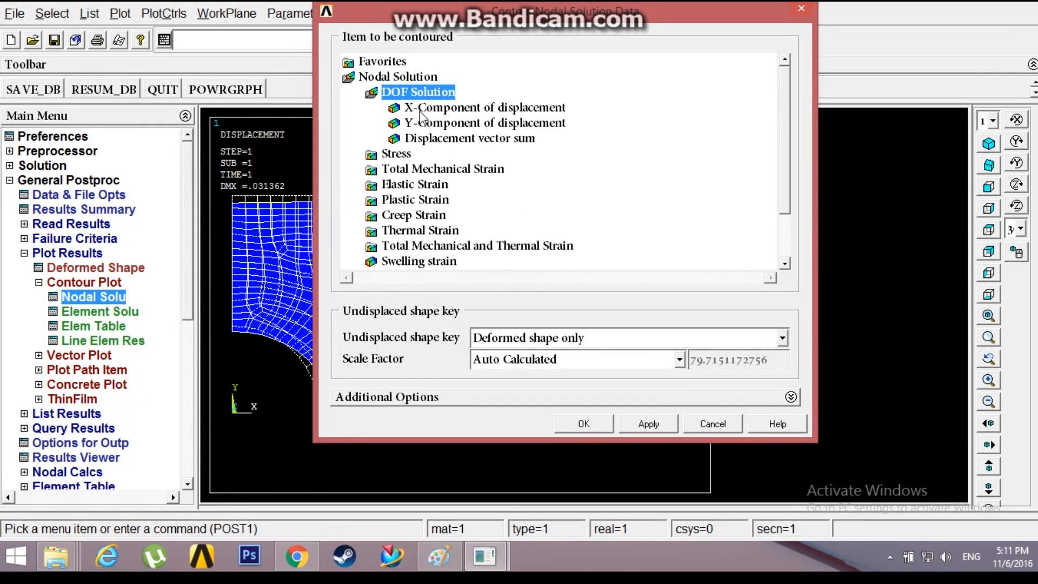
pyautogui.click(469, 138)
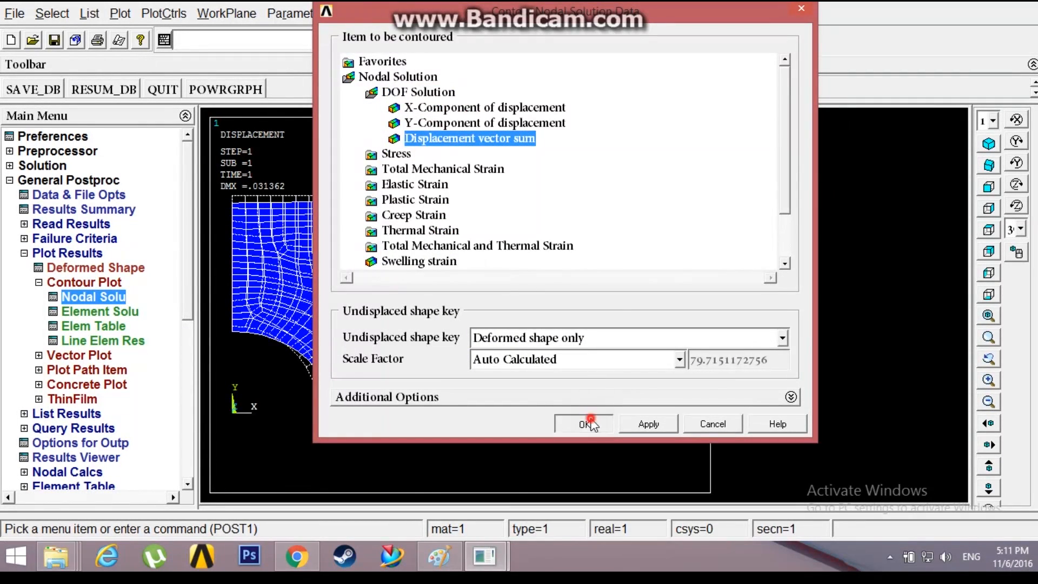
pyautogui.click(582, 424)
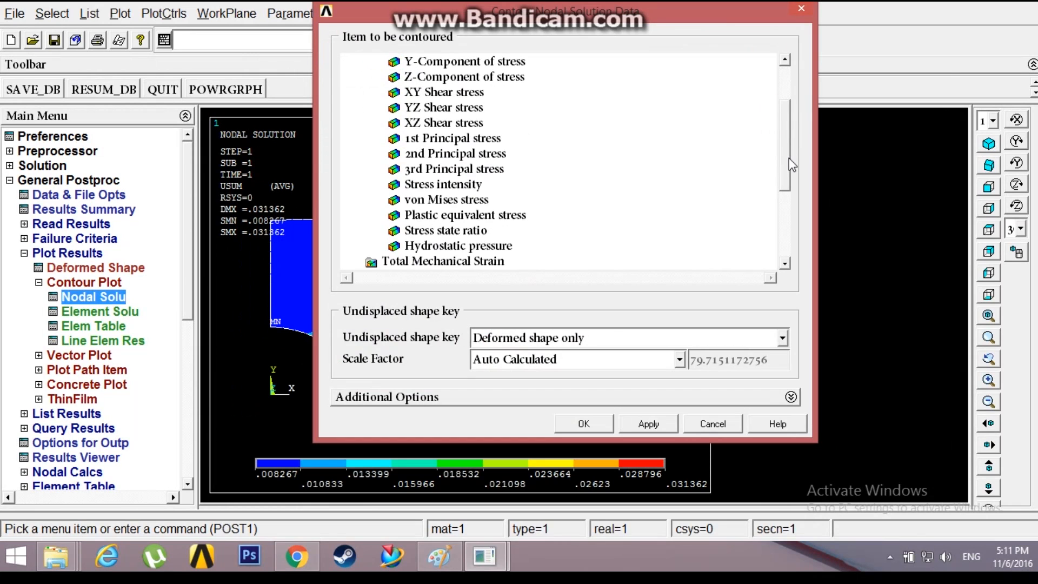
pyautogui.click(445, 200)
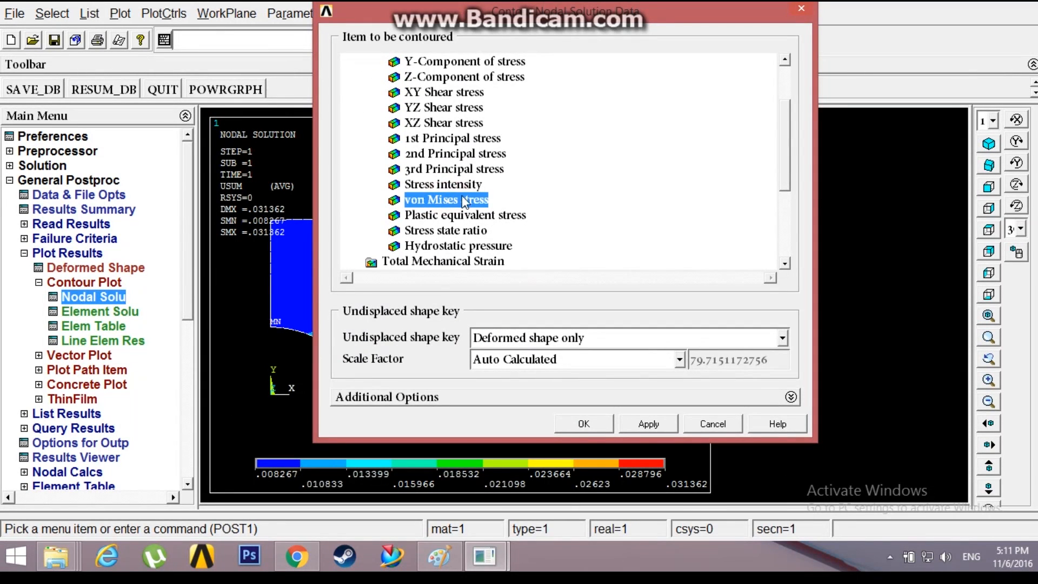
pyautogui.click(582, 424)
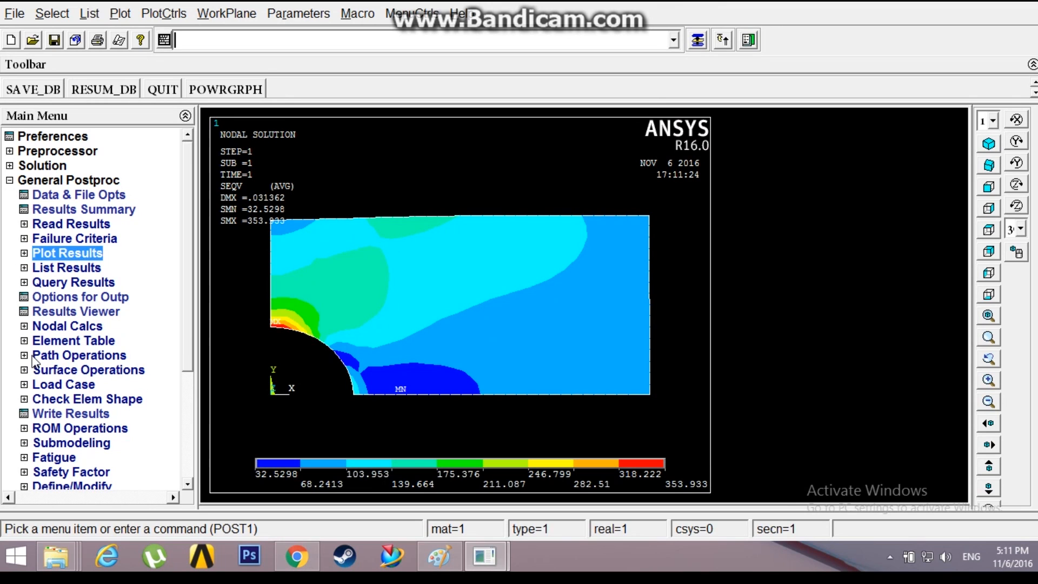
pyautogui.click(78, 354)
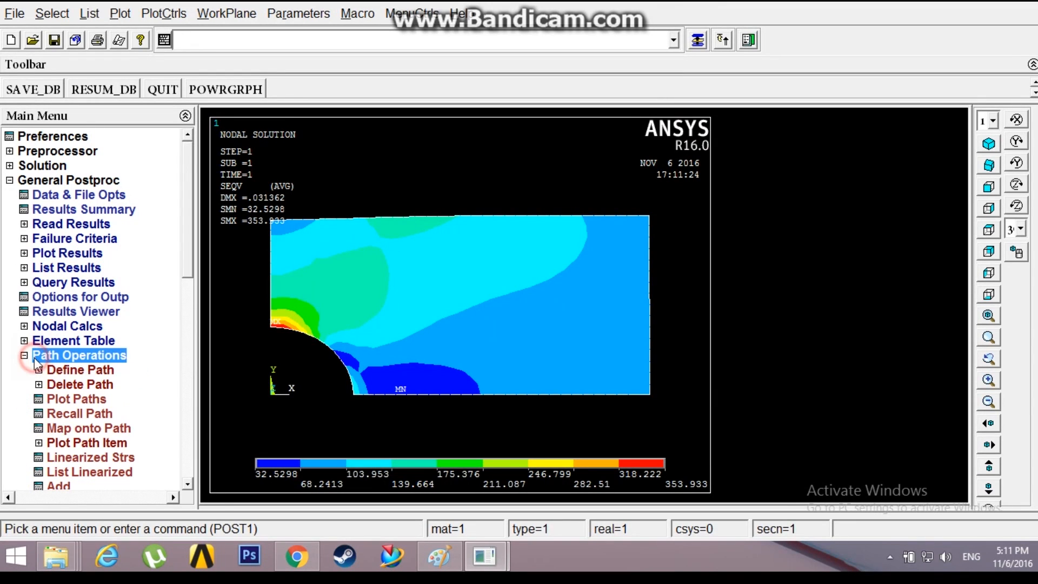
# Define a path by picking 13 nodes from the hole's top to the right edge
pyautogui.click(80, 369)
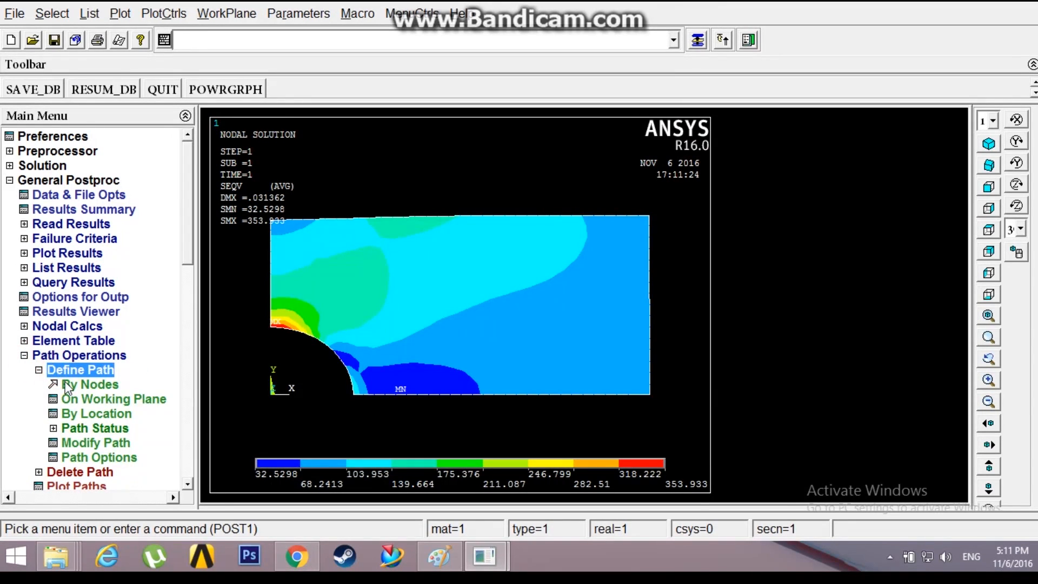
pyautogui.click(90, 385)
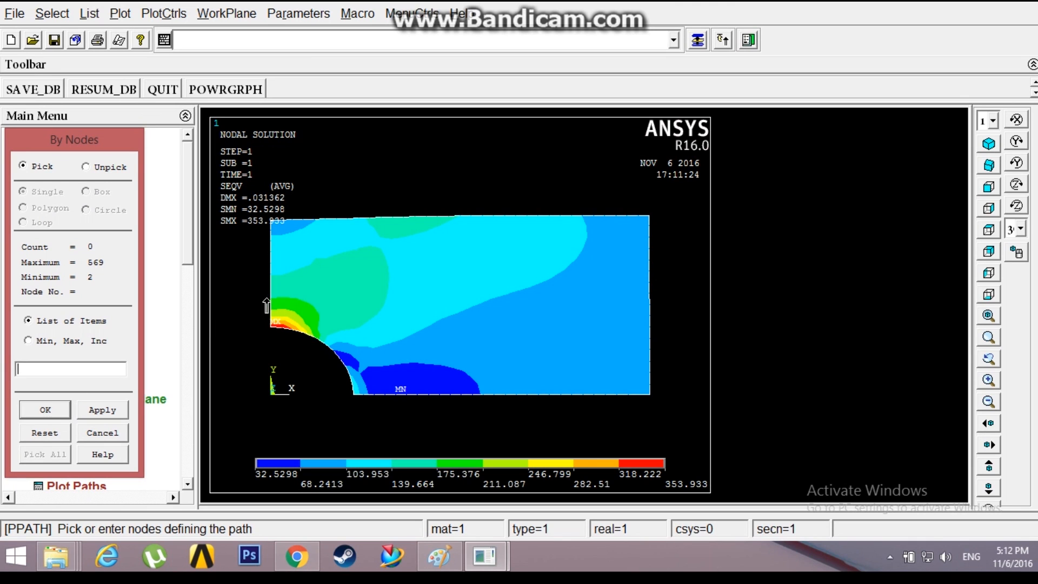
pyautogui.click(294, 311)
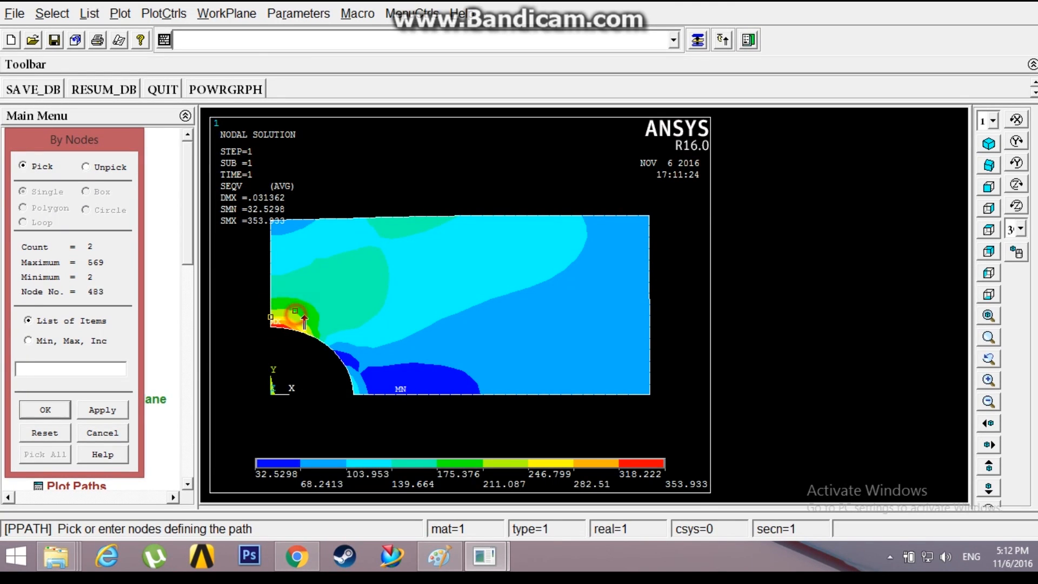
pyautogui.click(394, 318)
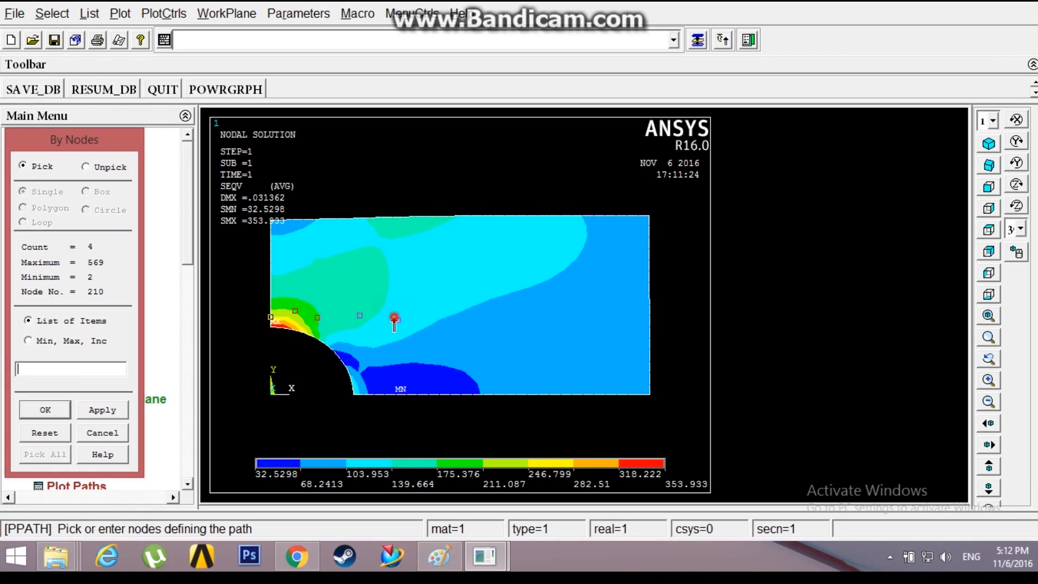
pyautogui.click(463, 317)
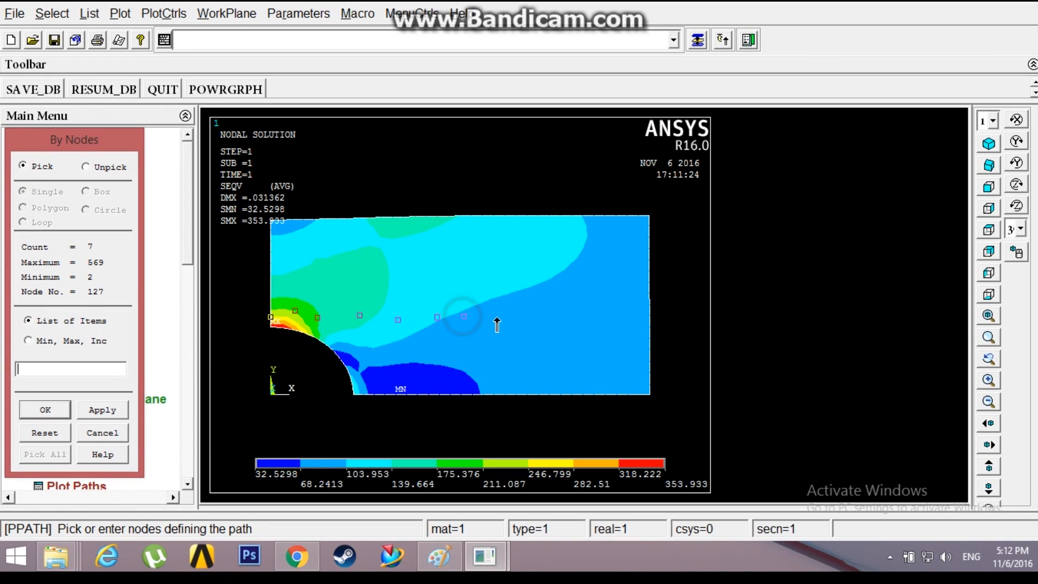
pyautogui.click(560, 318)
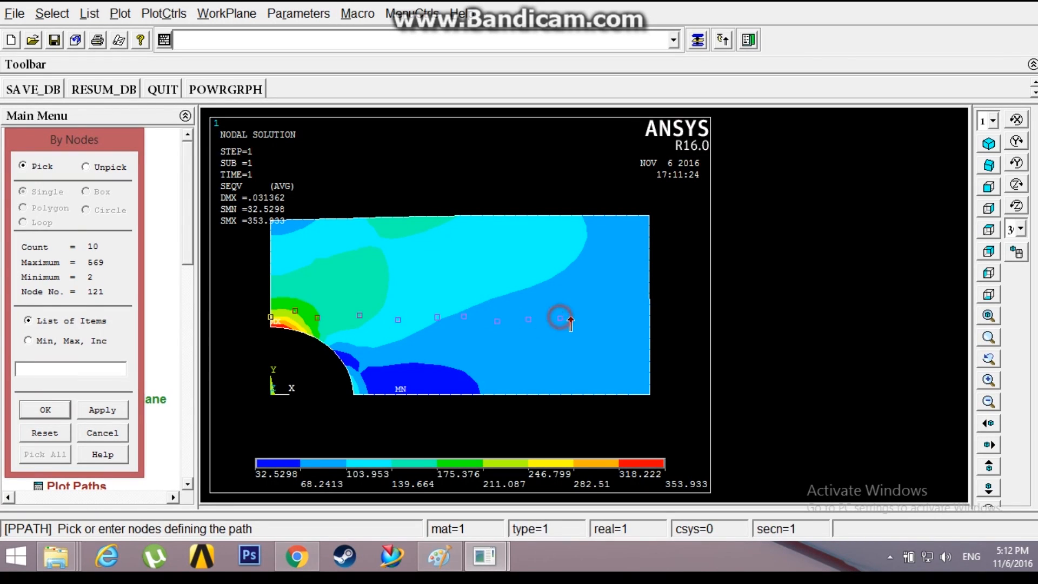
pyautogui.click(654, 314)
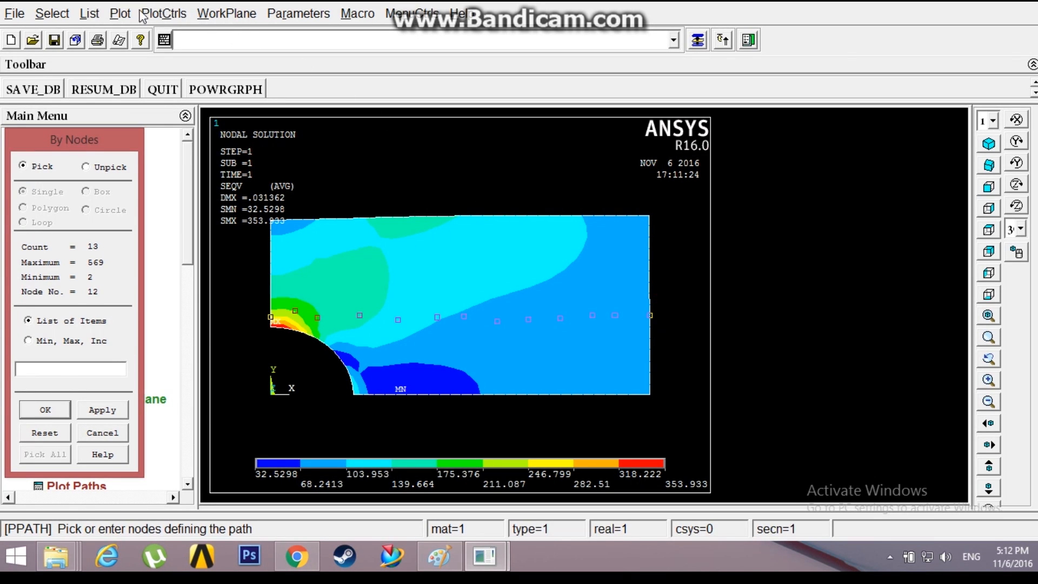
pyautogui.click(119, 13)
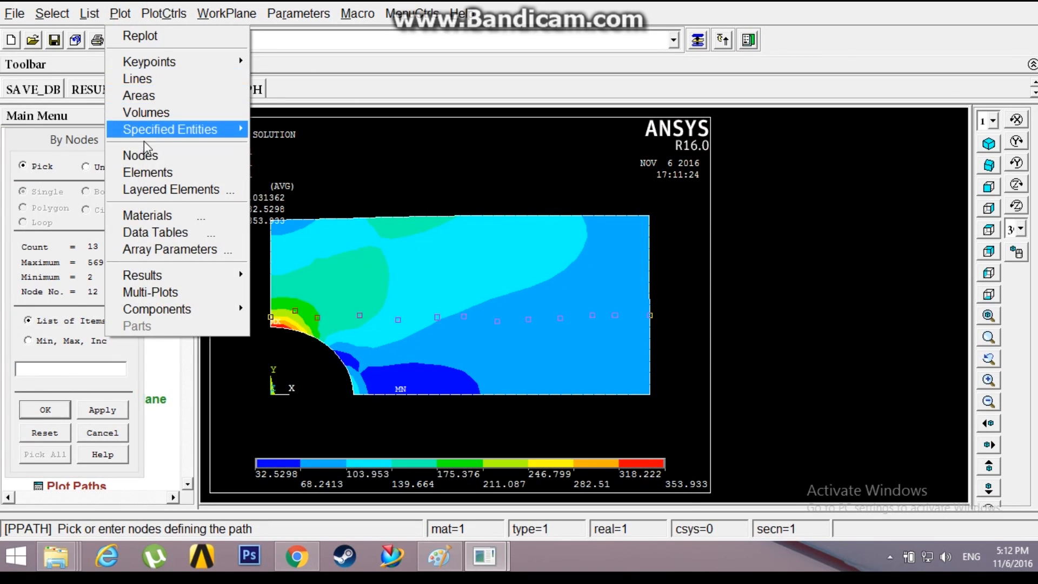
pyautogui.click(139, 156)
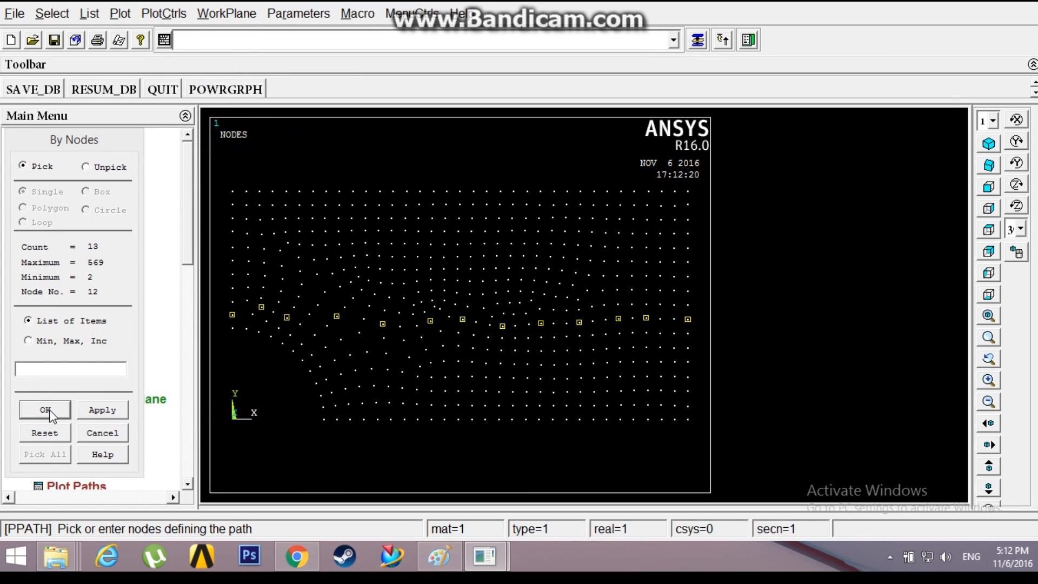
pyautogui.click(44, 409)
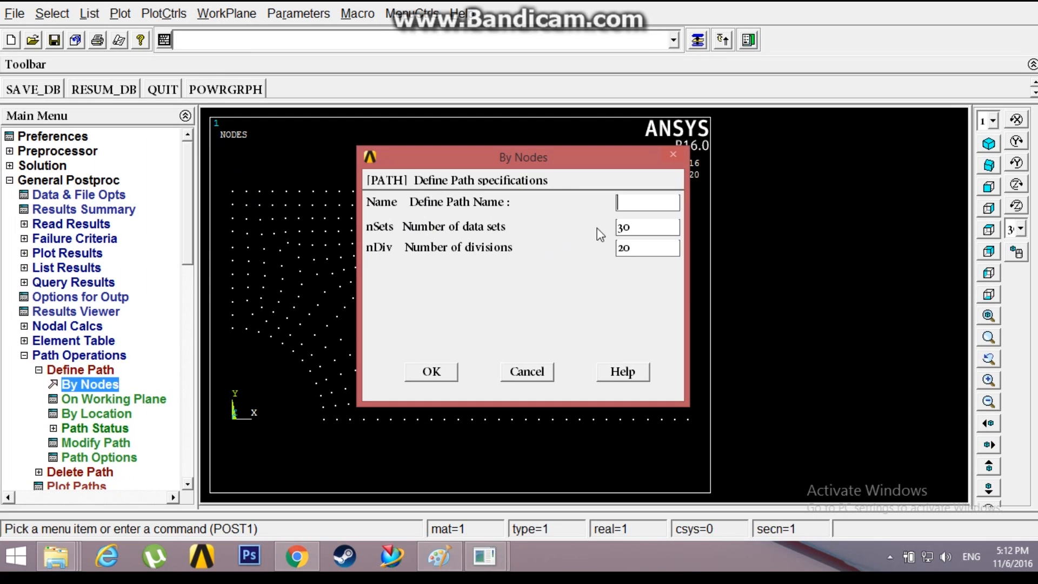
# Name the path 'stress' with 30 data sets and 20 divisions, and plot it
pyautogui.write('stress')
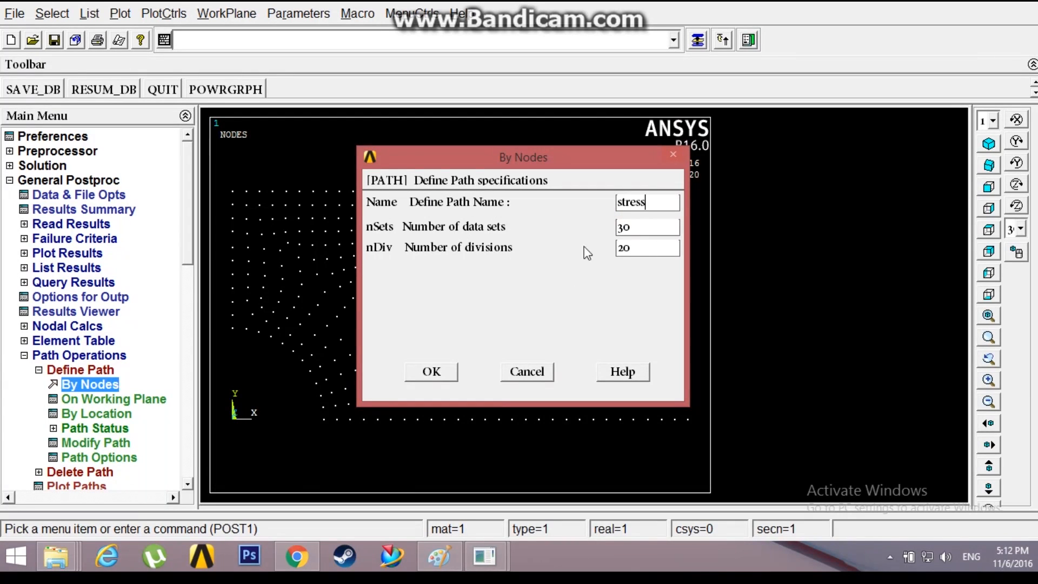
pyautogui.click(430, 371)
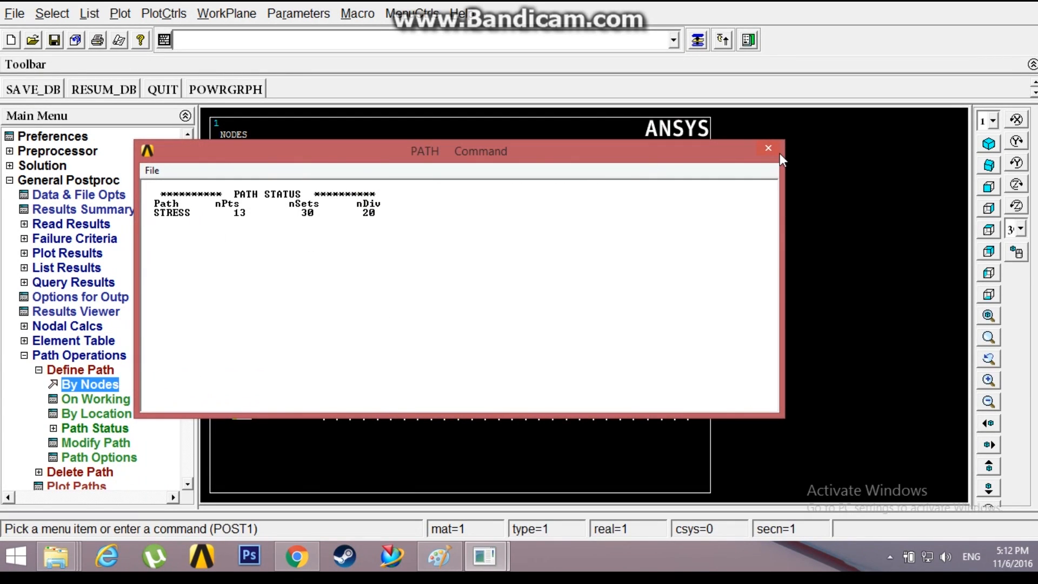
pyautogui.click(767, 149)
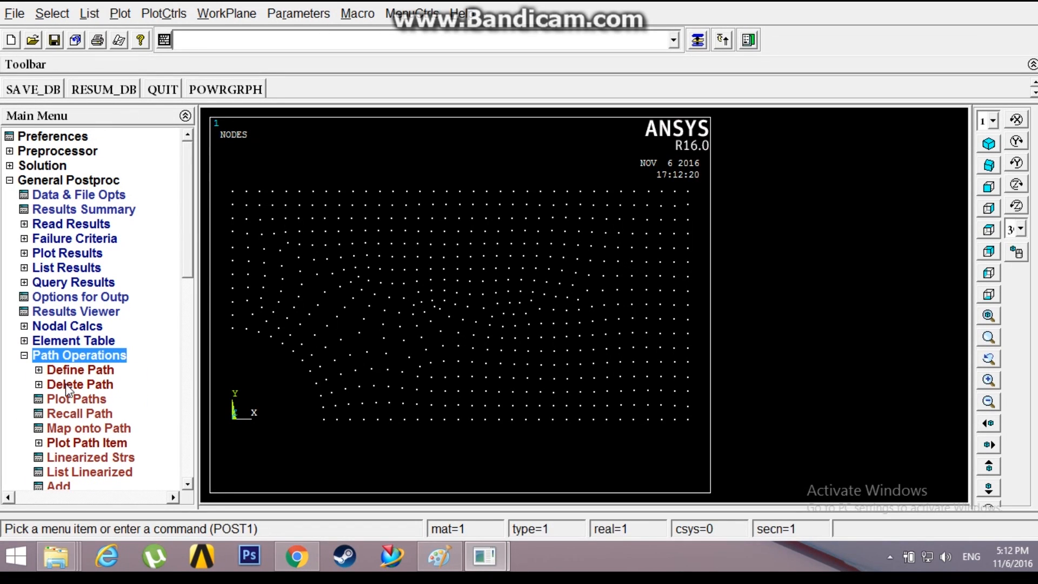
pyautogui.click(76, 398)
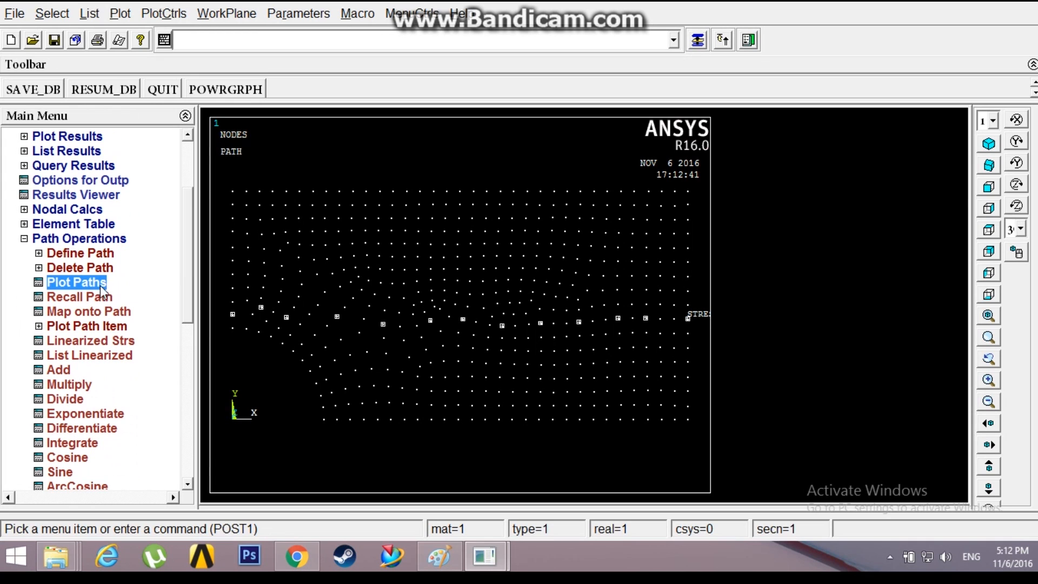
# Map X-direction stress SX onto the path under the label 'stressX'
pyautogui.click(89, 311)
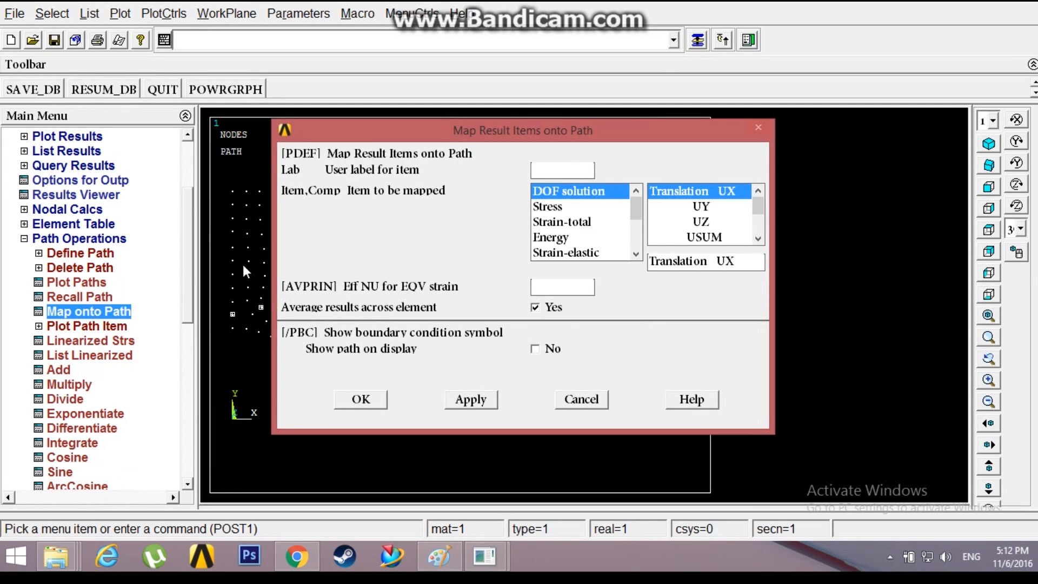
pyautogui.write('stre')
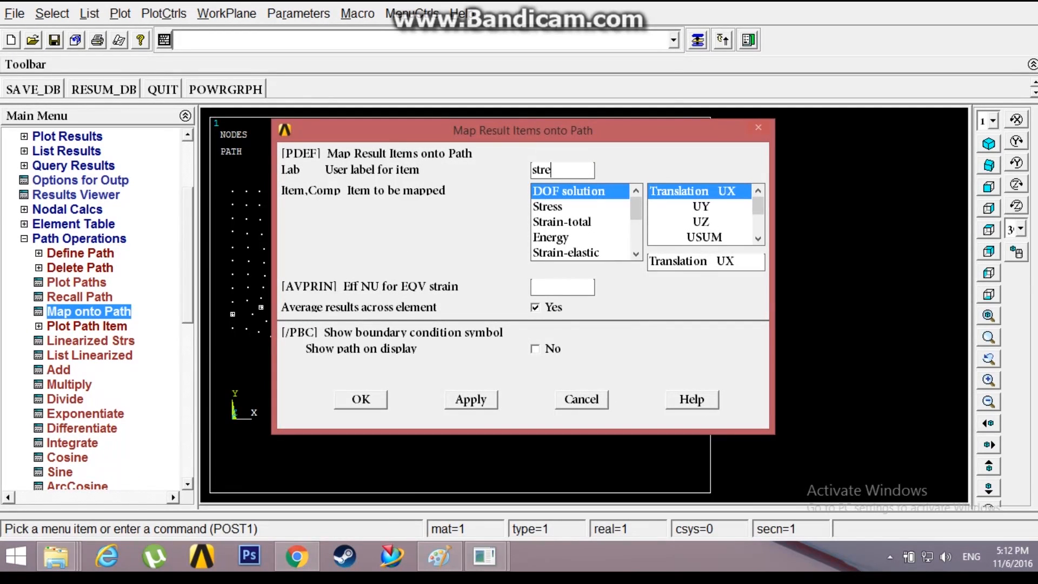
pyautogui.click(547, 206)
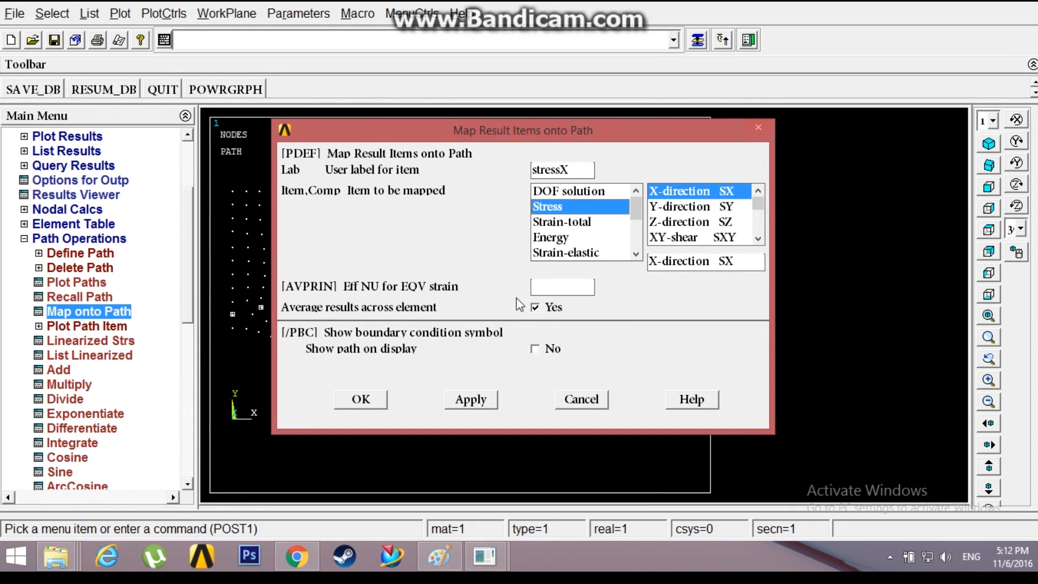
pyautogui.click(360, 399)
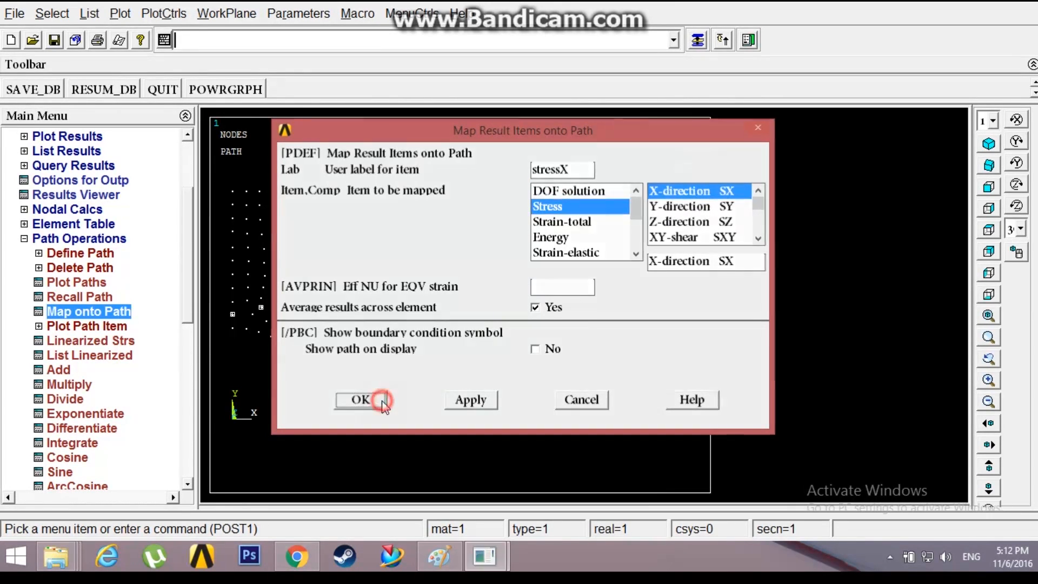
pyautogui.click(360, 400)
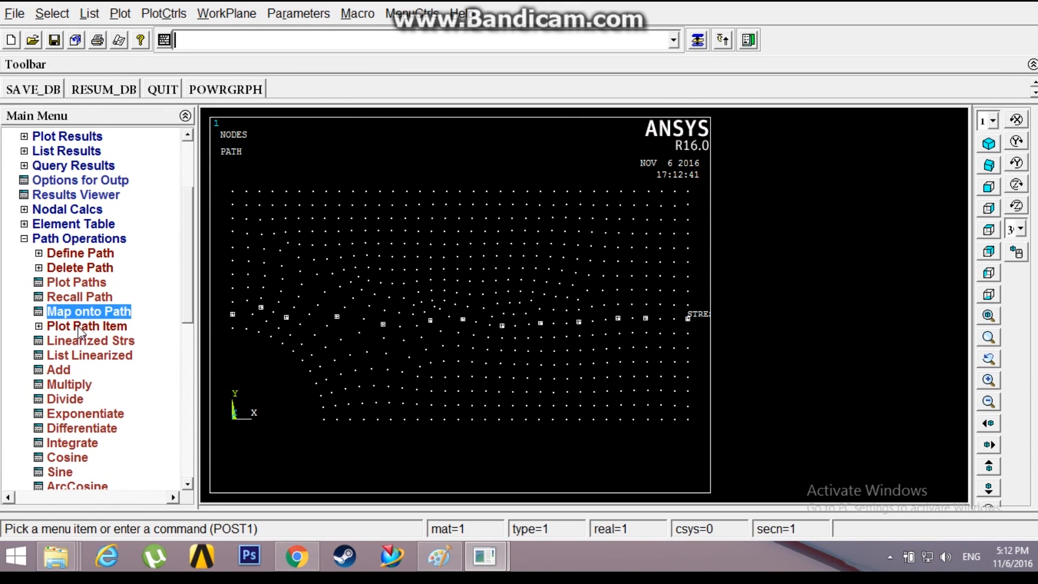
pyautogui.click(88, 340)
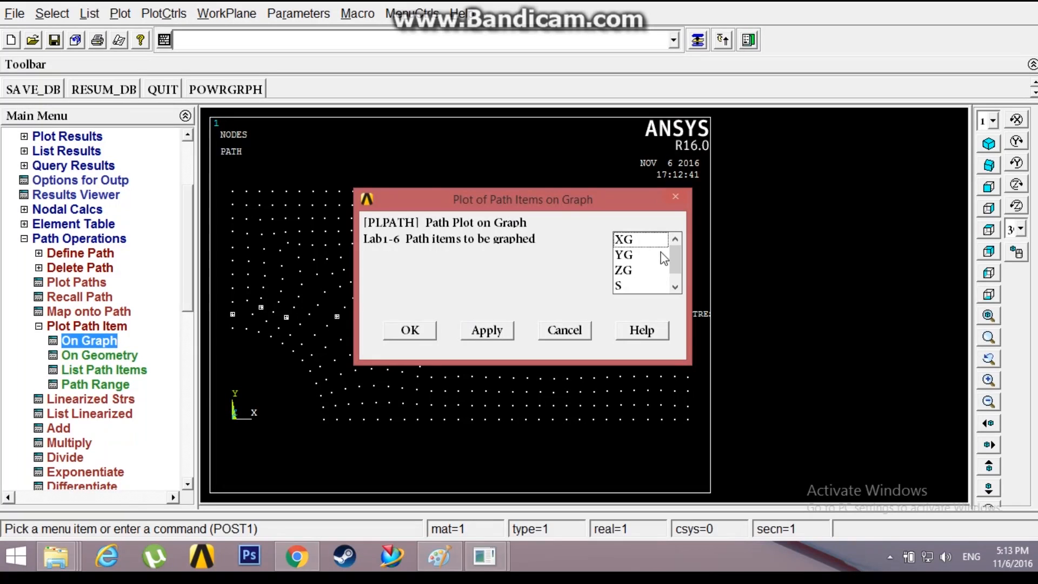
# Graph STRESSX along the path, dropping from about 254 at the hole to roughly 94
pyautogui.click(639, 286)
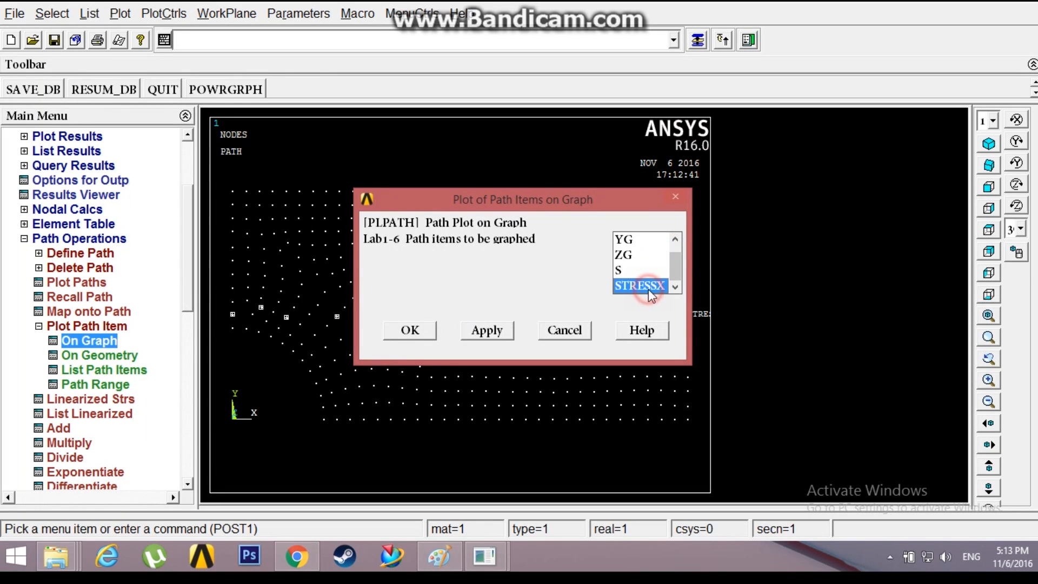
pyautogui.click(409, 329)
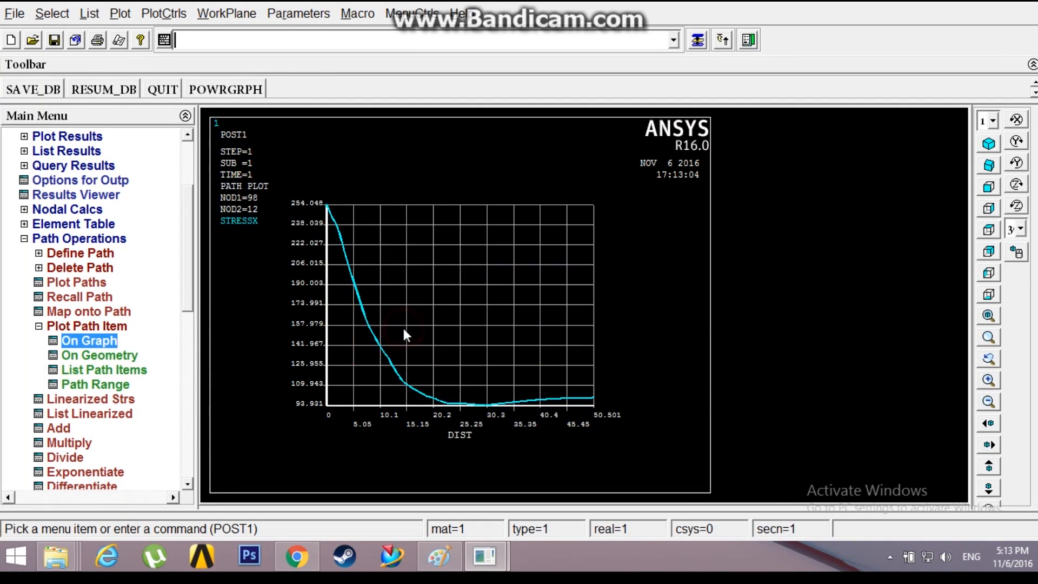
pyautogui.moveTo(356, 319)
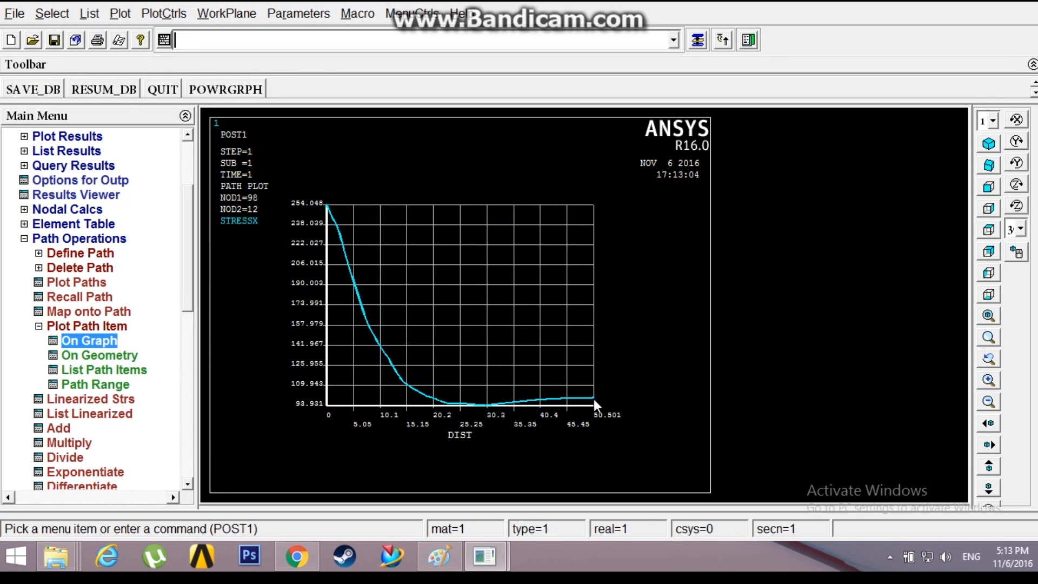
pyautogui.moveTo(405, 340)
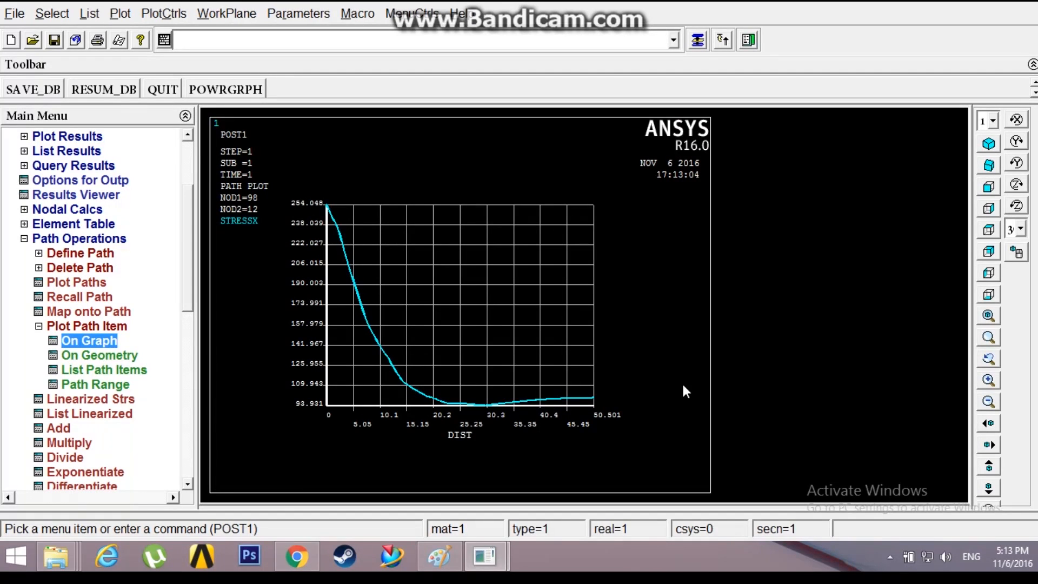
pyautogui.moveTo(303, 336)
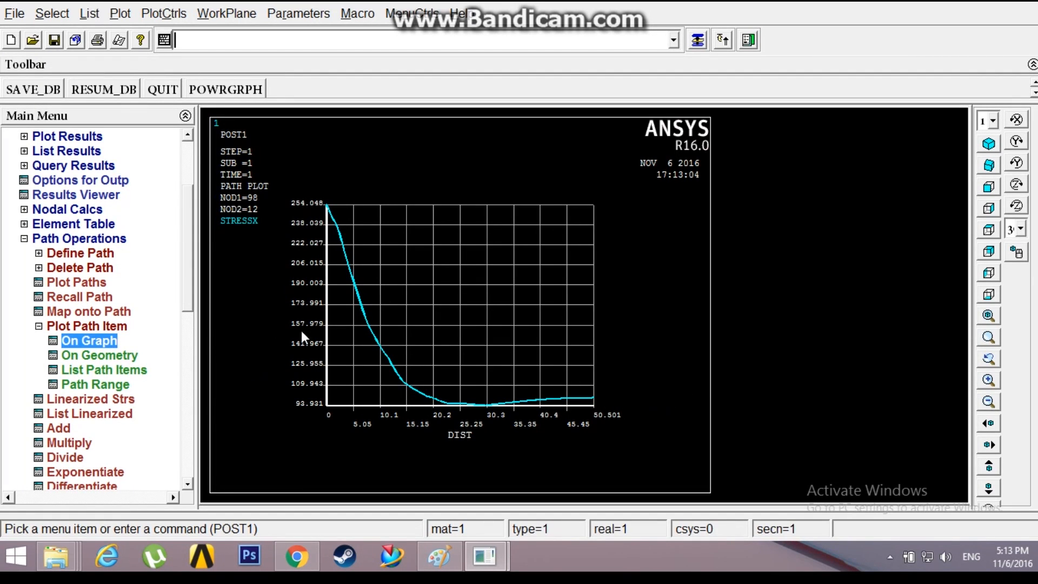